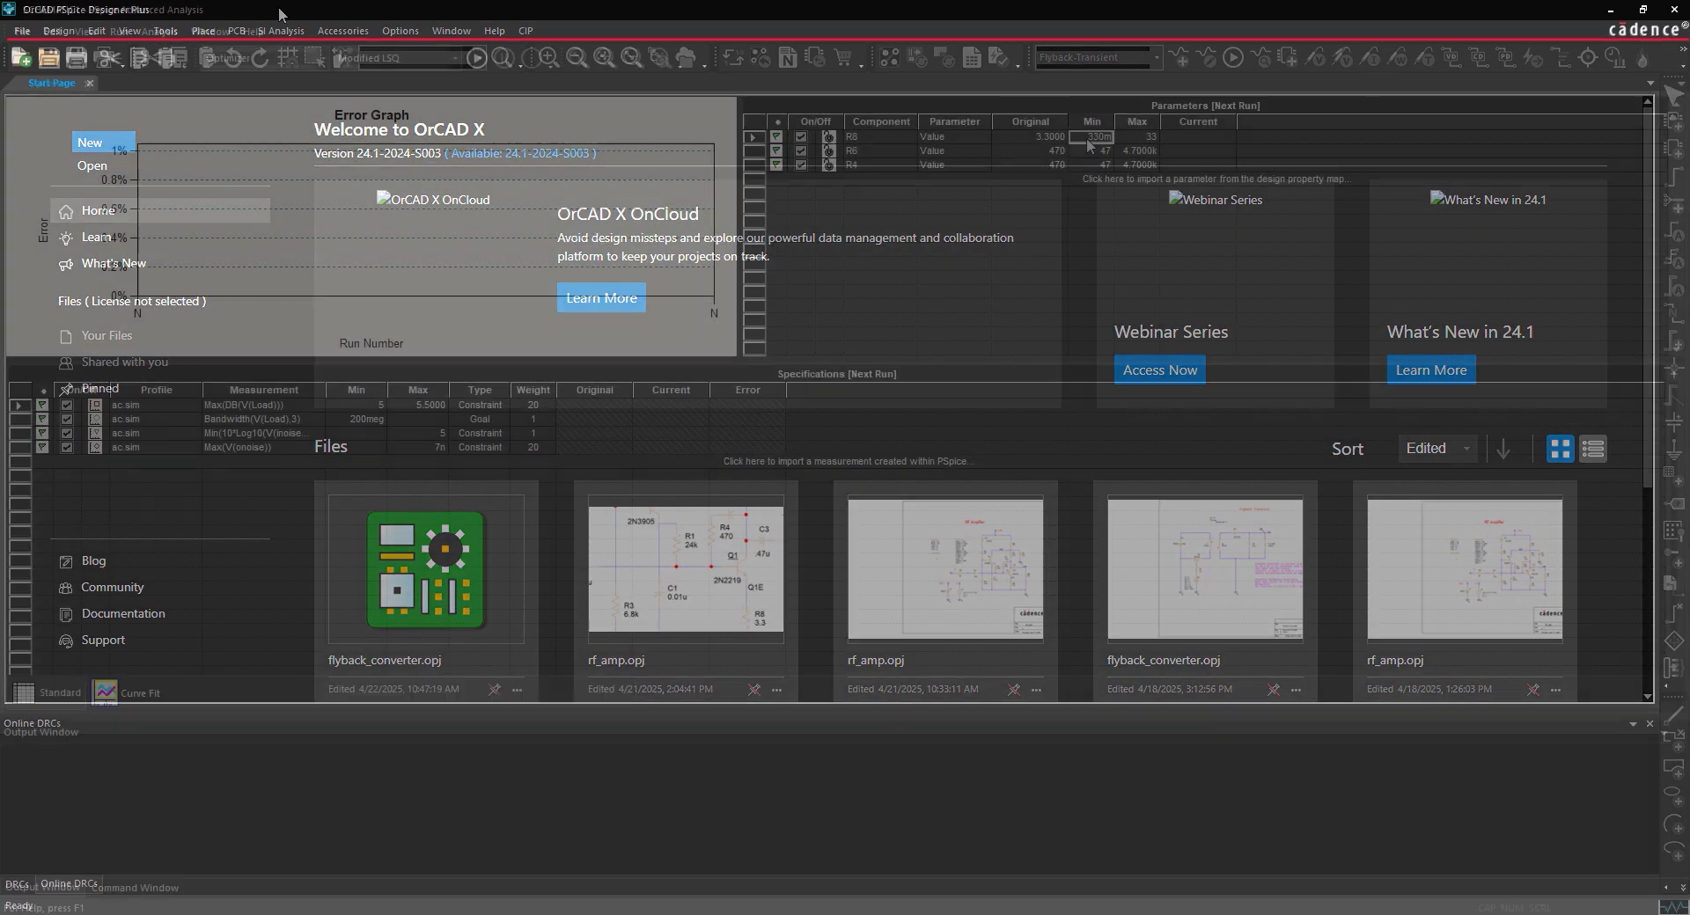
Open the RF amplifier design from the built-in demo designs
click(89, 82)
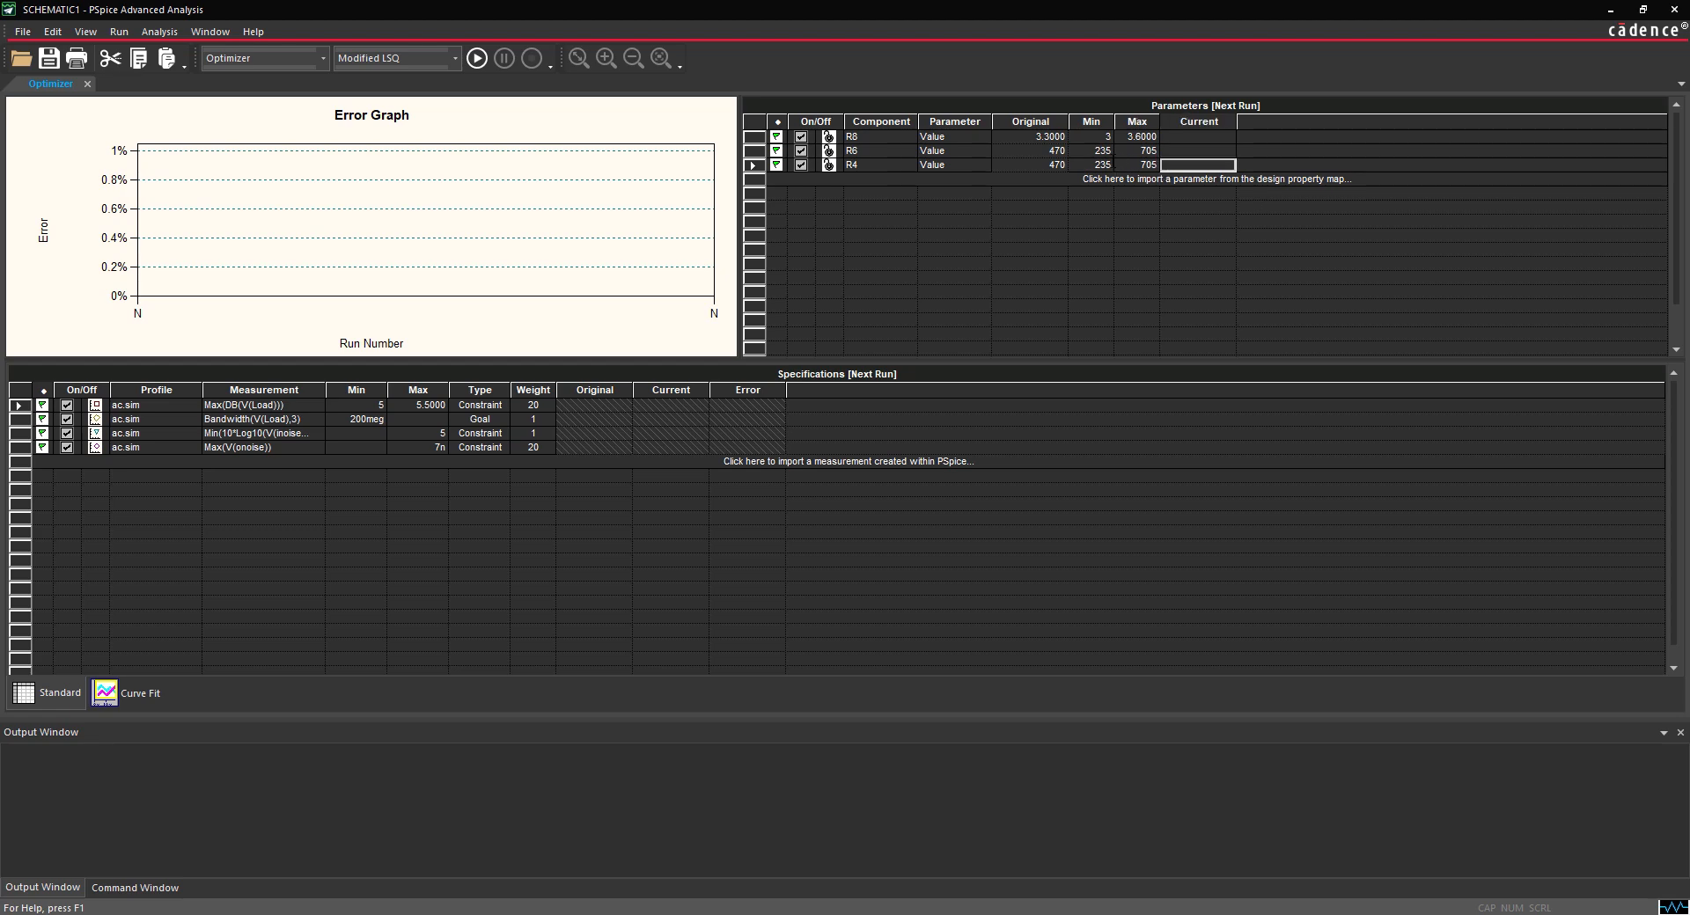
click(119, 32)
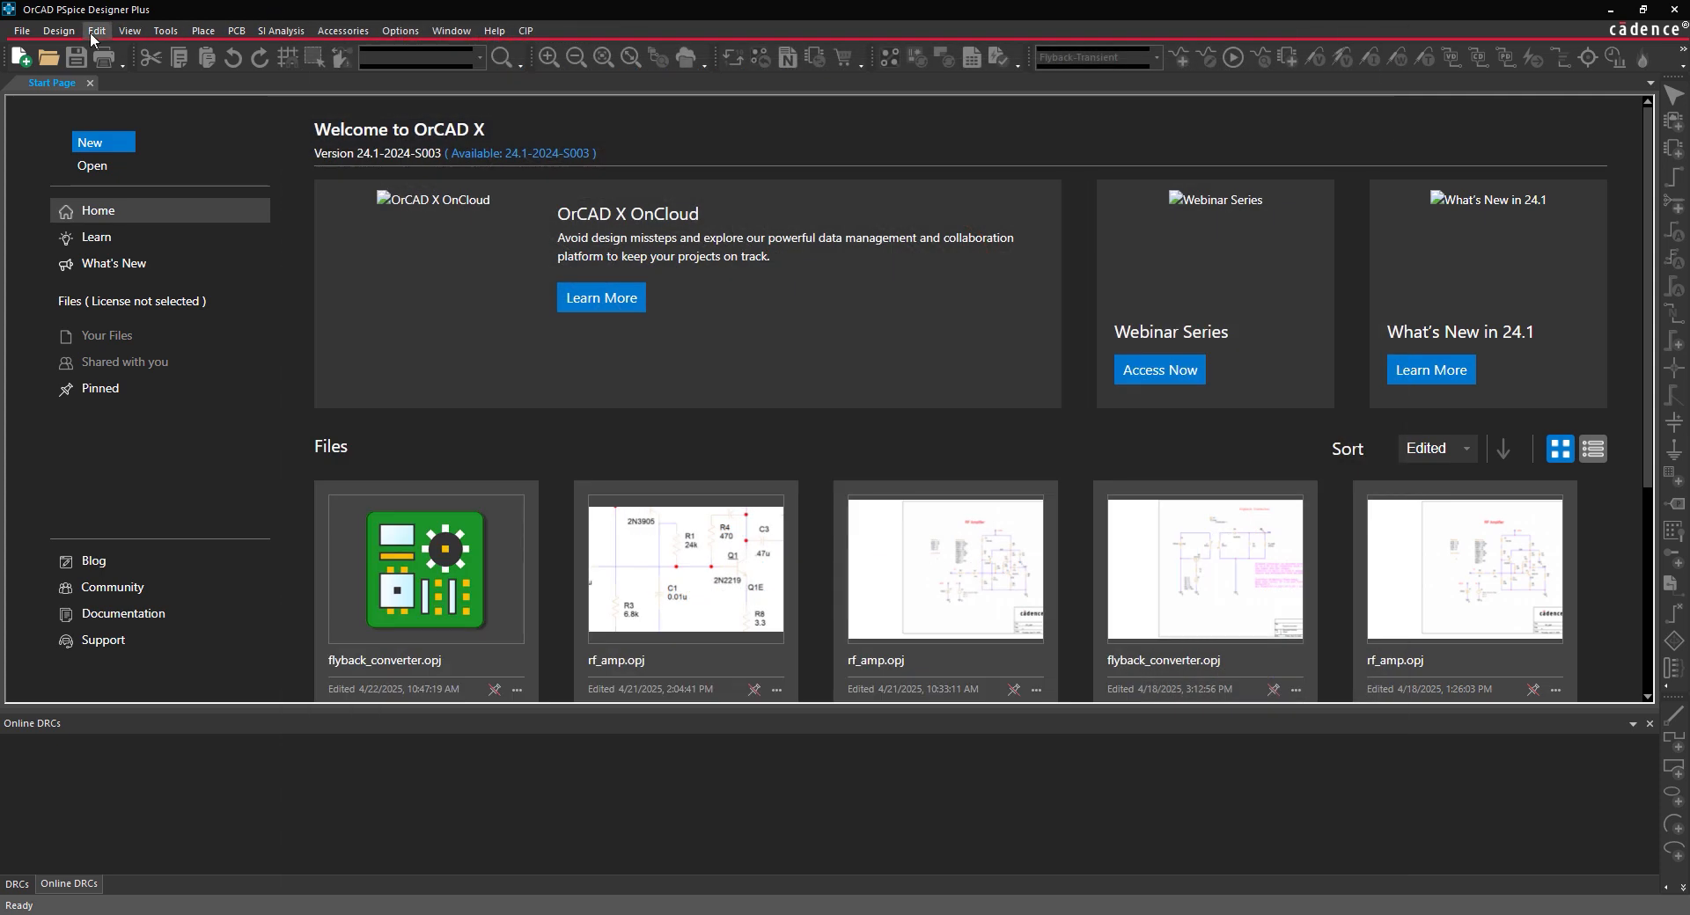
click(20, 30)
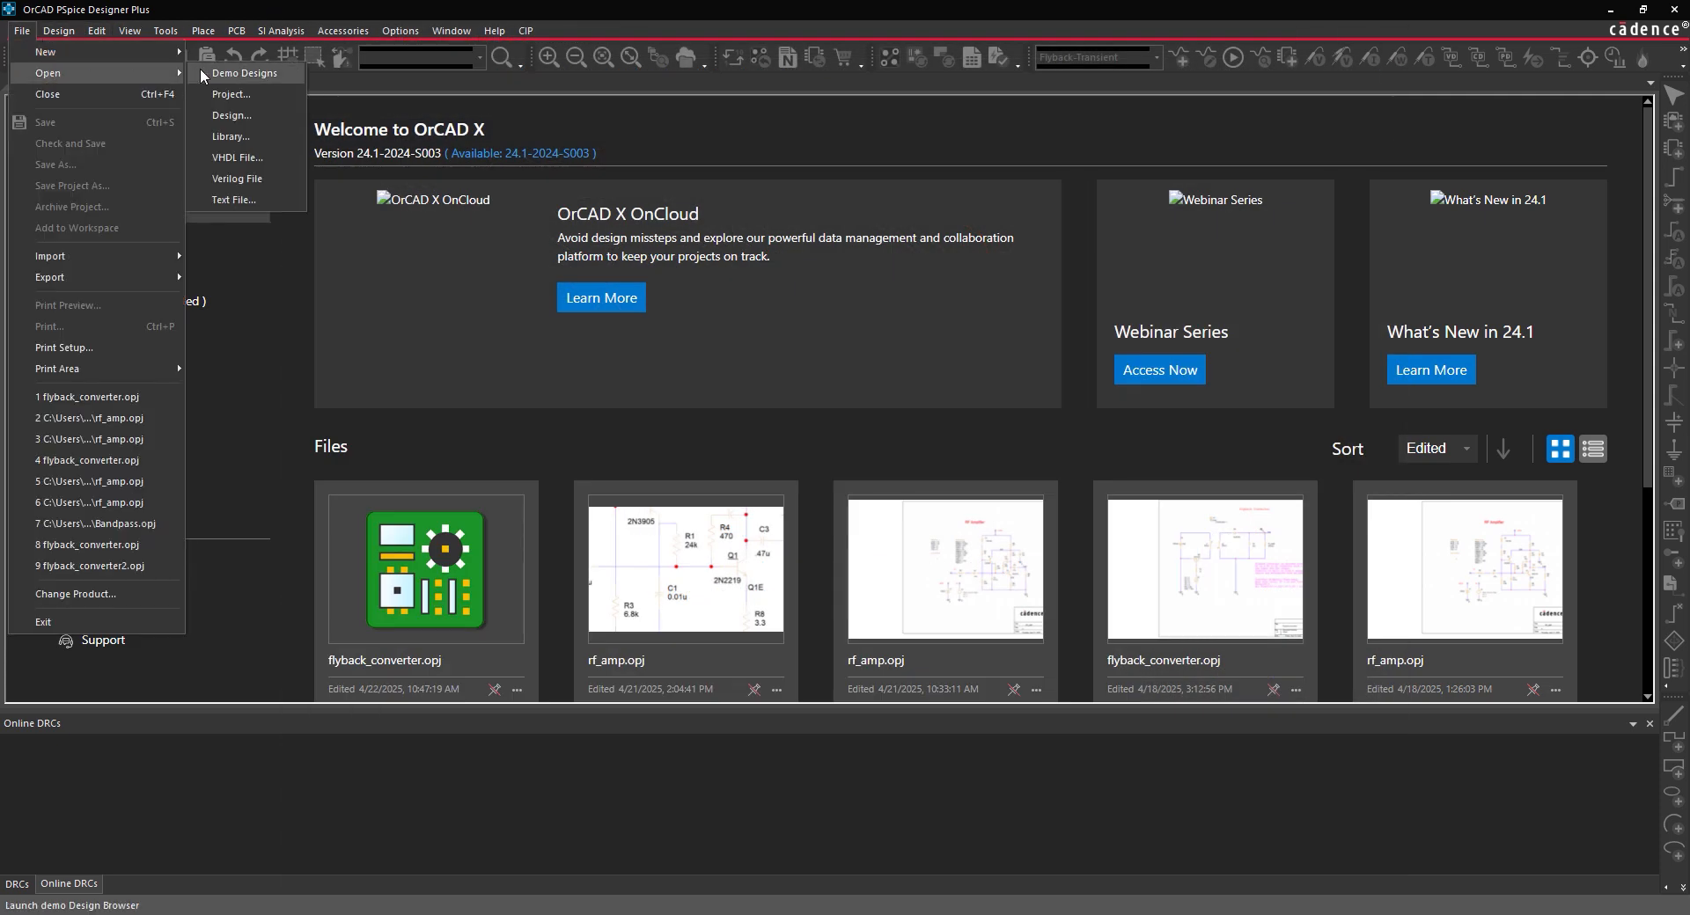
click(245, 72)
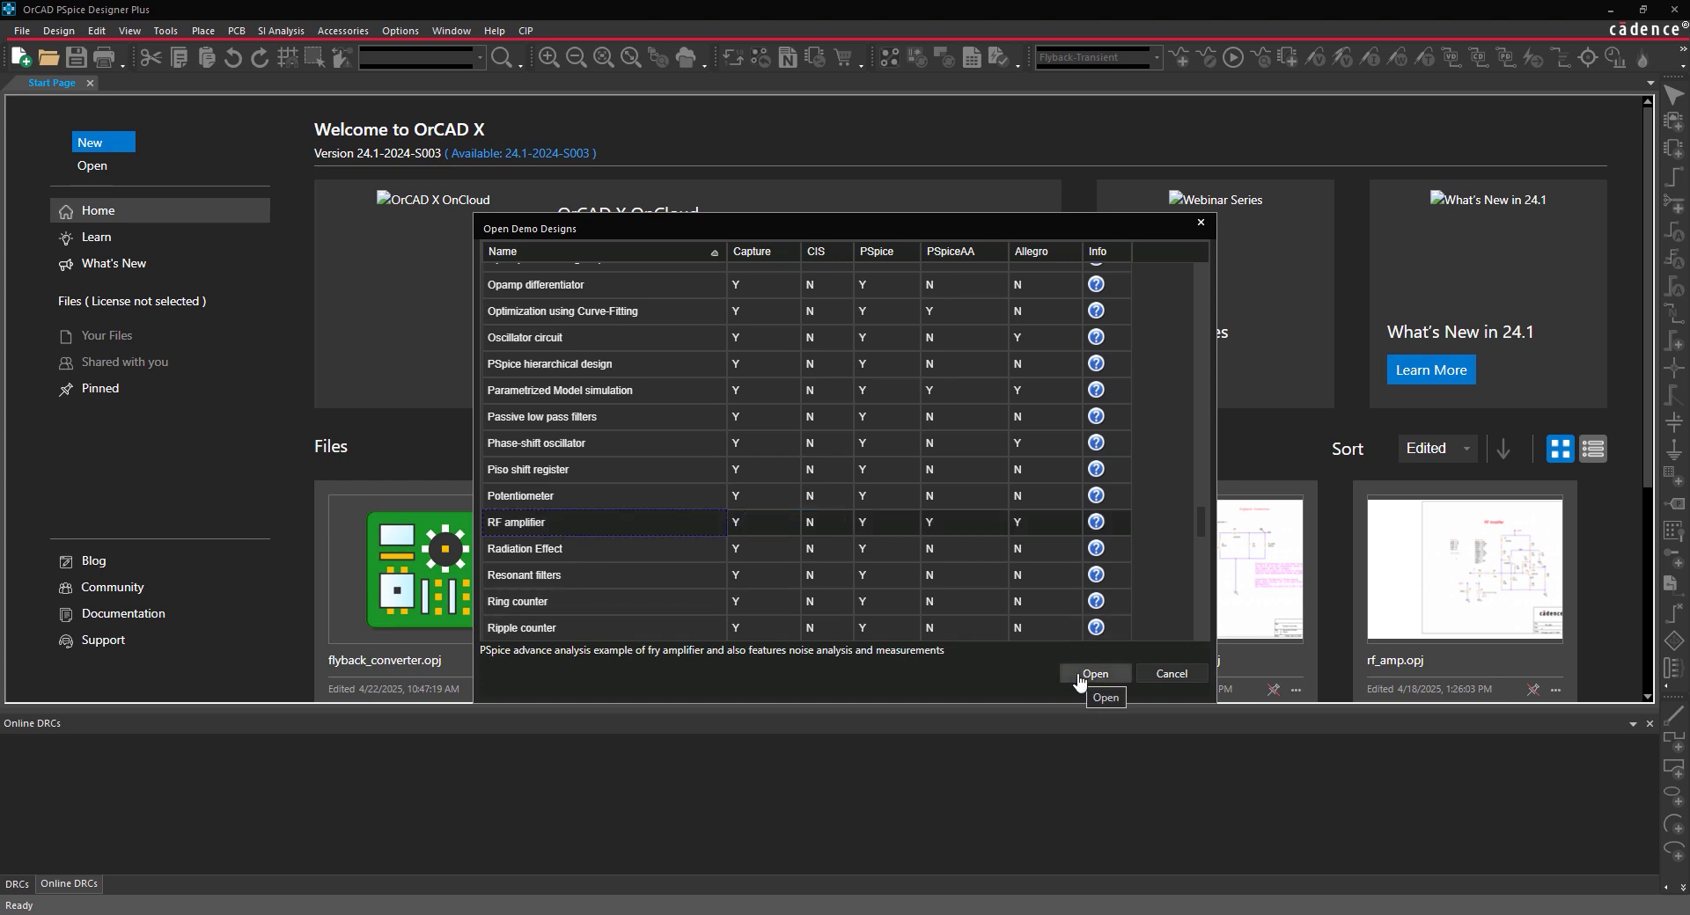
click(1094, 673)
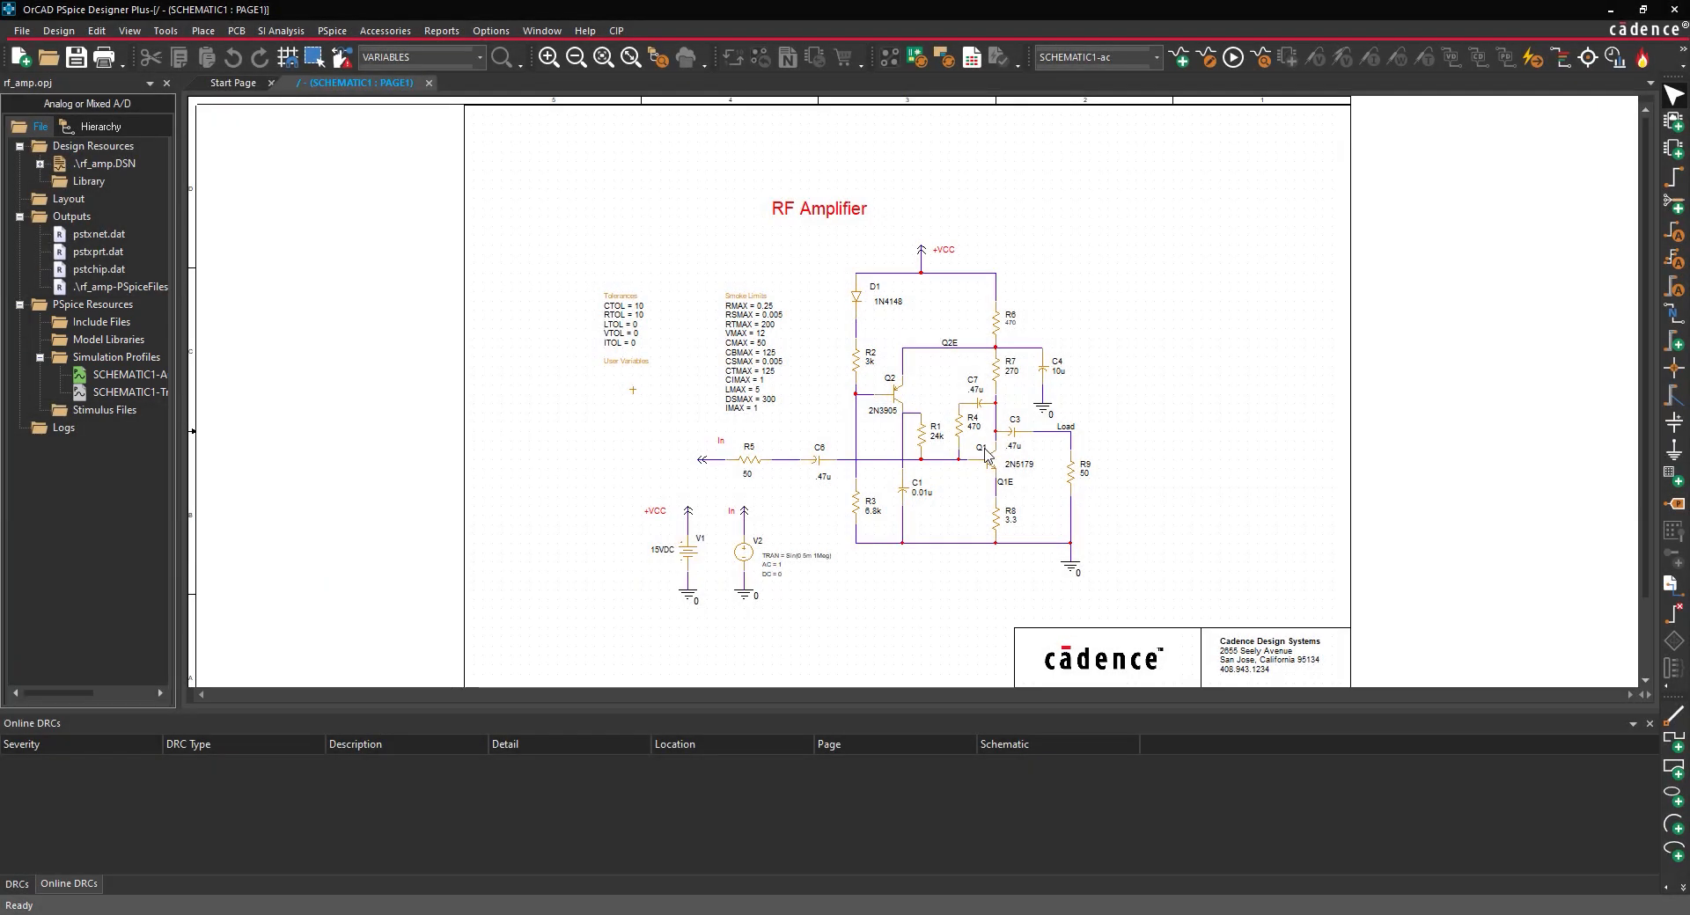
Run the PSpice simulation for the active SCHEMATIC1-ac profile
right_click(129, 374)
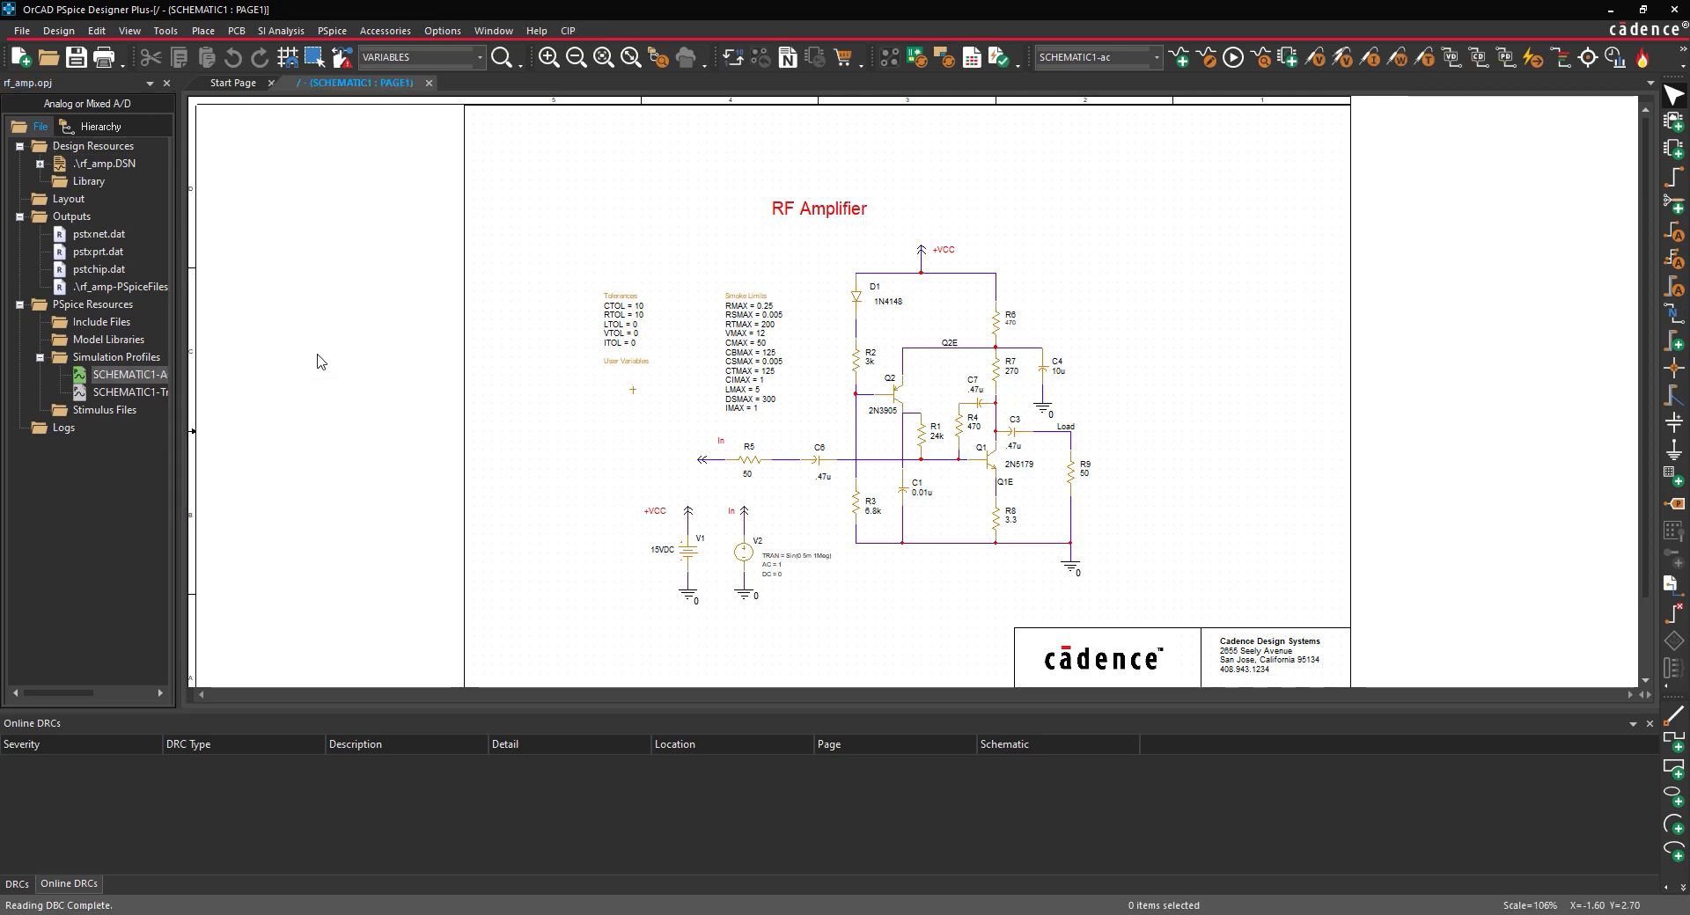
click(332, 29)
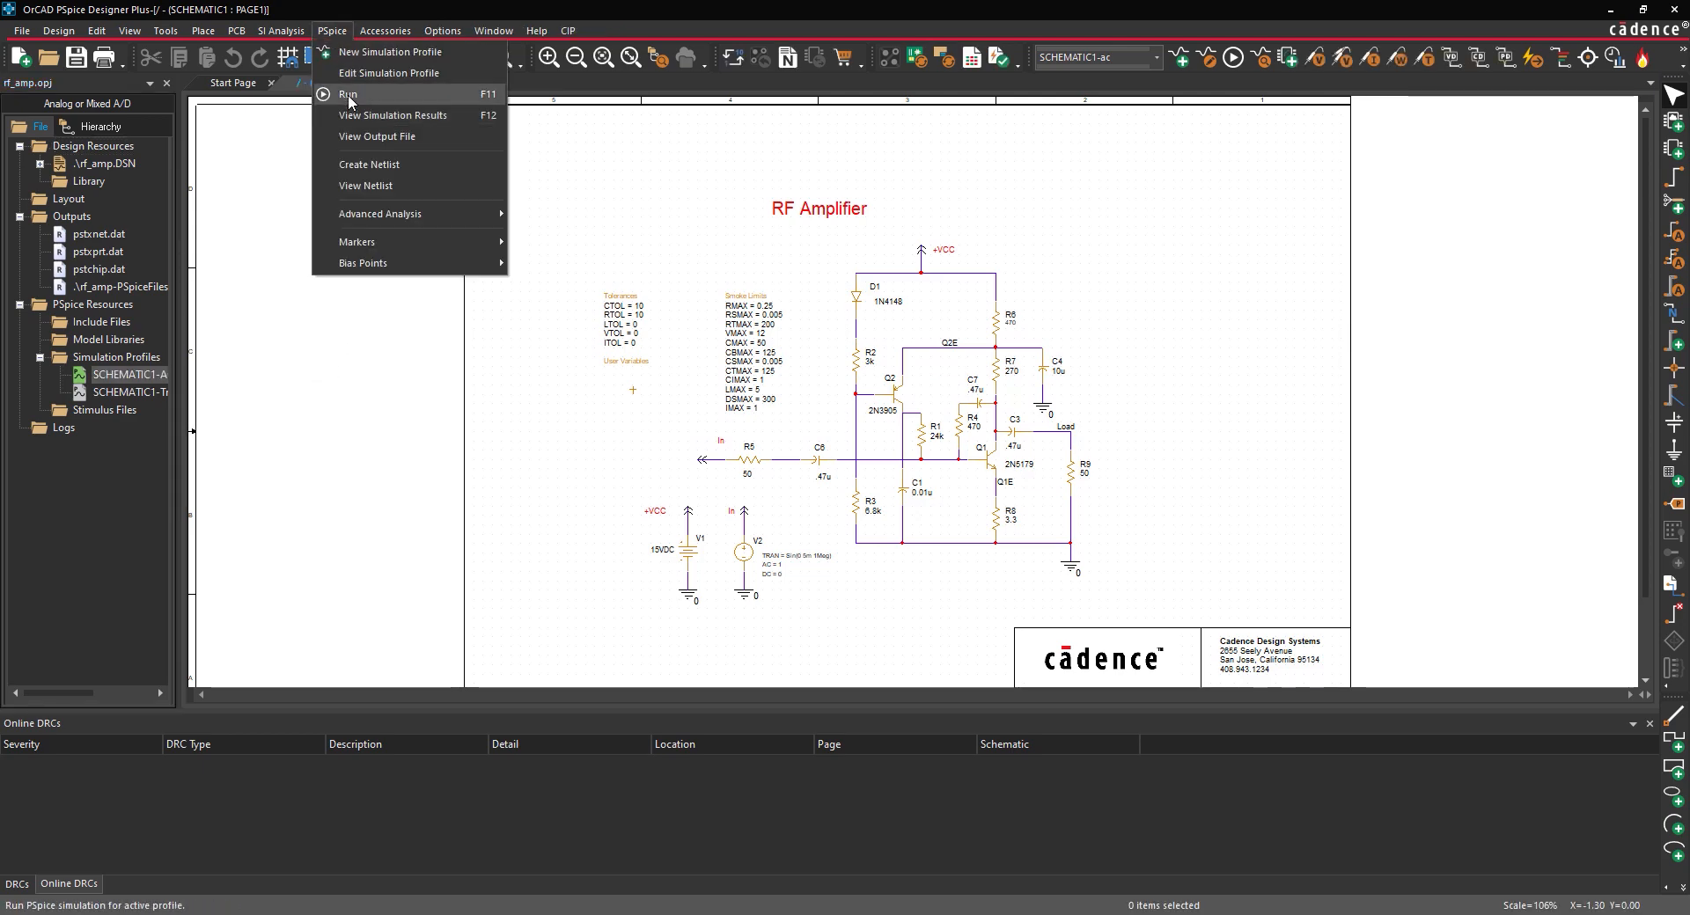
click(348, 95)
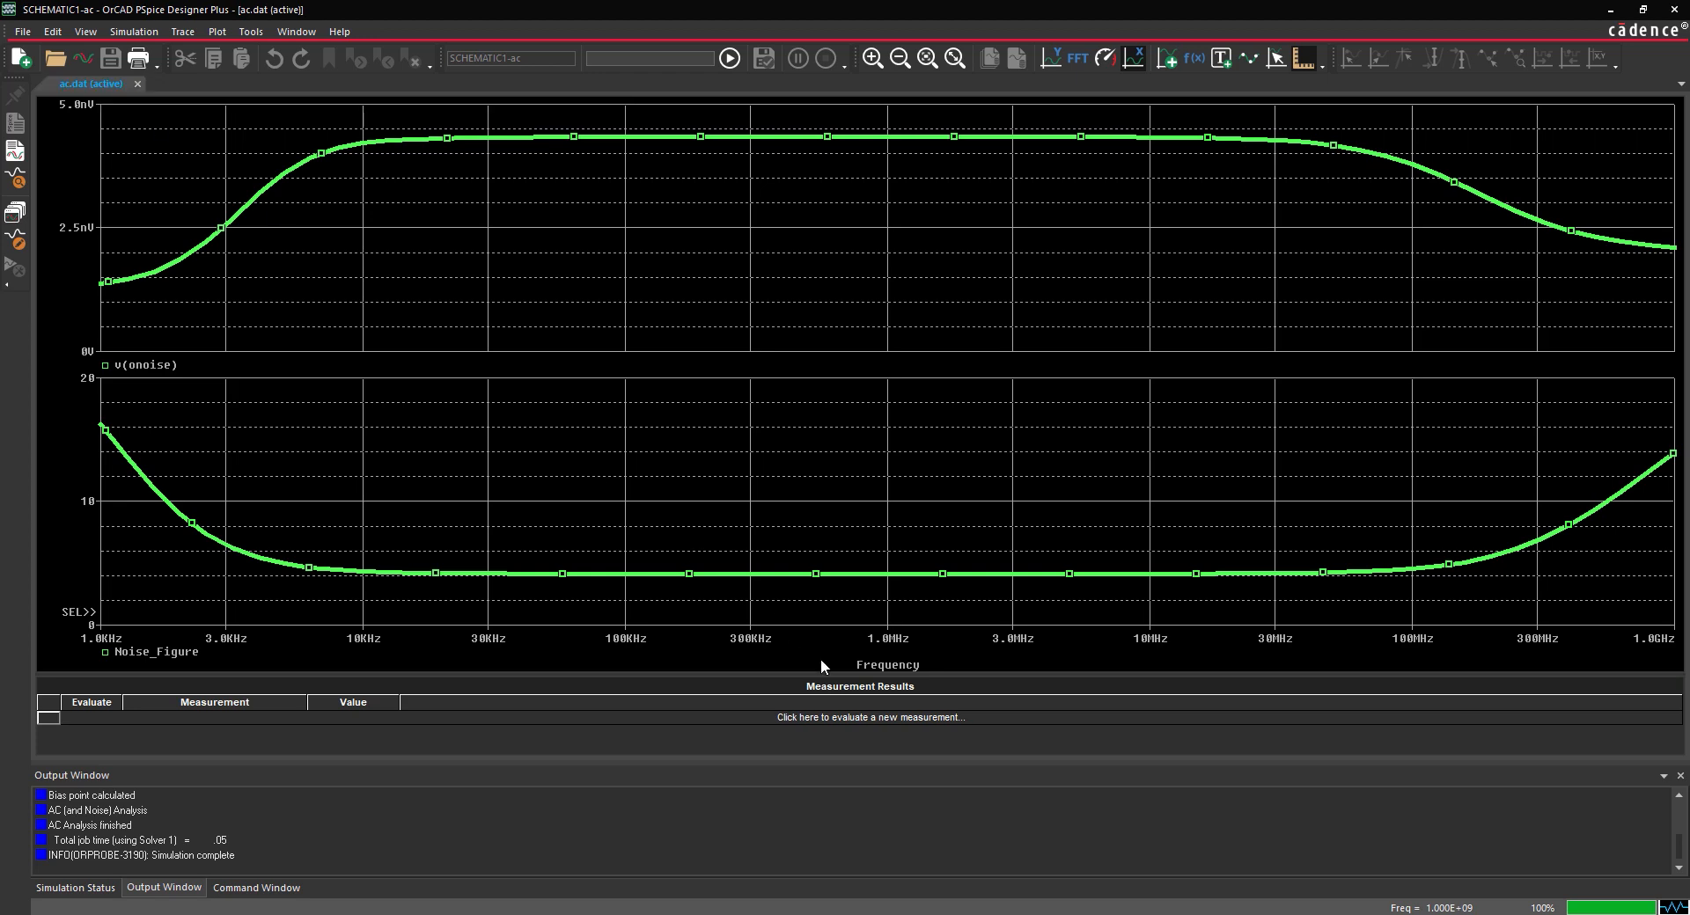
Evaluate a new measurement Max(DB(V(Load))), giving about 9.42 dB
click(869, 718)
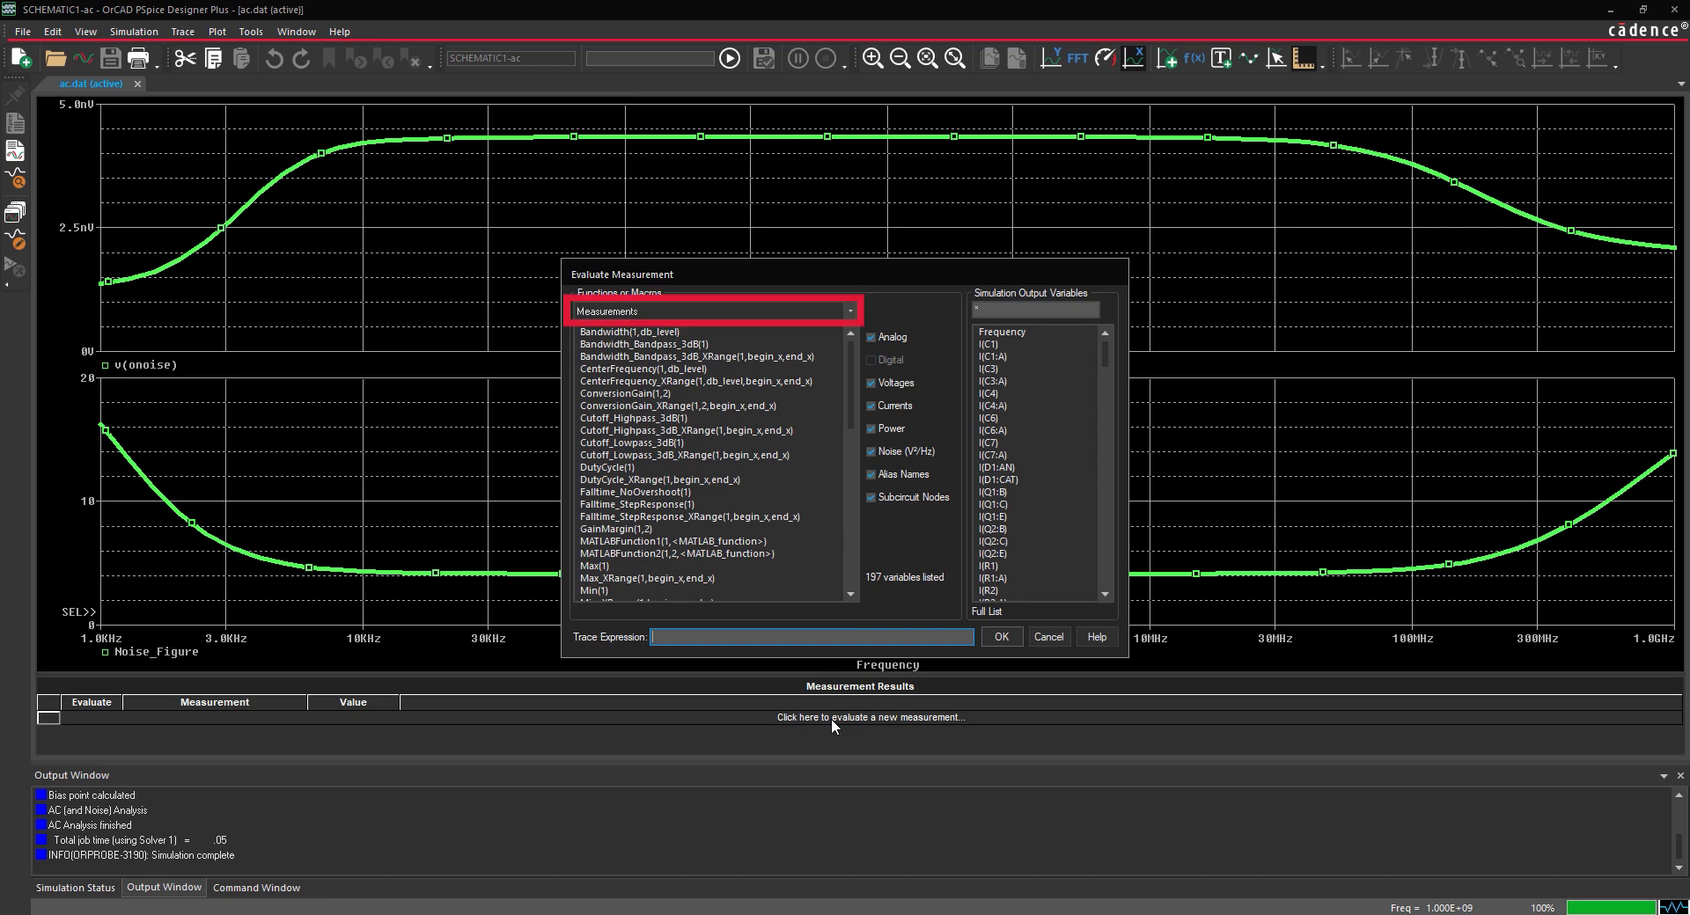
click(711, 311)
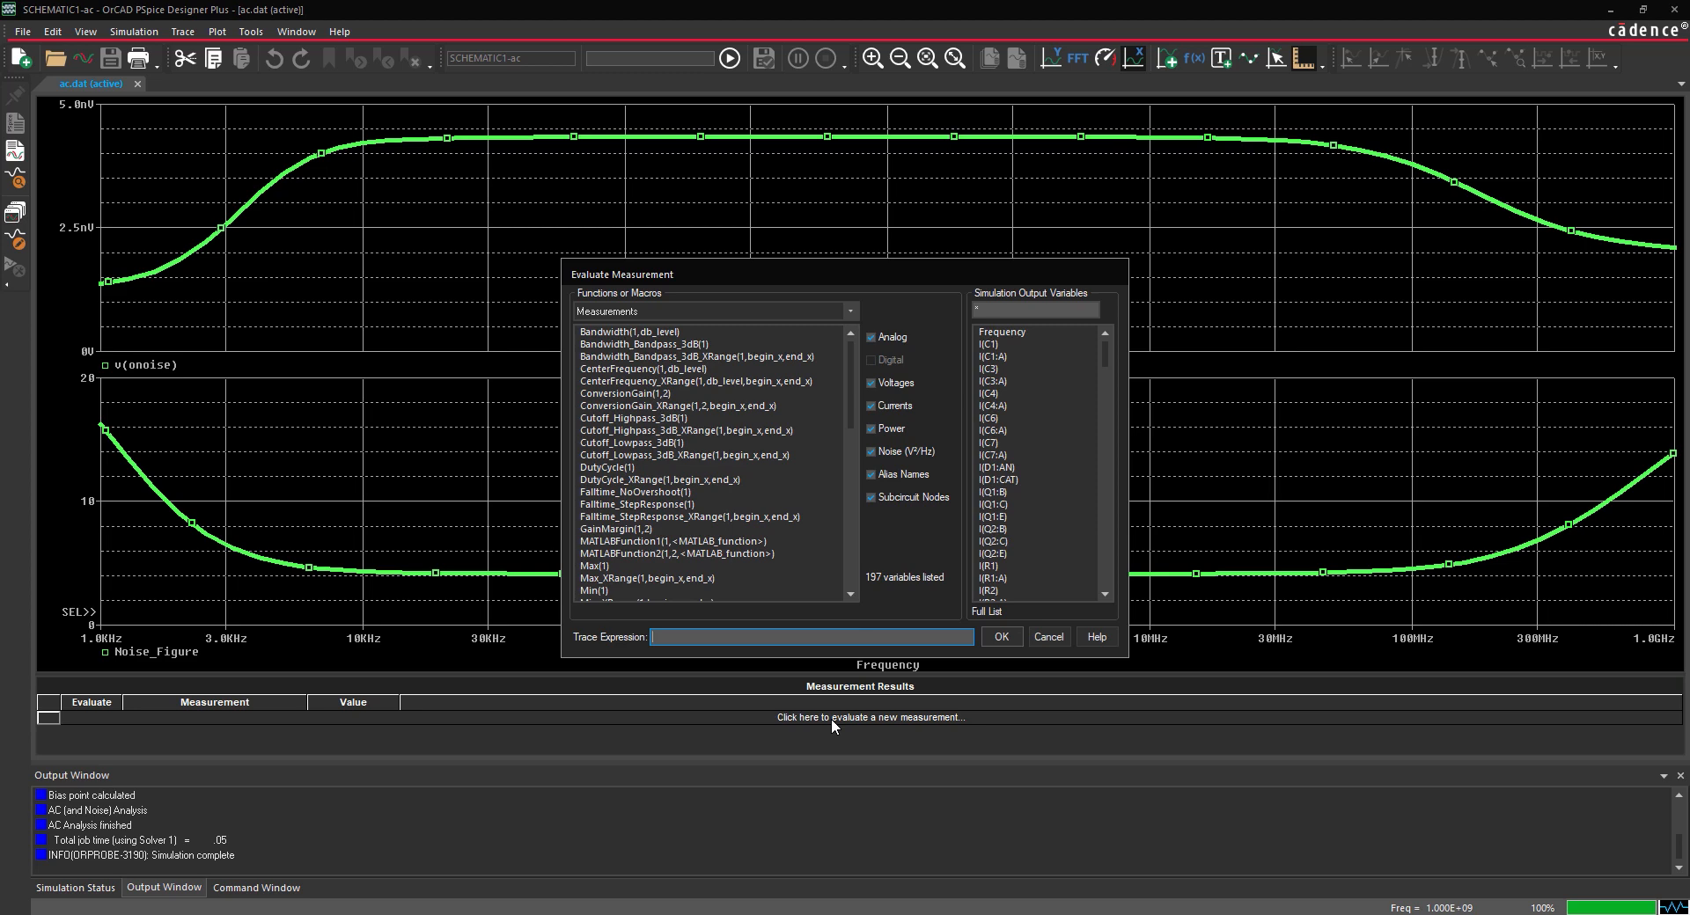
mouse_move(638, 600)
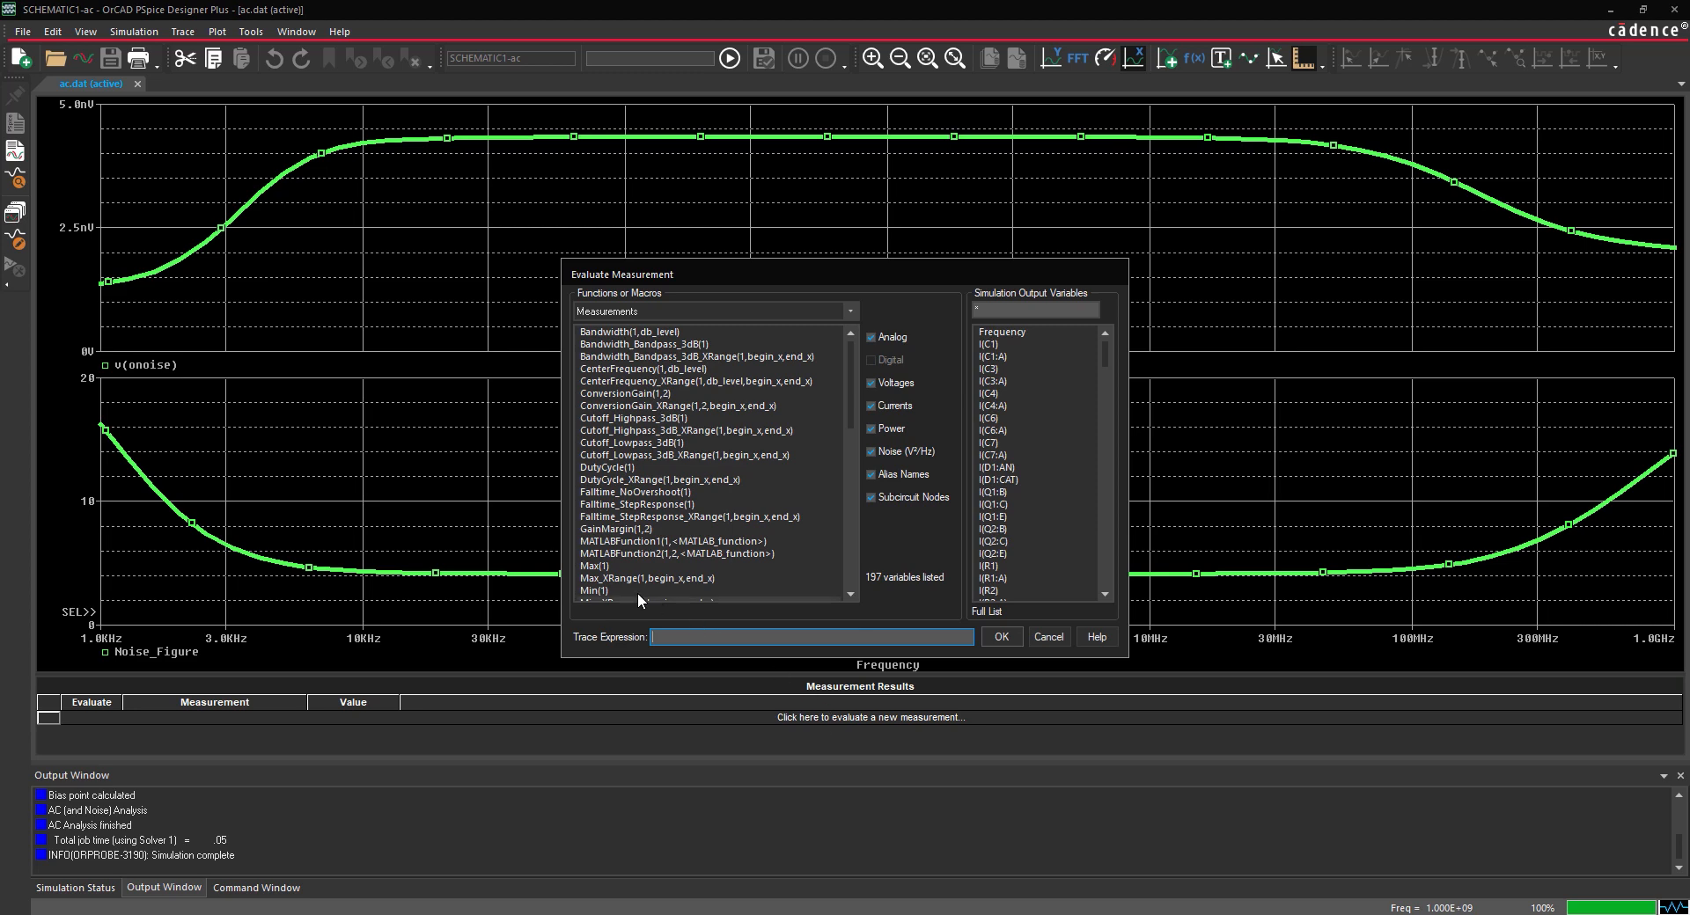
click(592, 566)
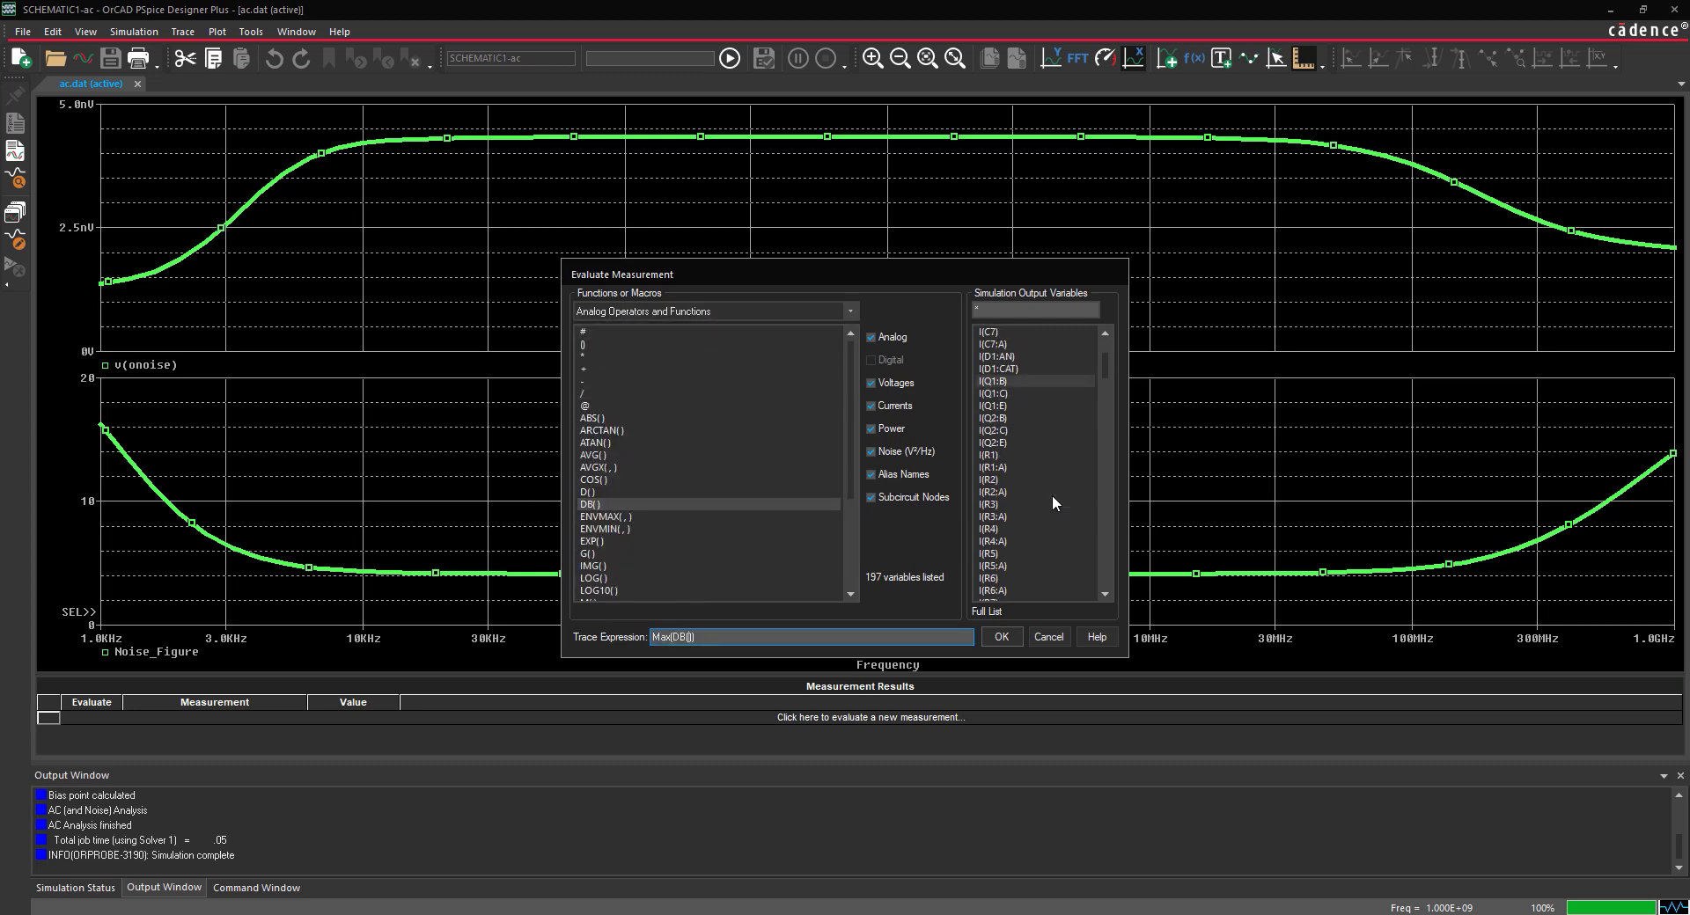
scroll(down, 3)
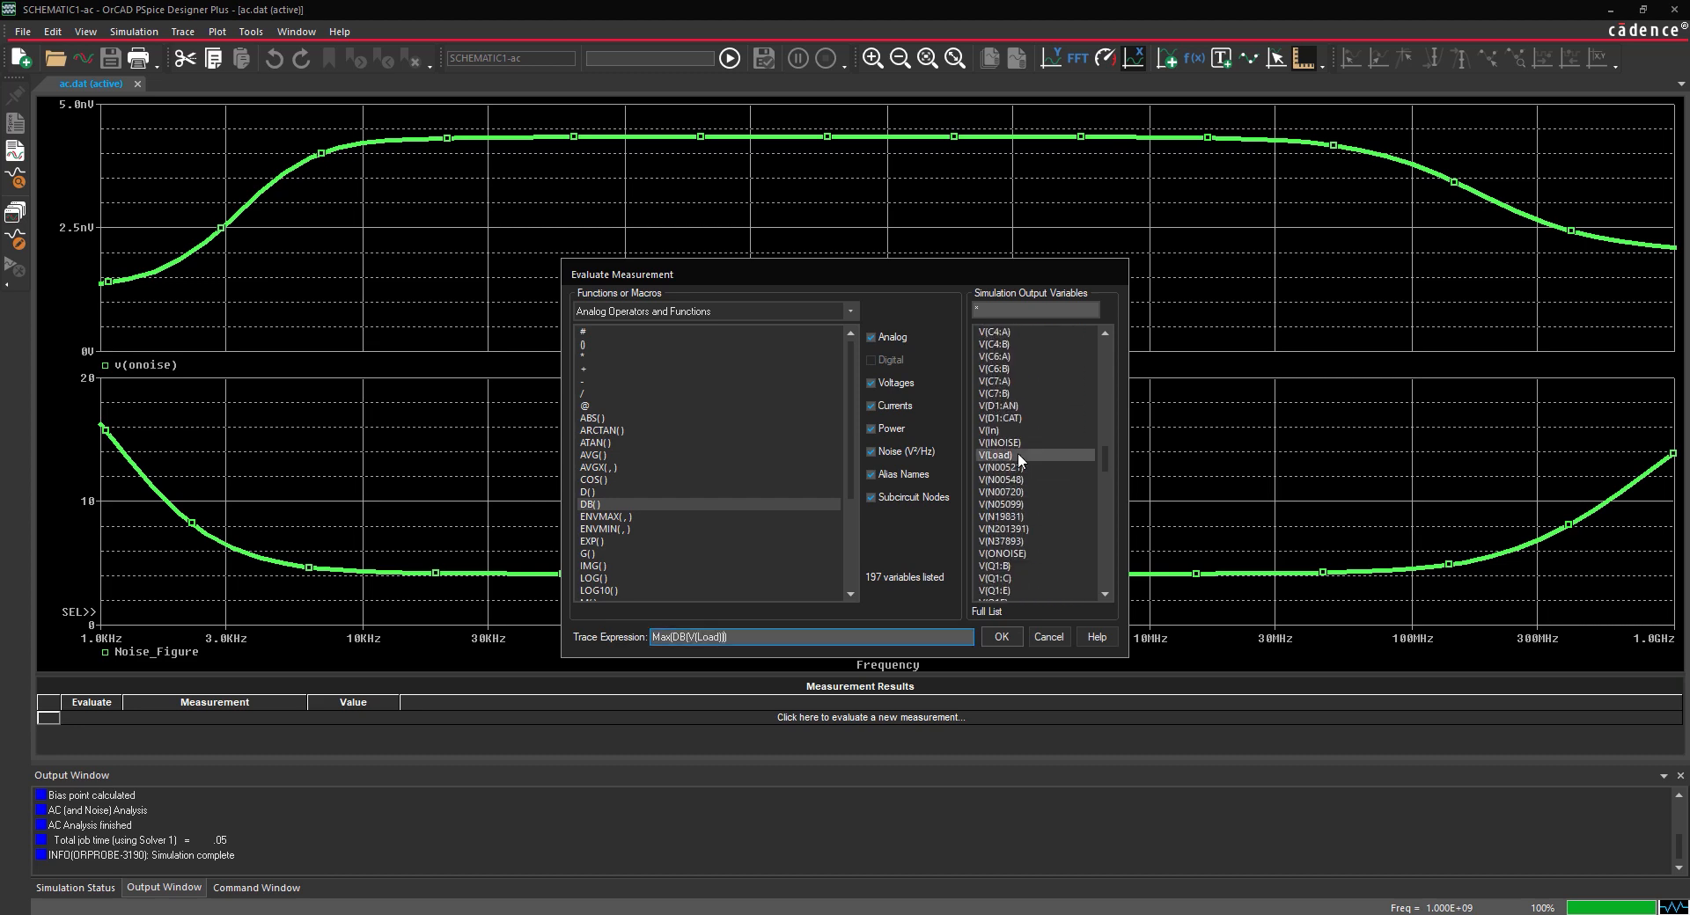
click(1045, 636)
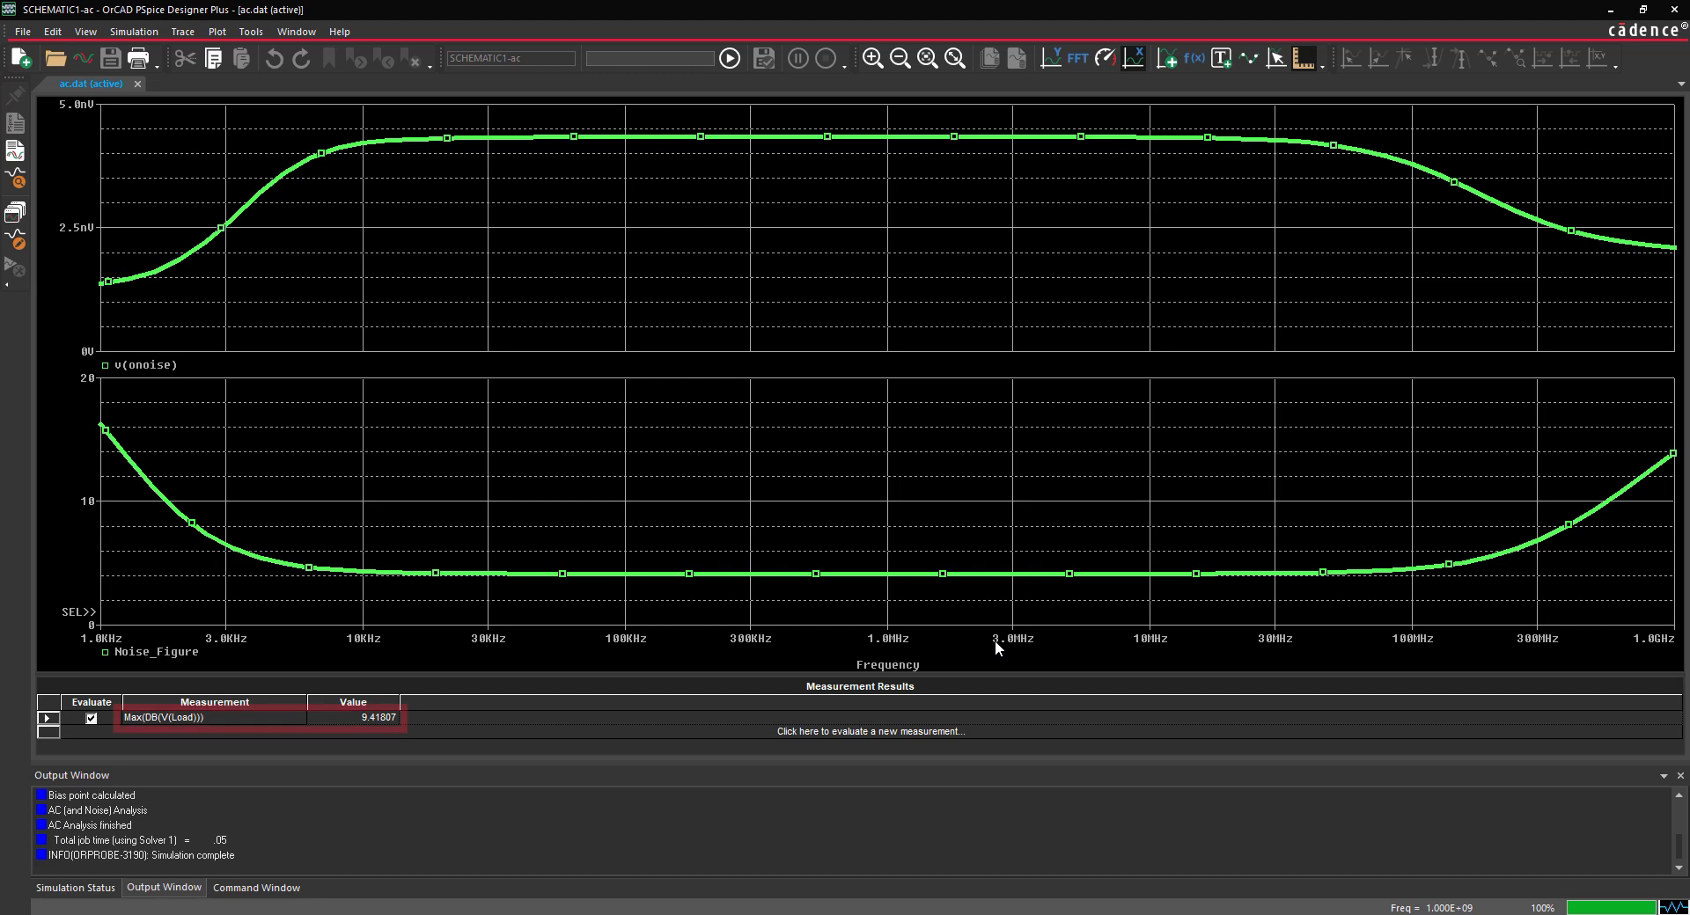
click(215, 718)
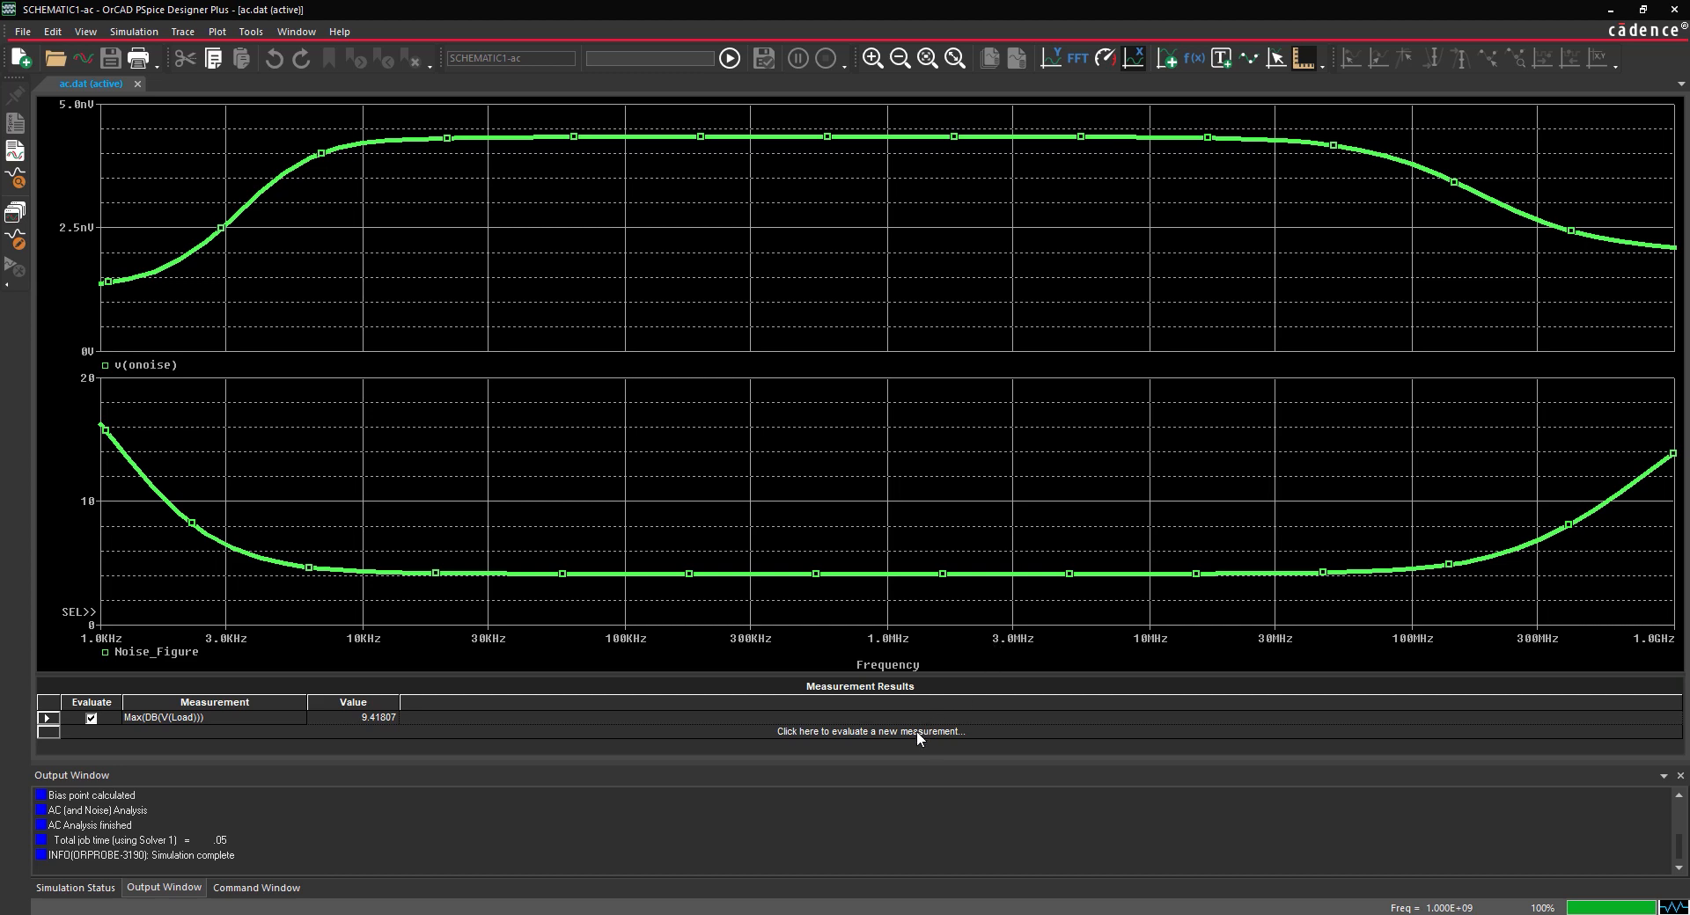
Add pasted measurements for V(Load) bandwidth, minimum noise figure and Max(V(onoise))
click(868, 731)
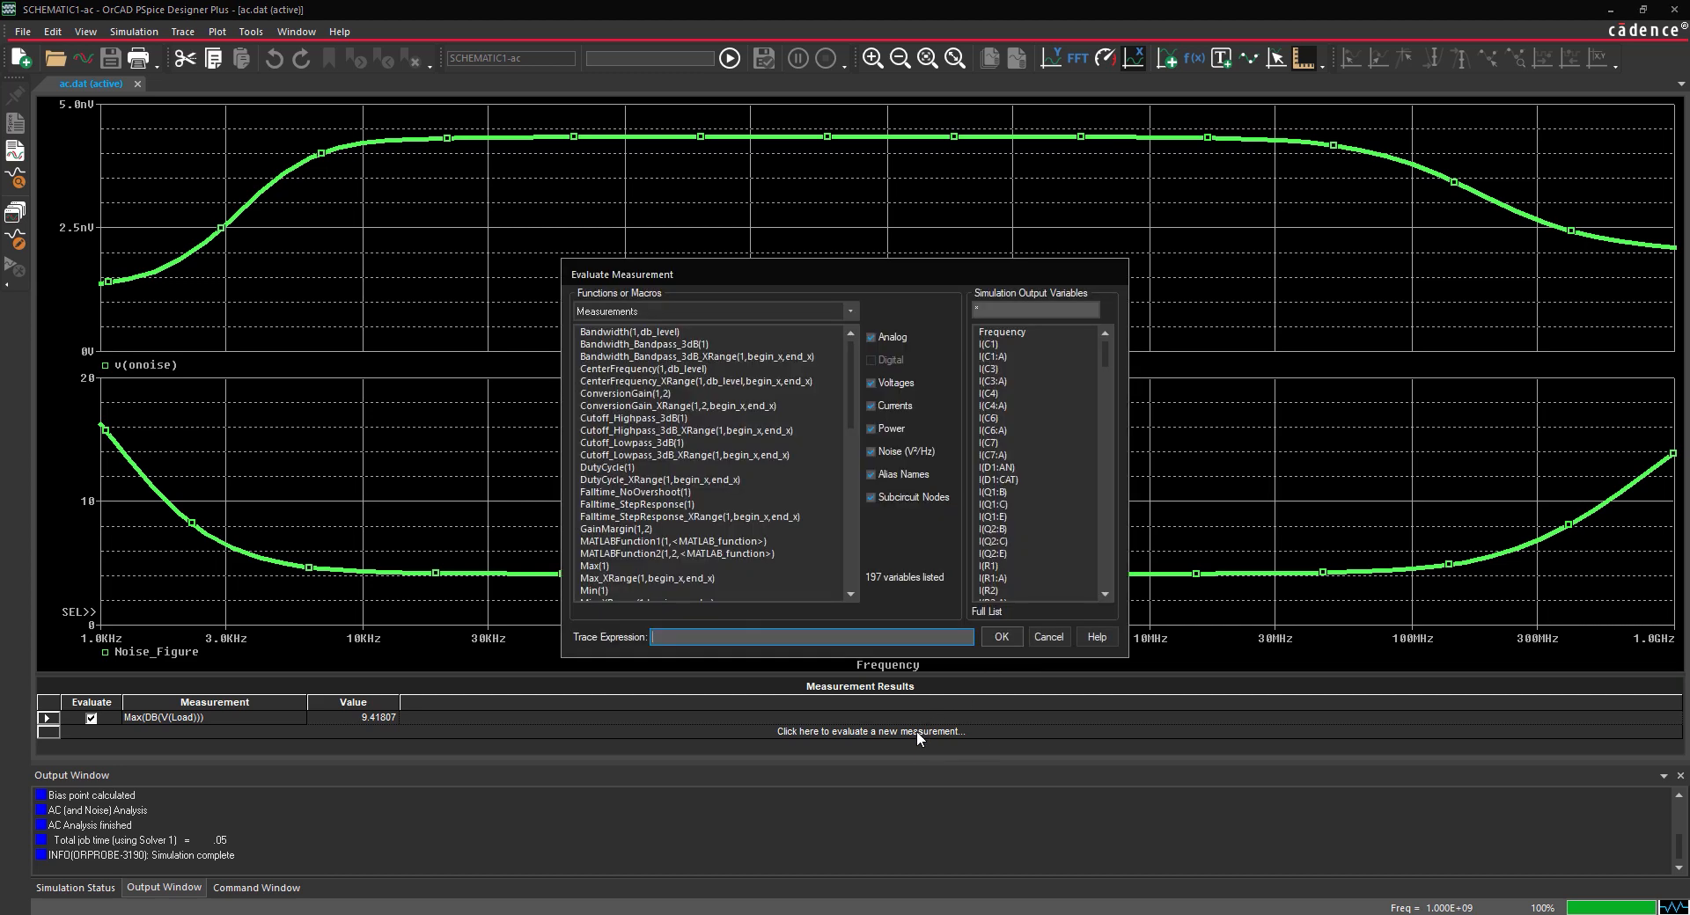
mouse_move(796, 661)
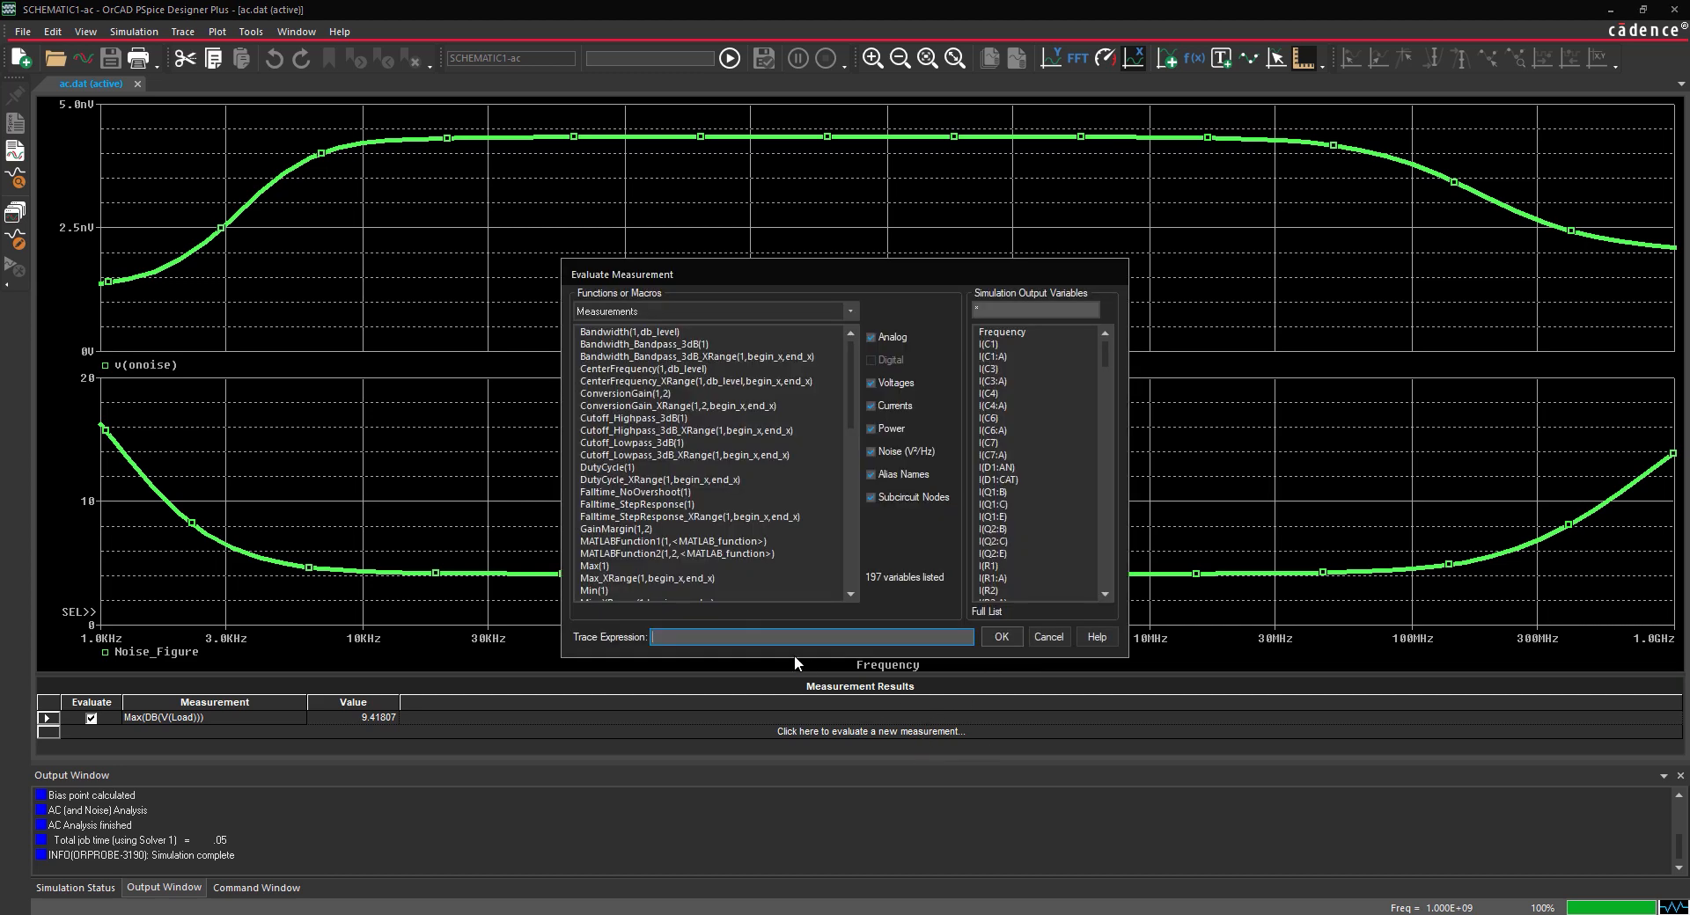
key(ctrl+v)
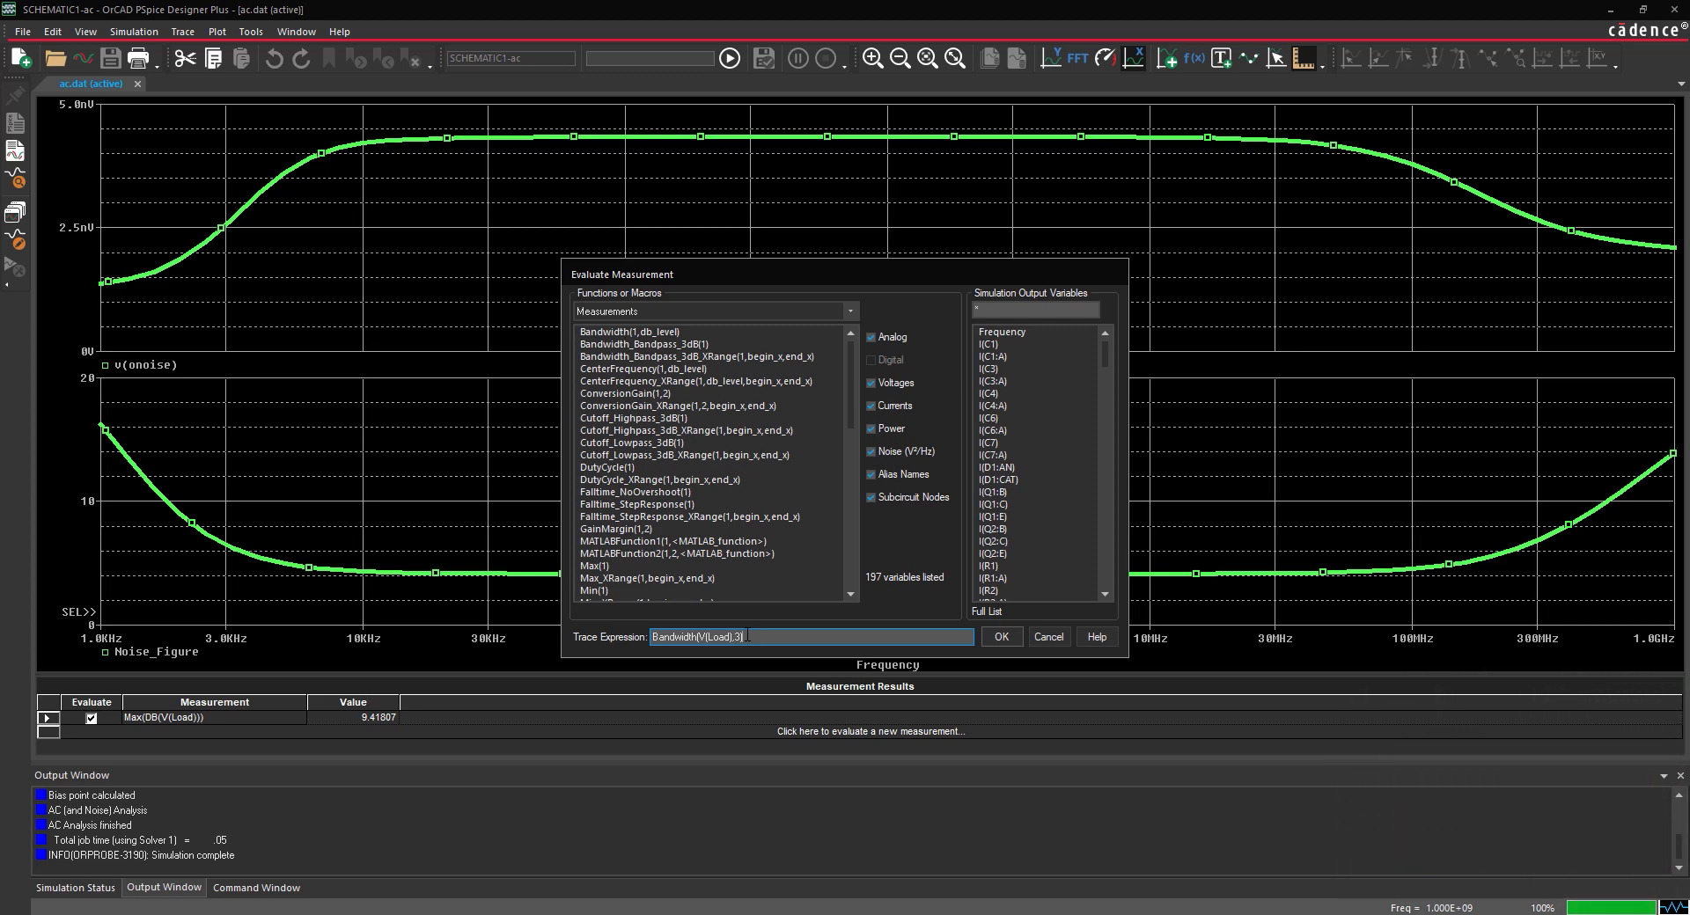
click(1000, 636)
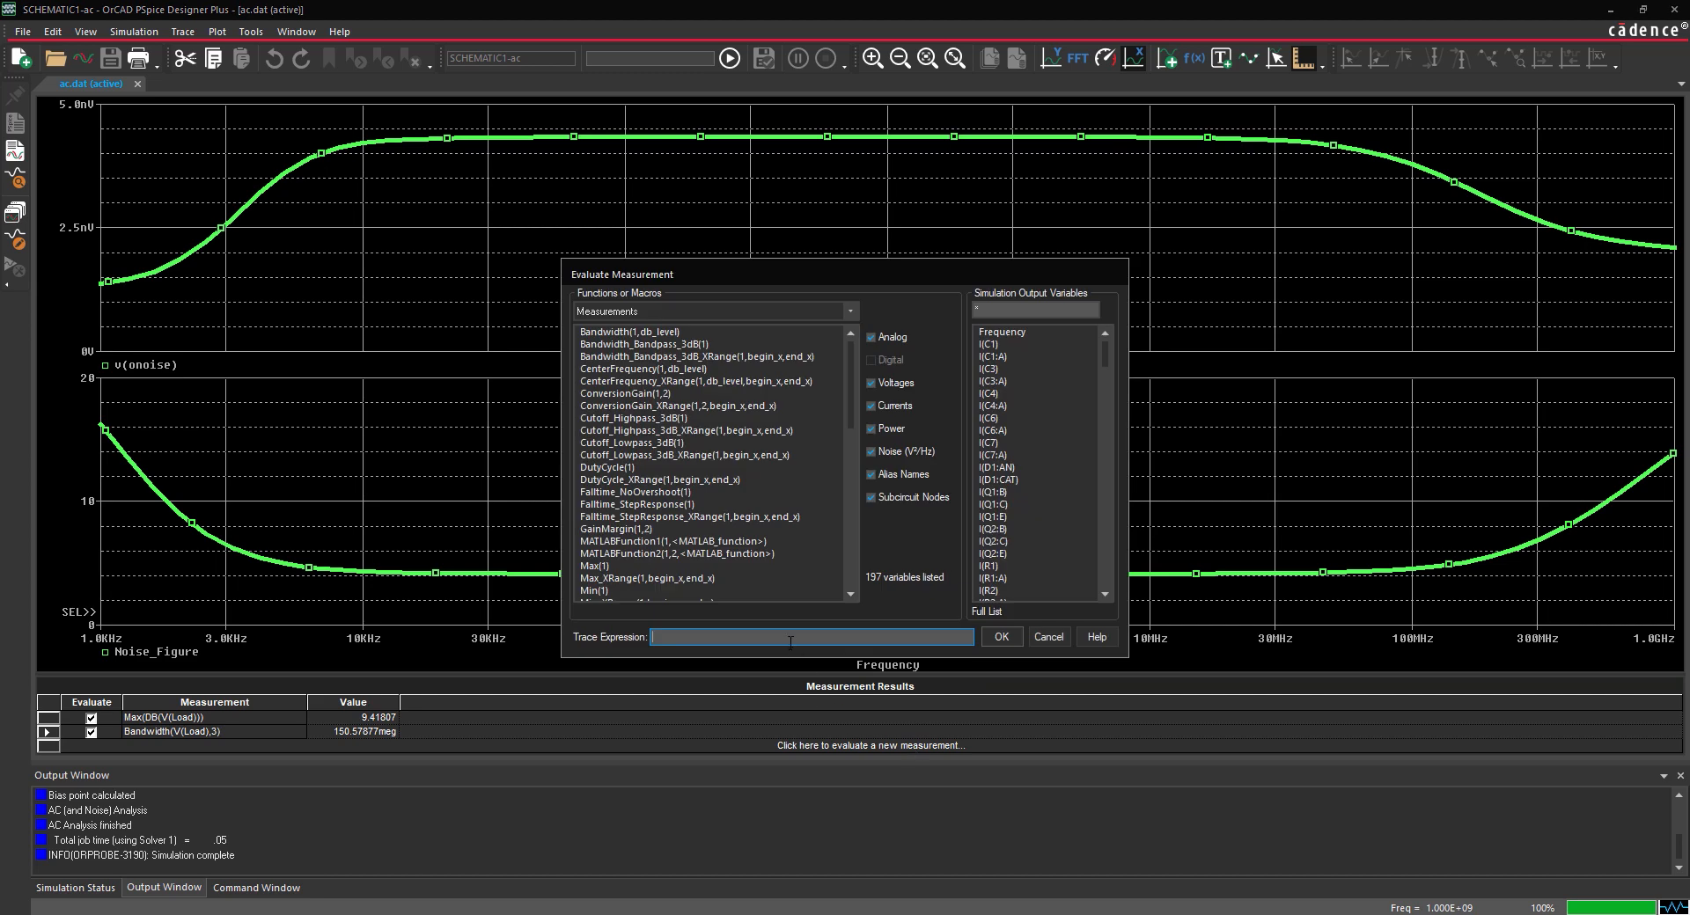
key(ctrl+v)
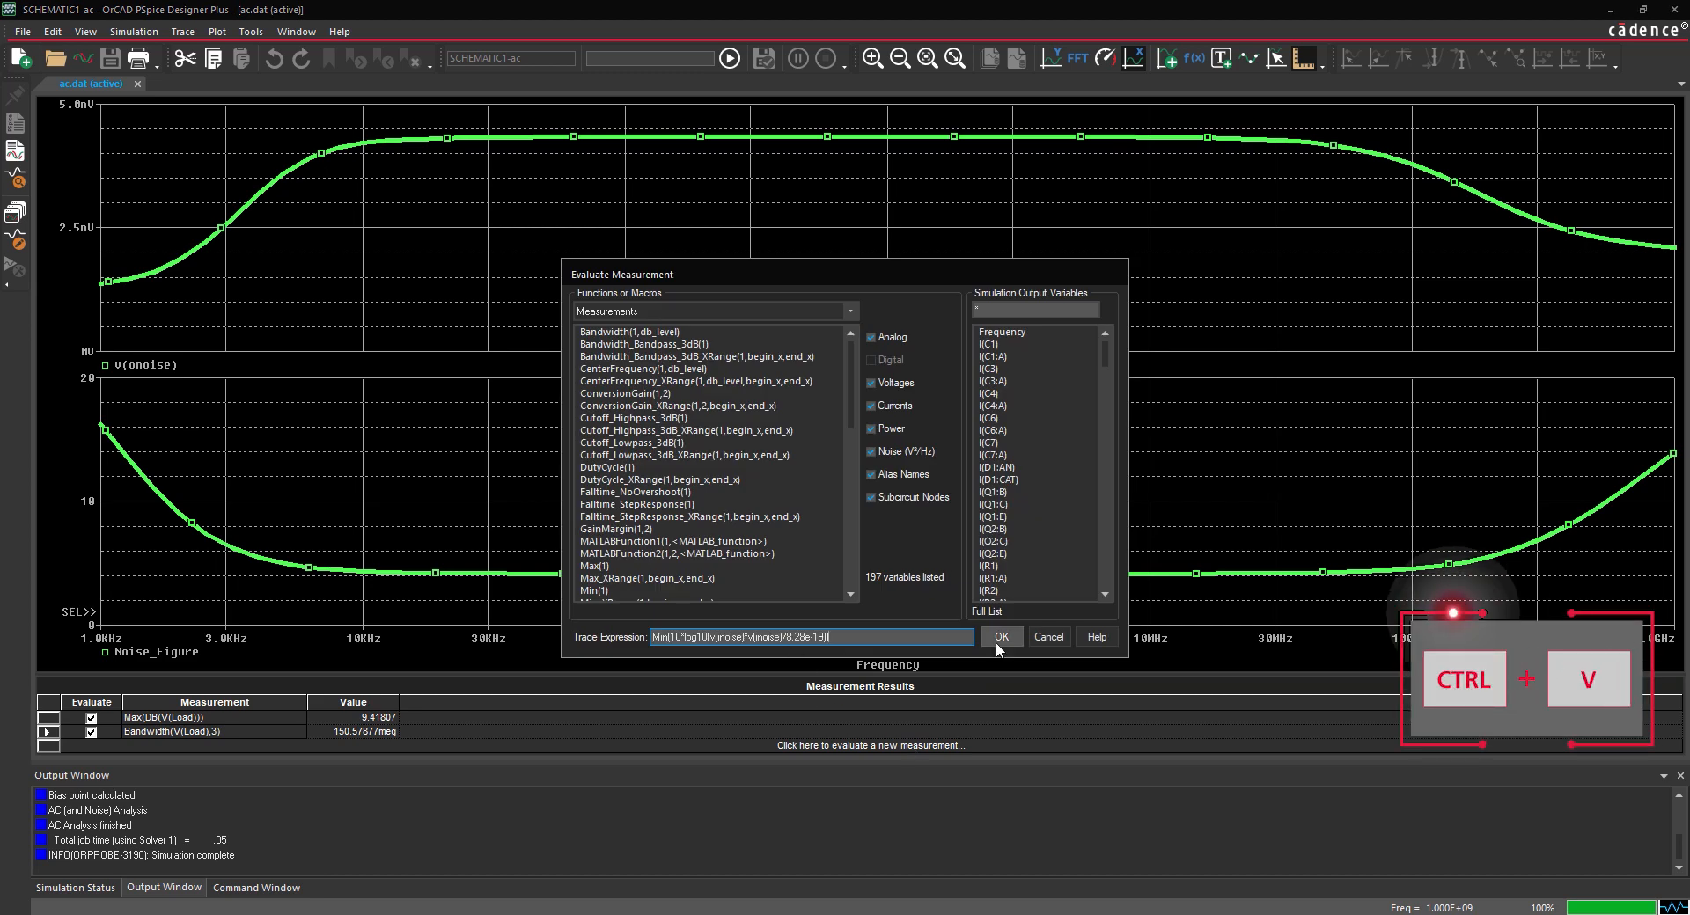
click(998, 636)
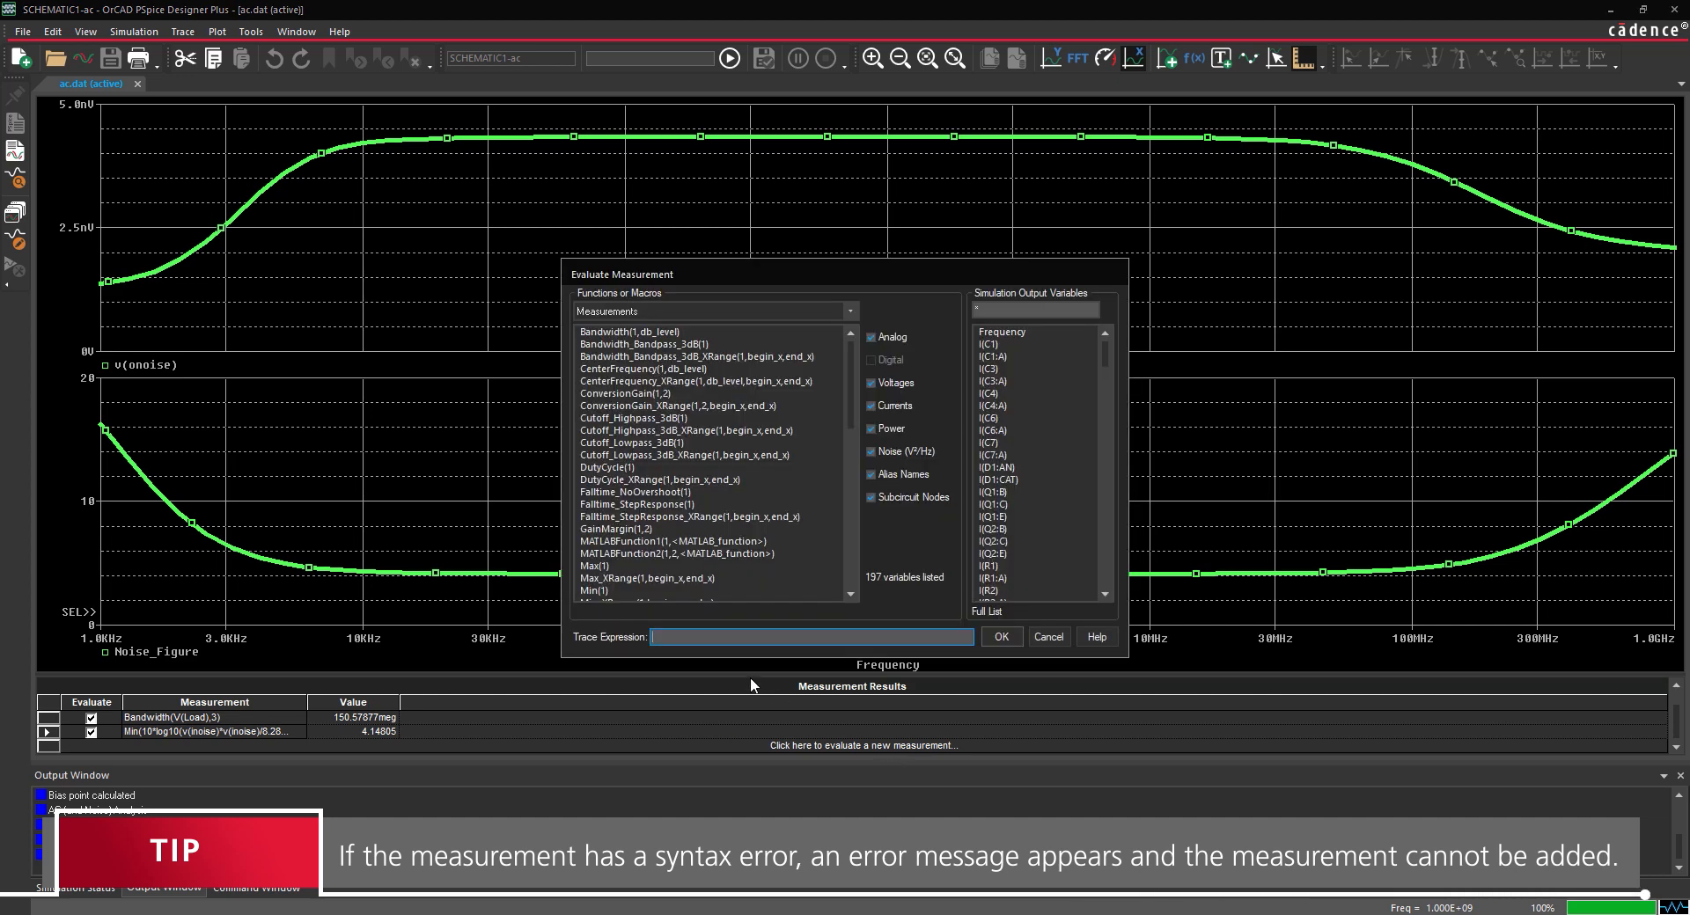
key(ctrl+v)
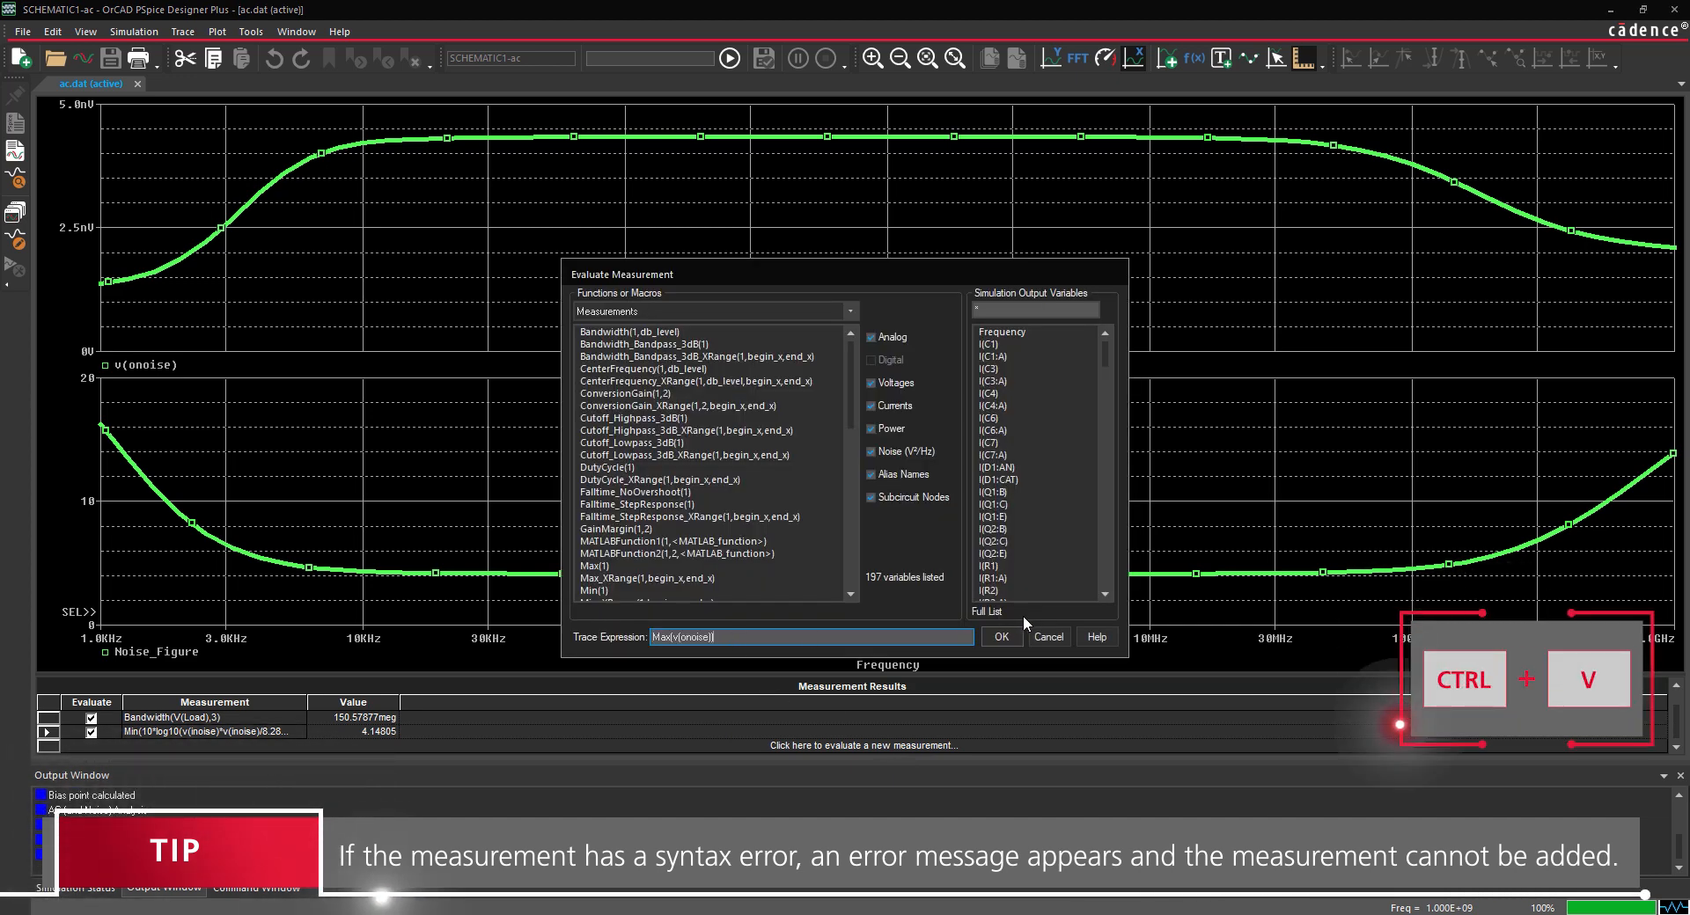
click(999, 638)
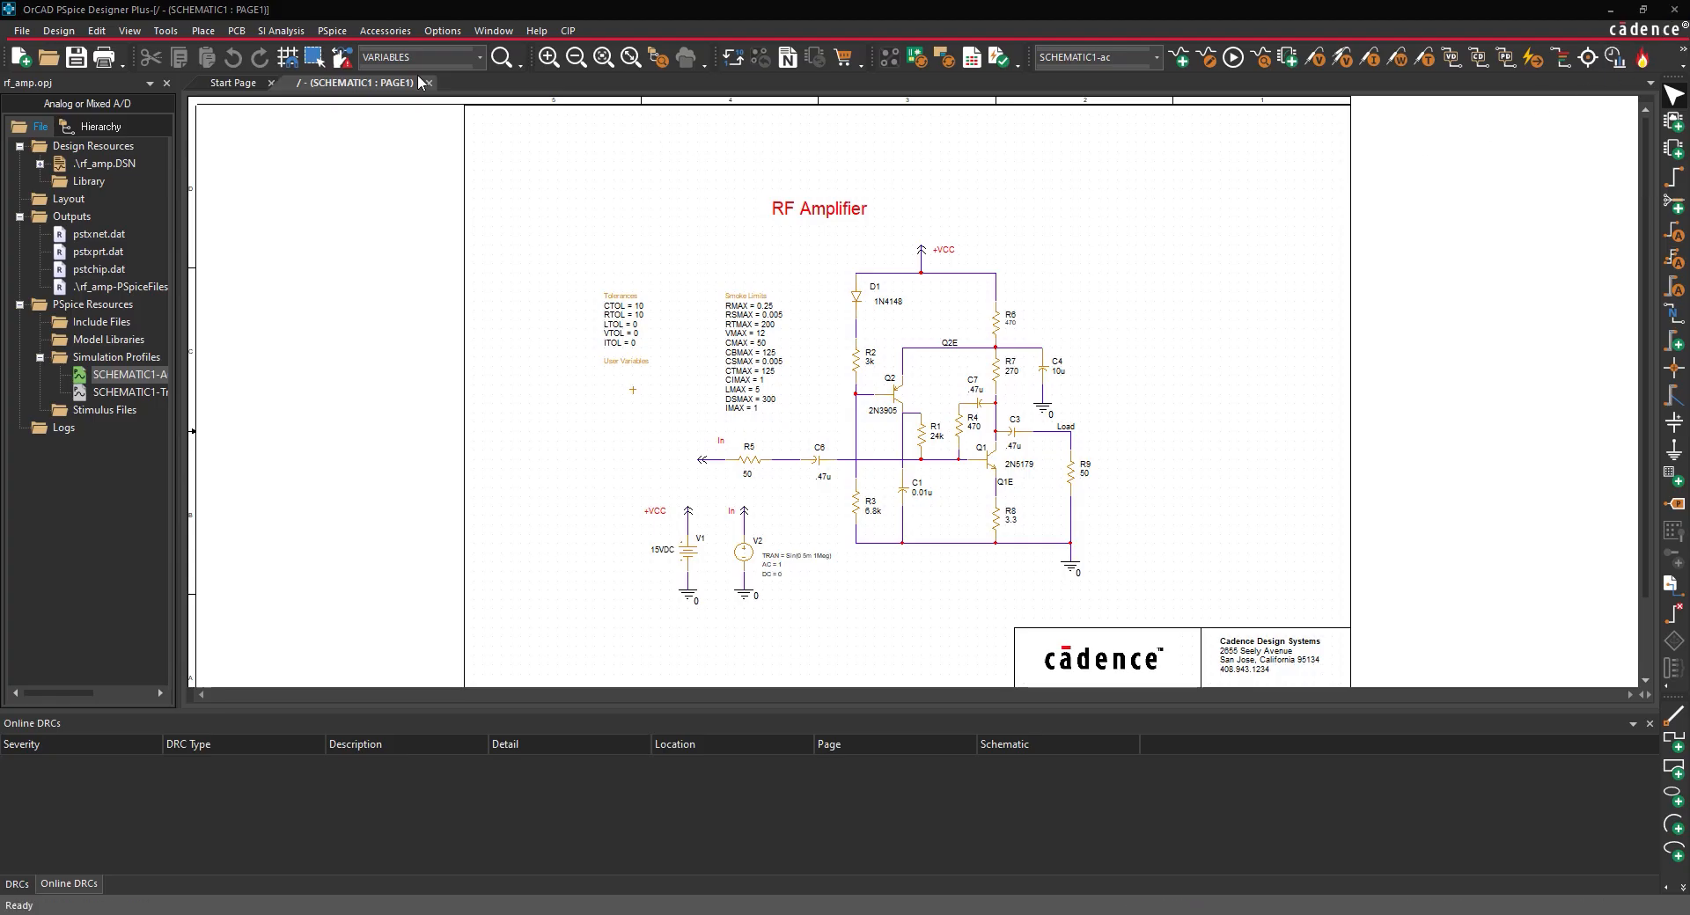
Launch the Advanced Analysis Optimizer, confirming the OrCAD PSpice Designer Plus product suite
click(332, 30)
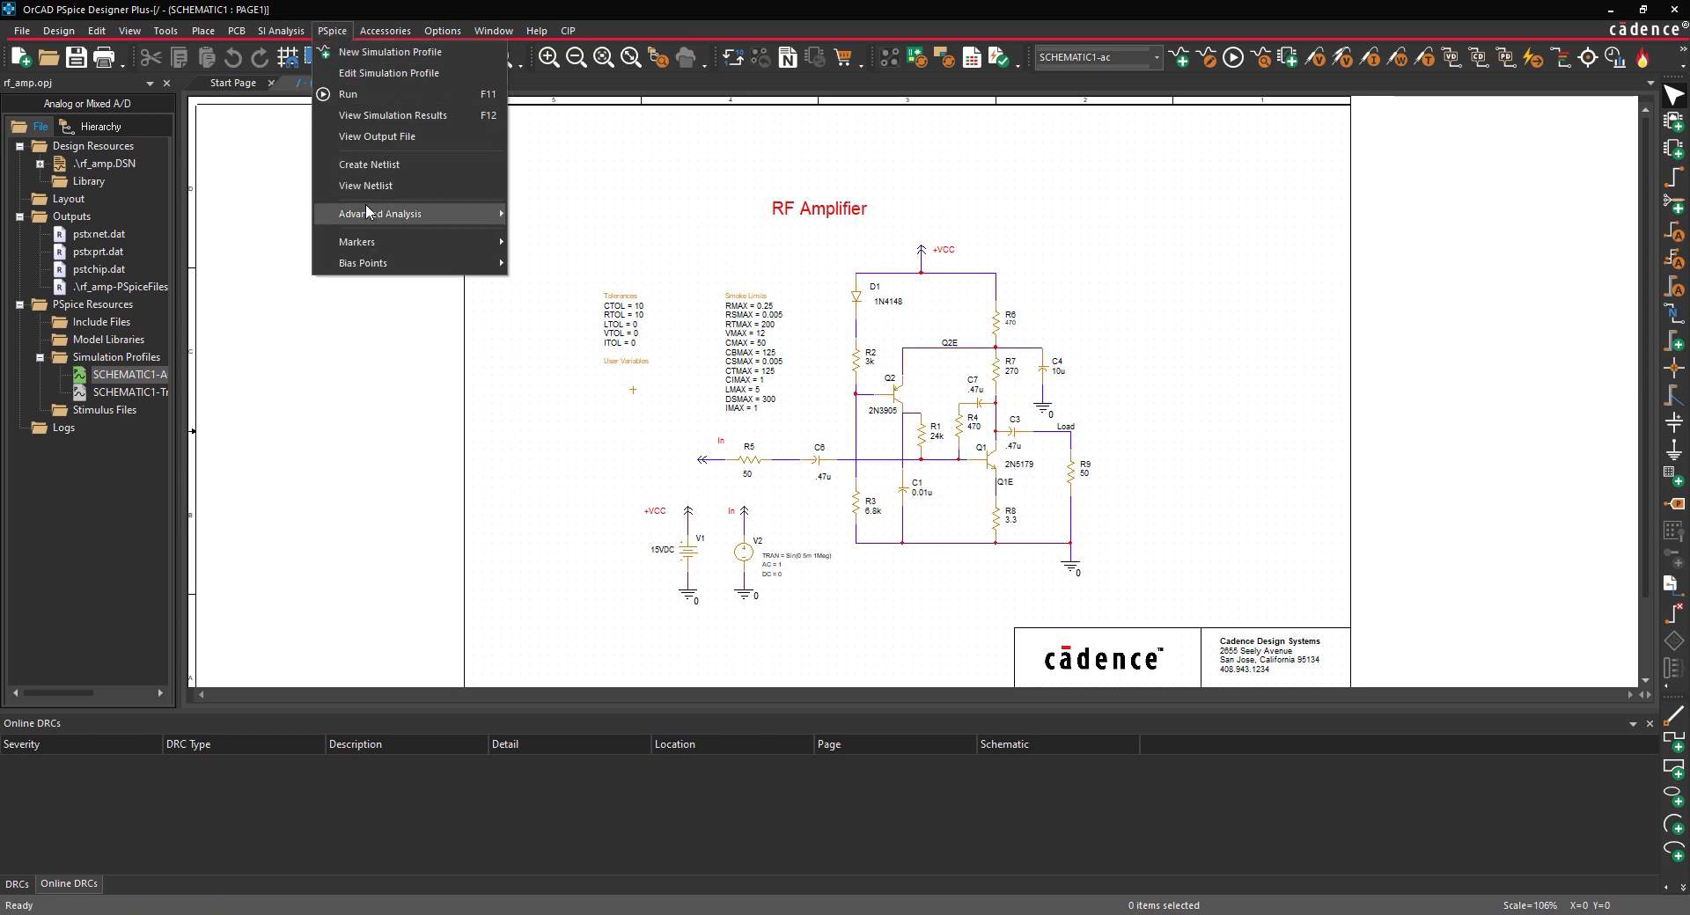
click(379, 212)
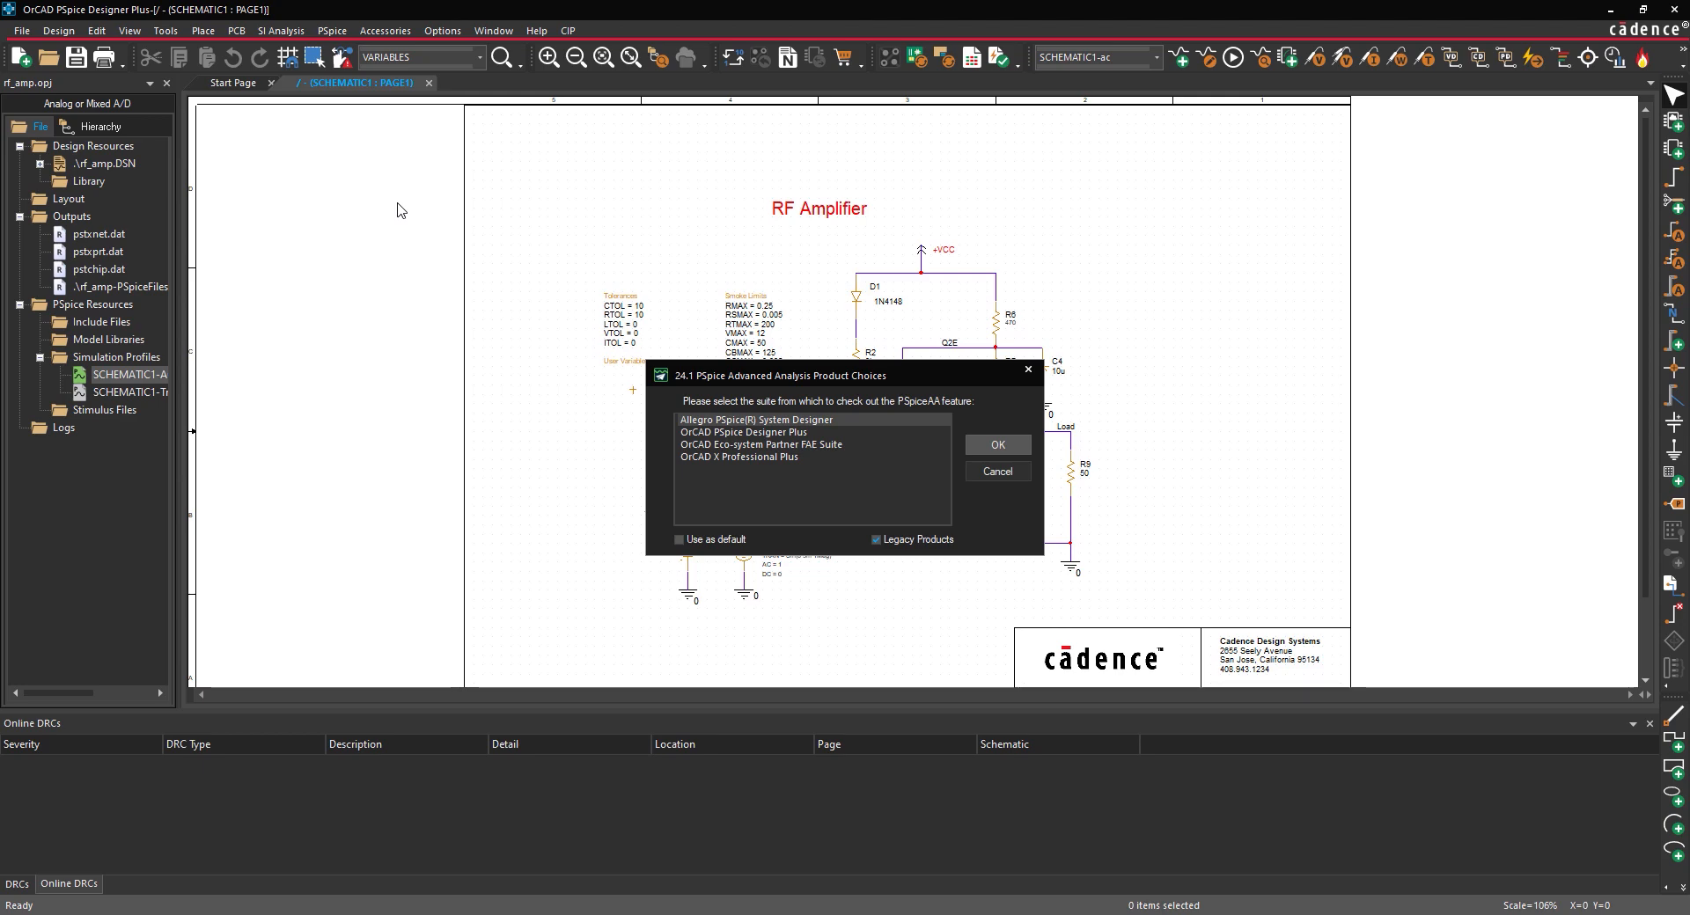
click(743, 431)
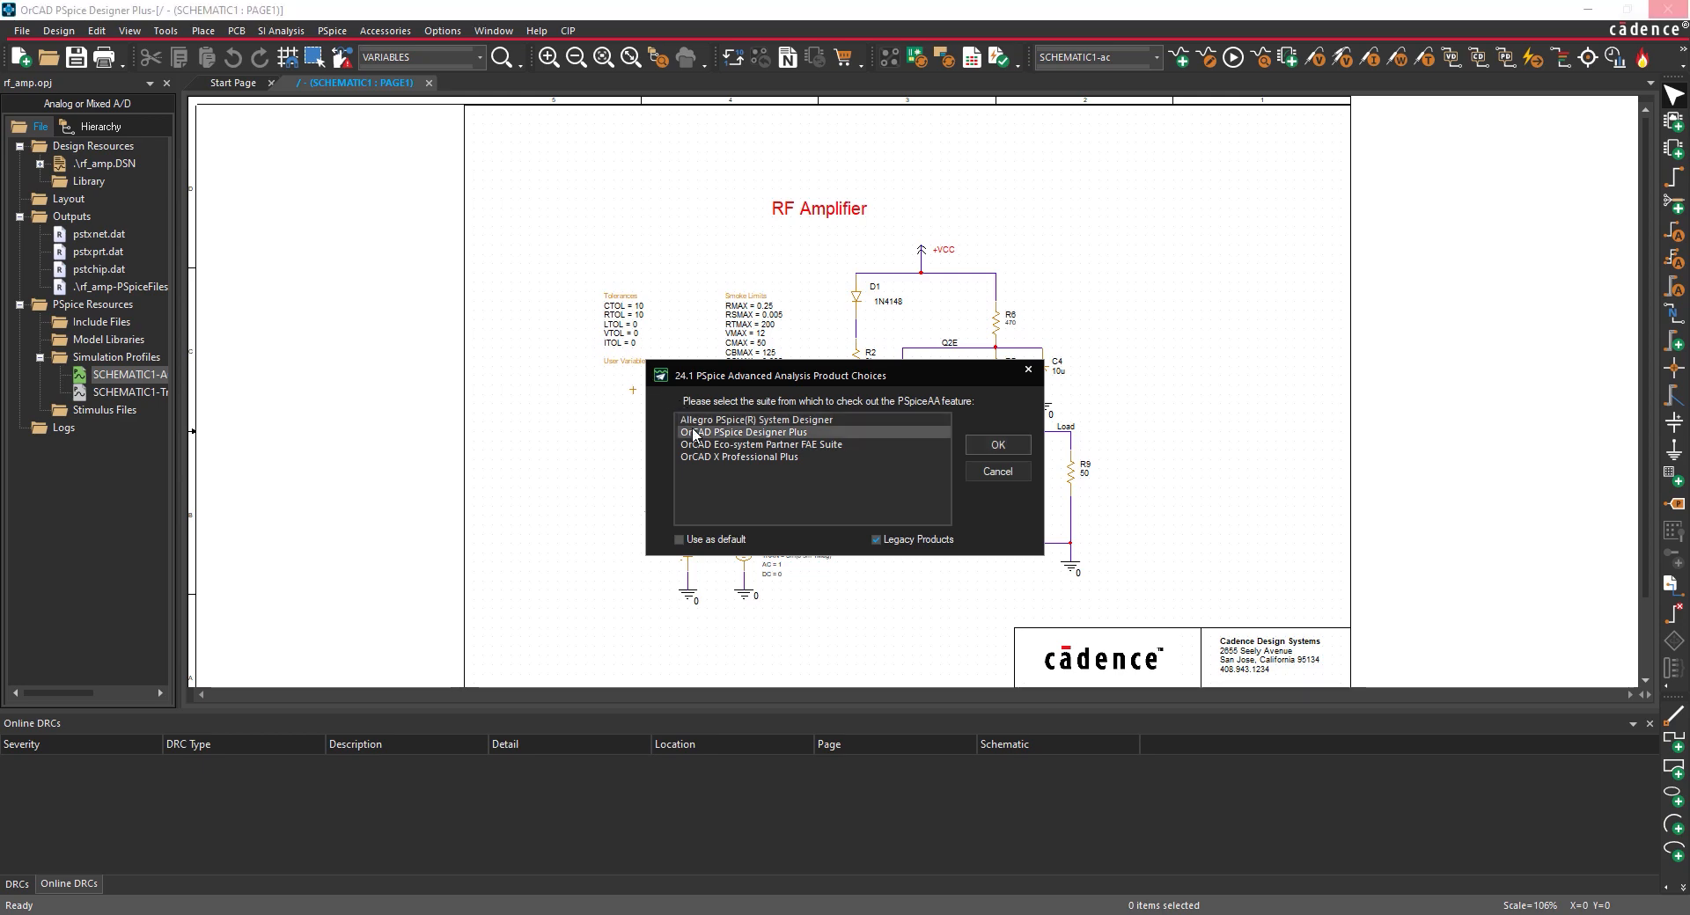
click(995, 445)
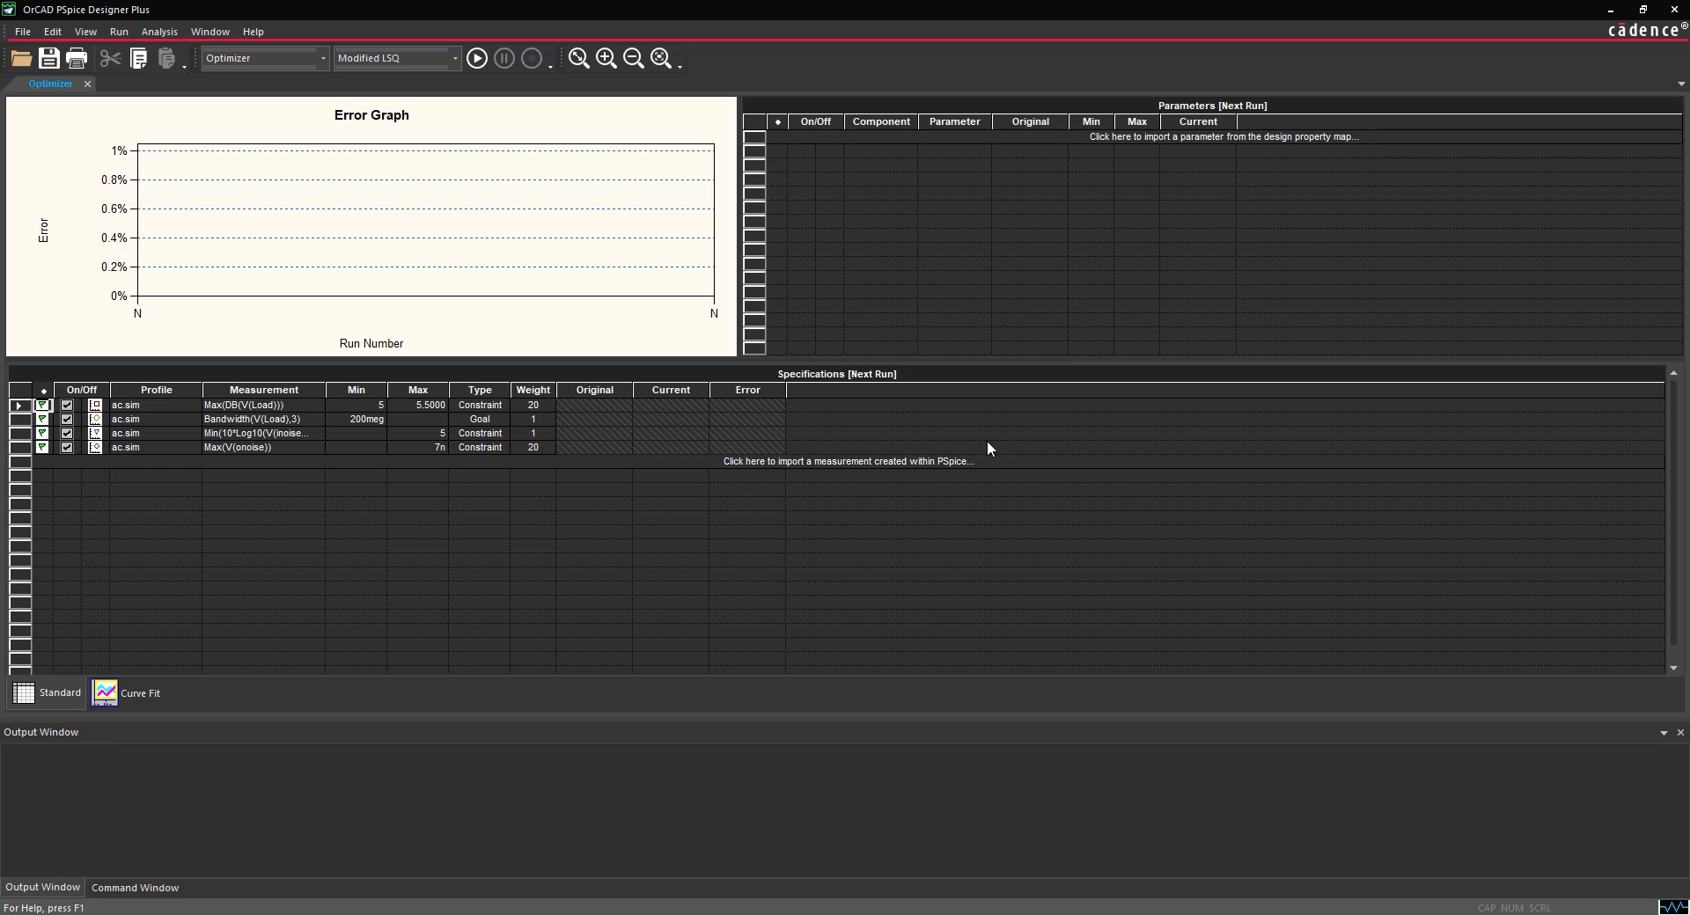
mouse_move(873, 467)
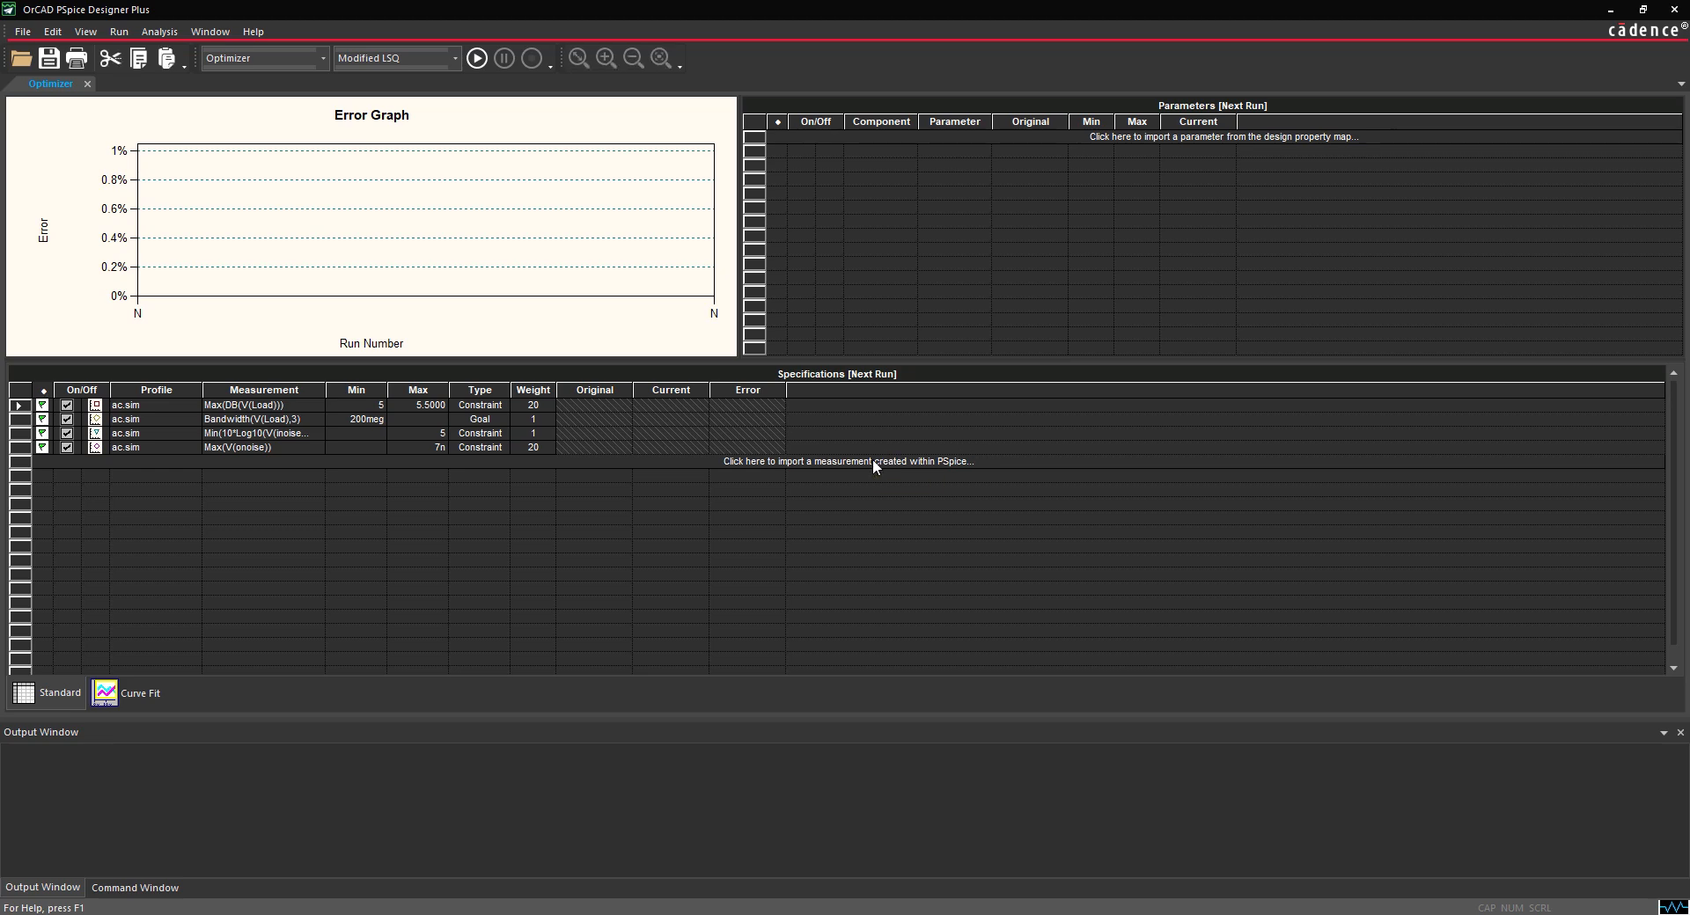
click(846, 461)
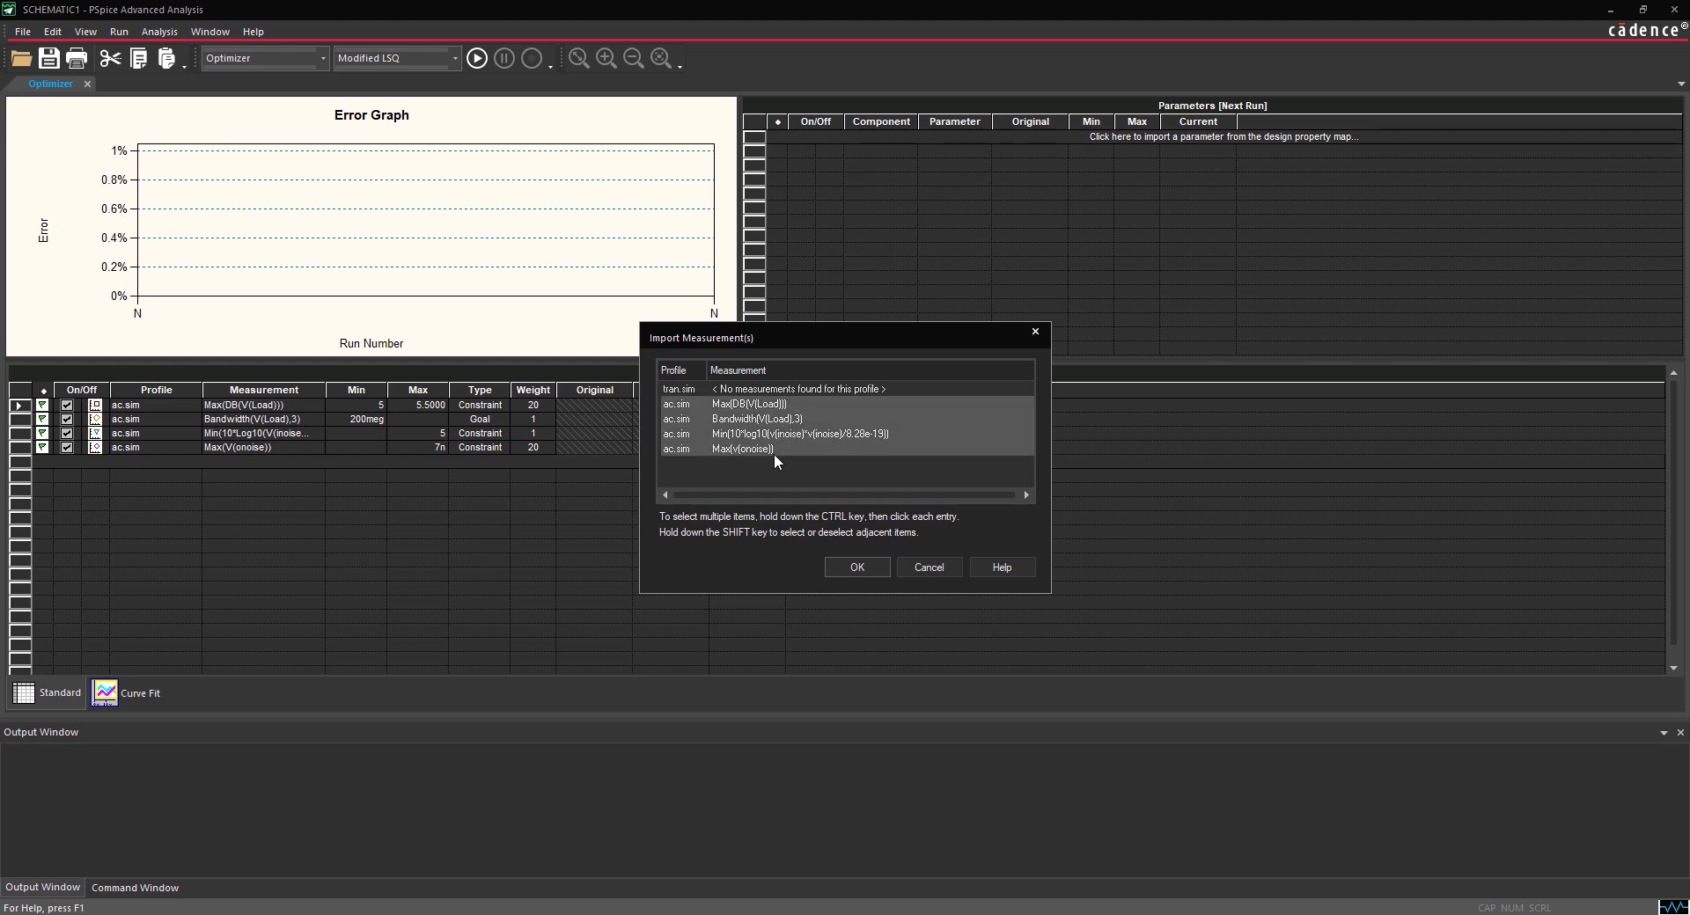
click(926, 567)
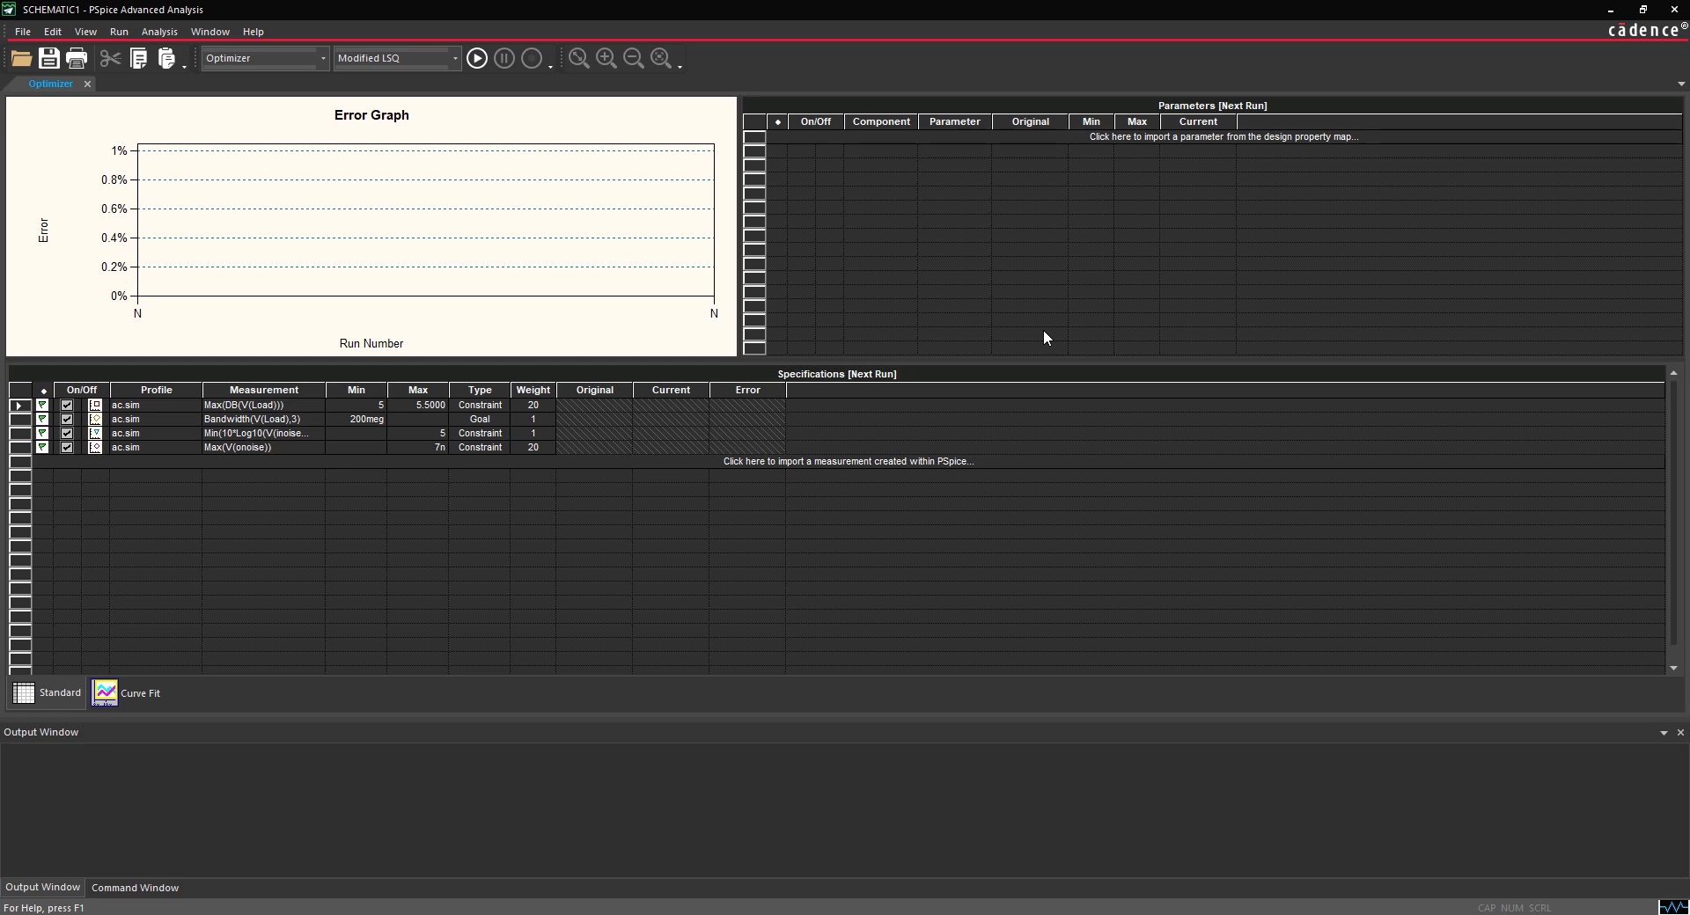
Import the R8, R6 and R4 Value parameters into the optimizer with min/max ranges
click(1223, 137)
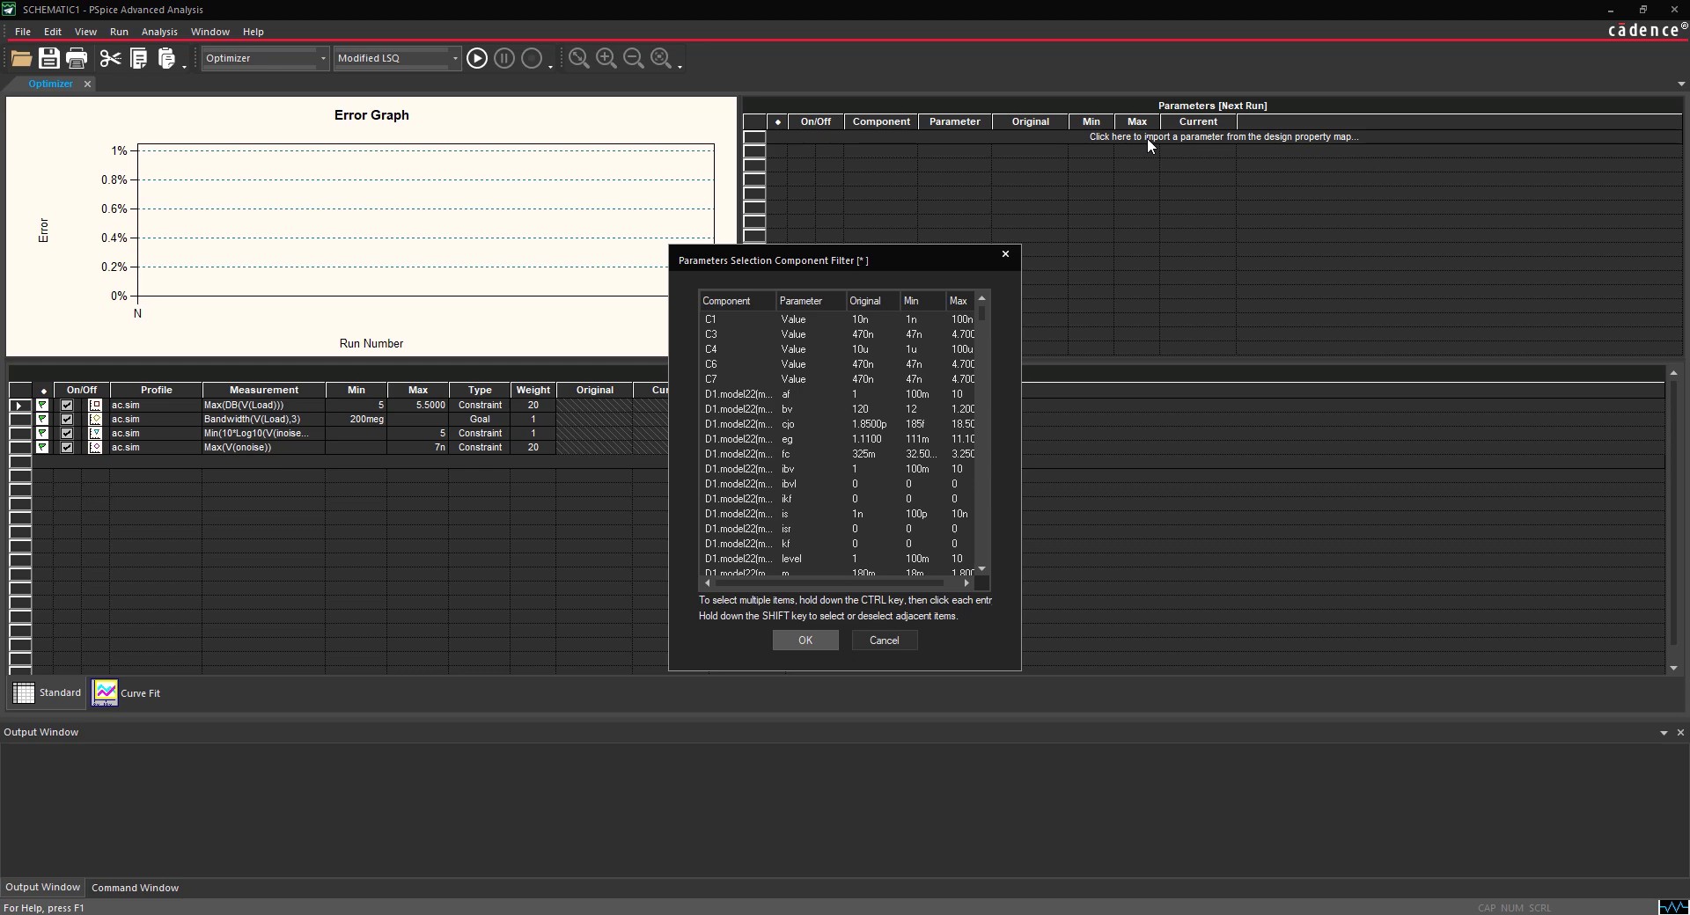
mouse_move(925, 482)
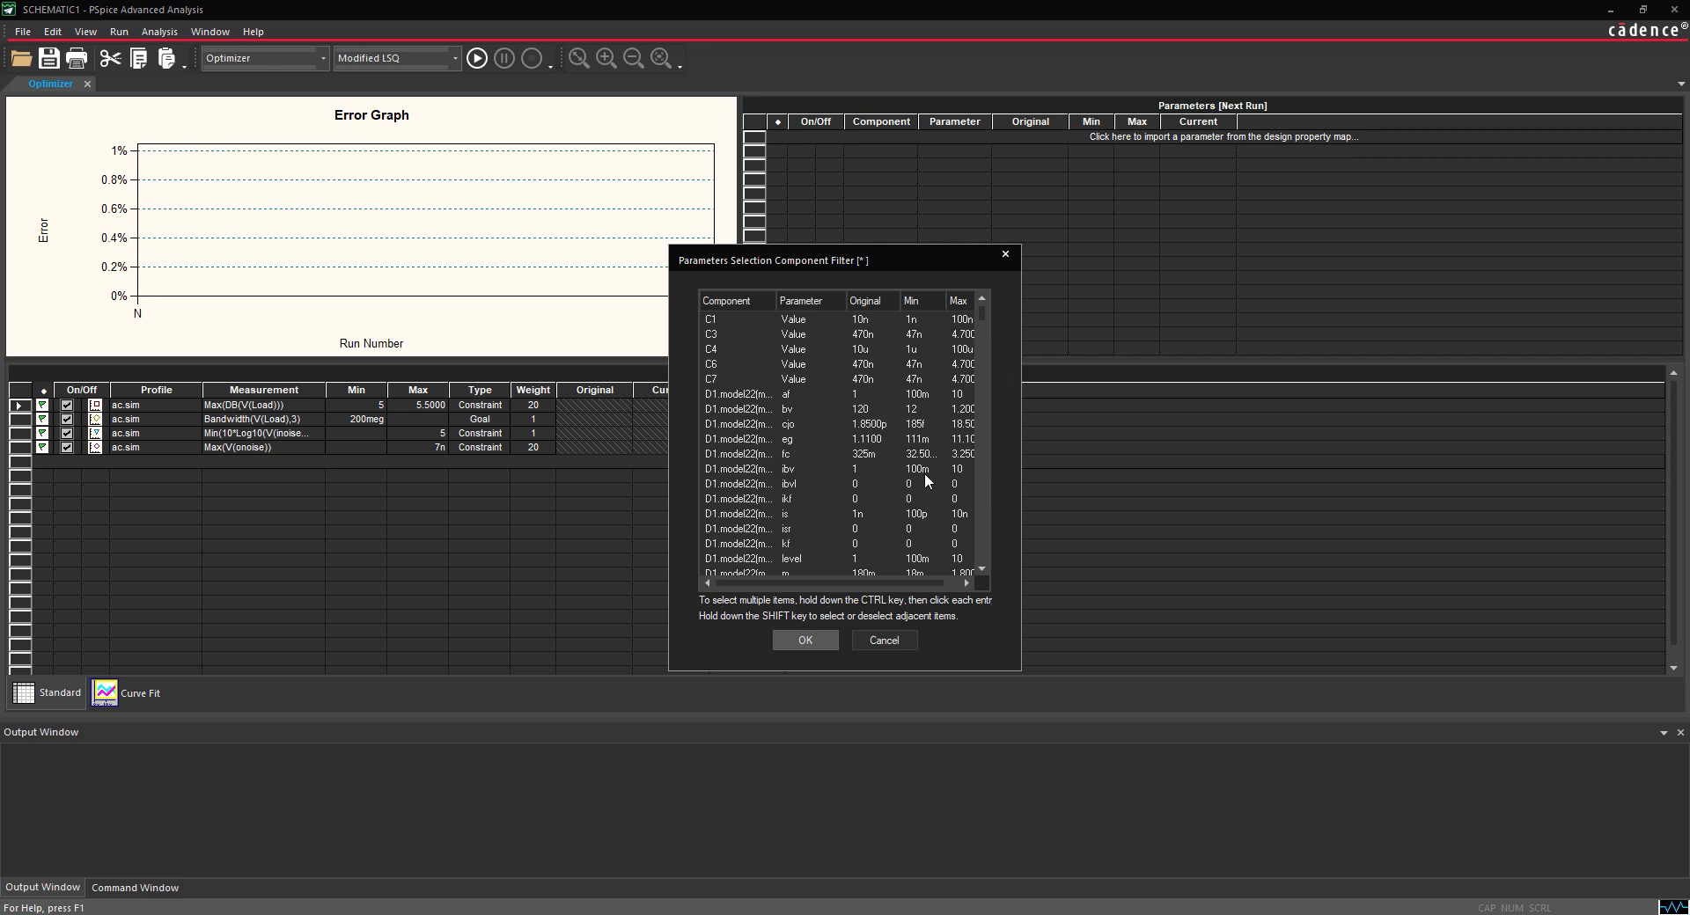
scroll(down, 3)
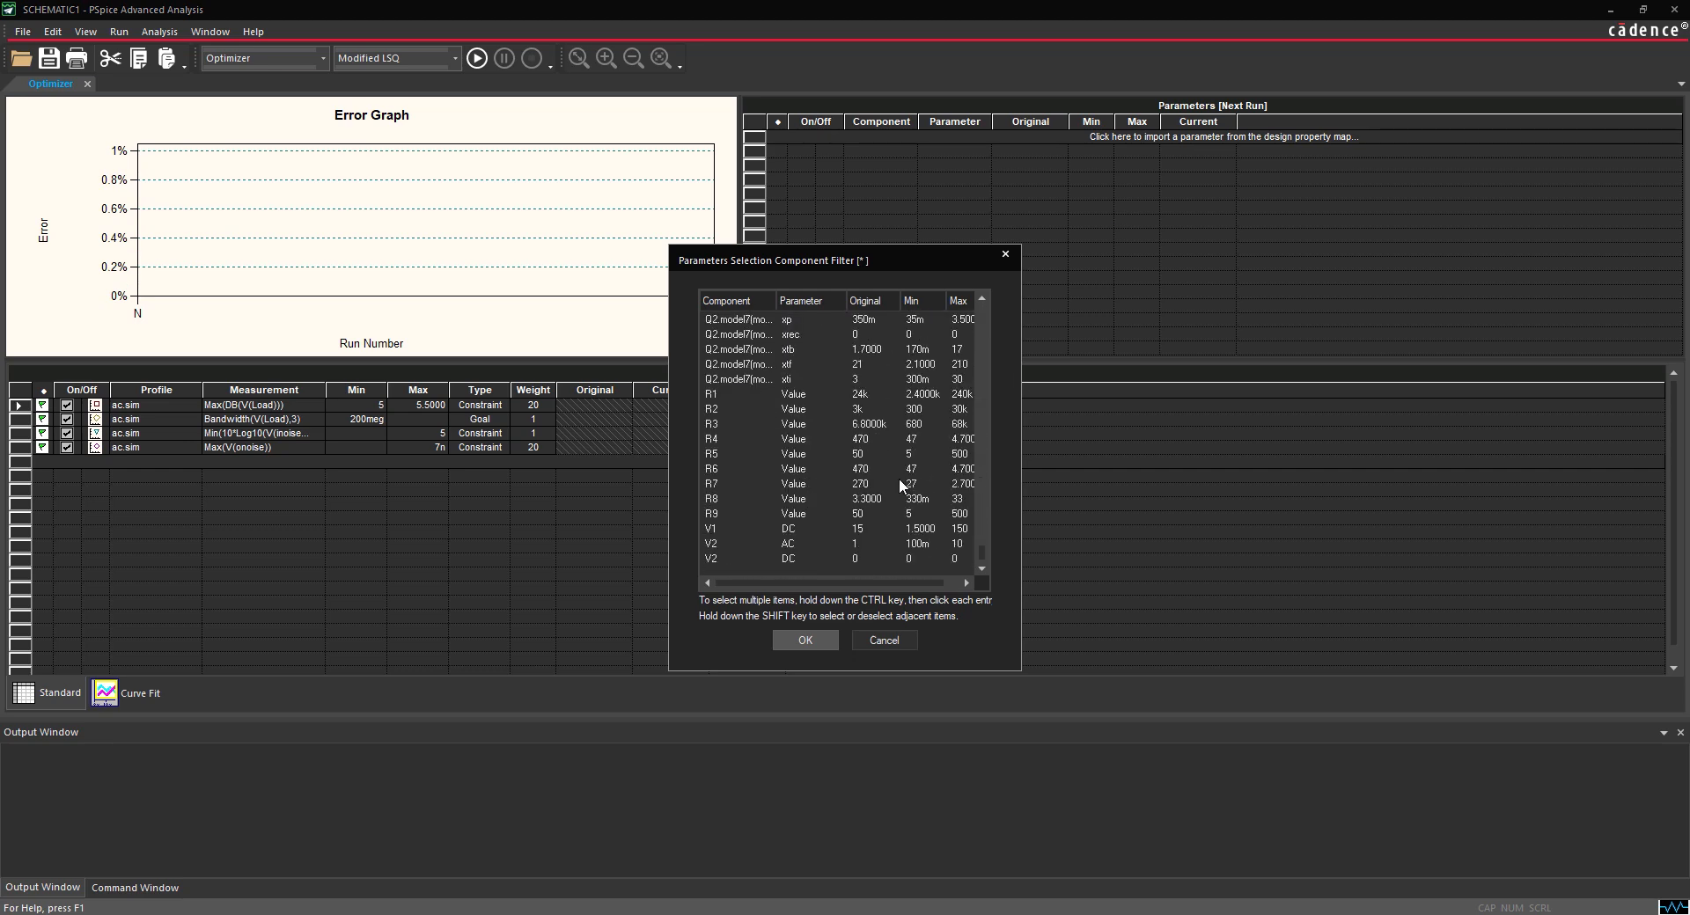
click(736, 498)
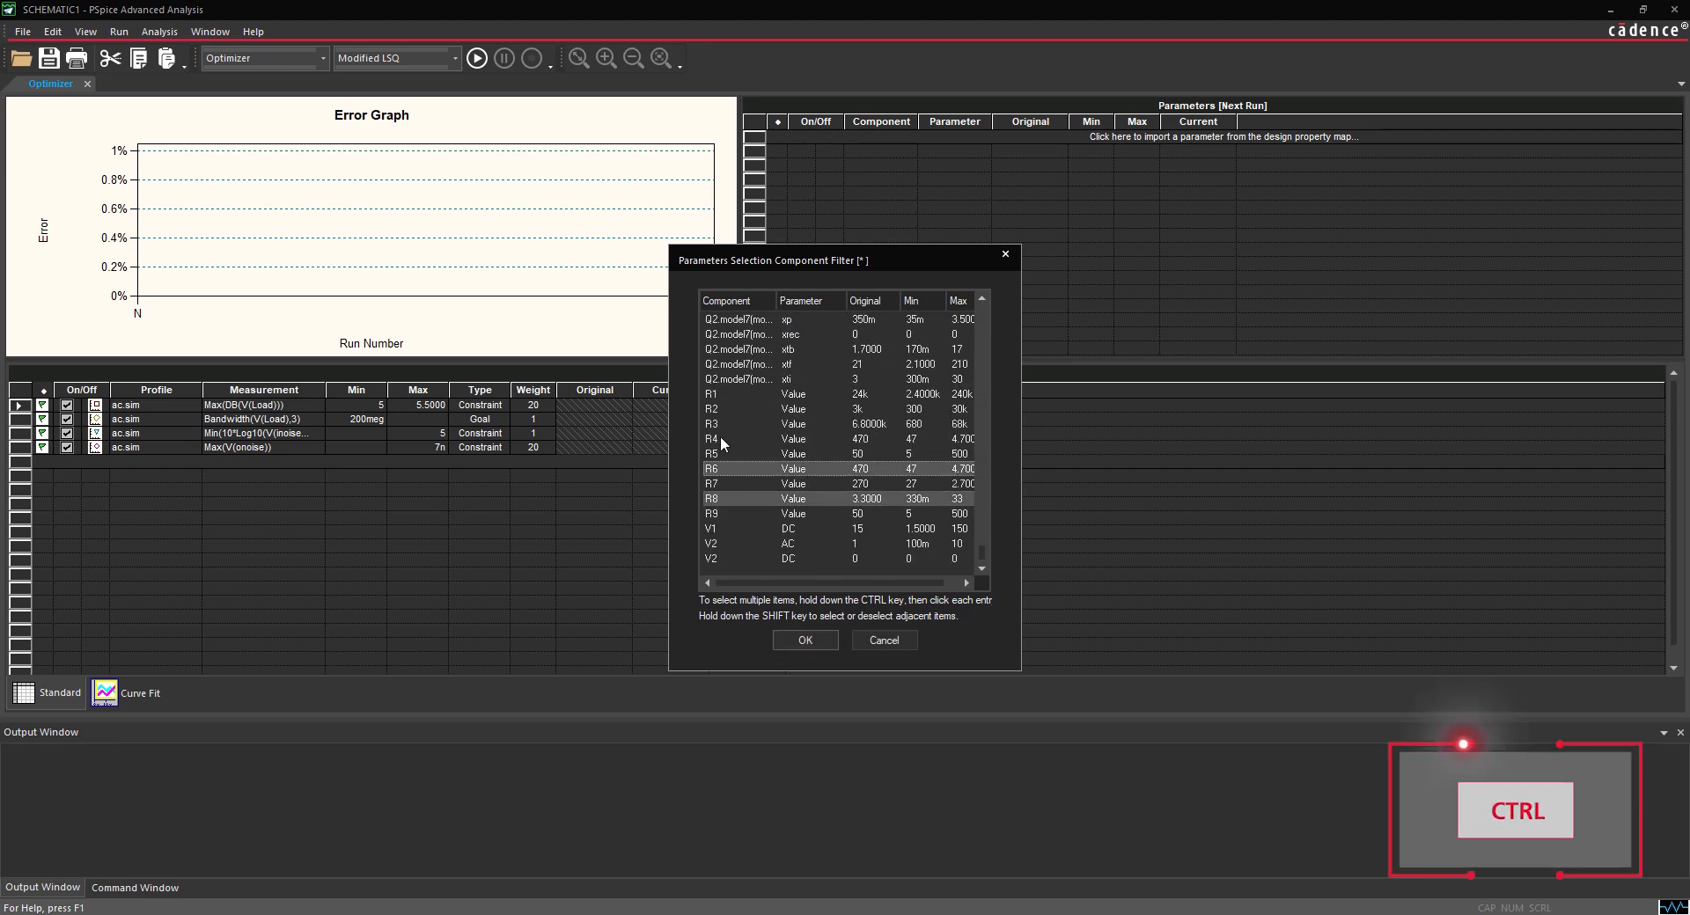
click(711, 439)
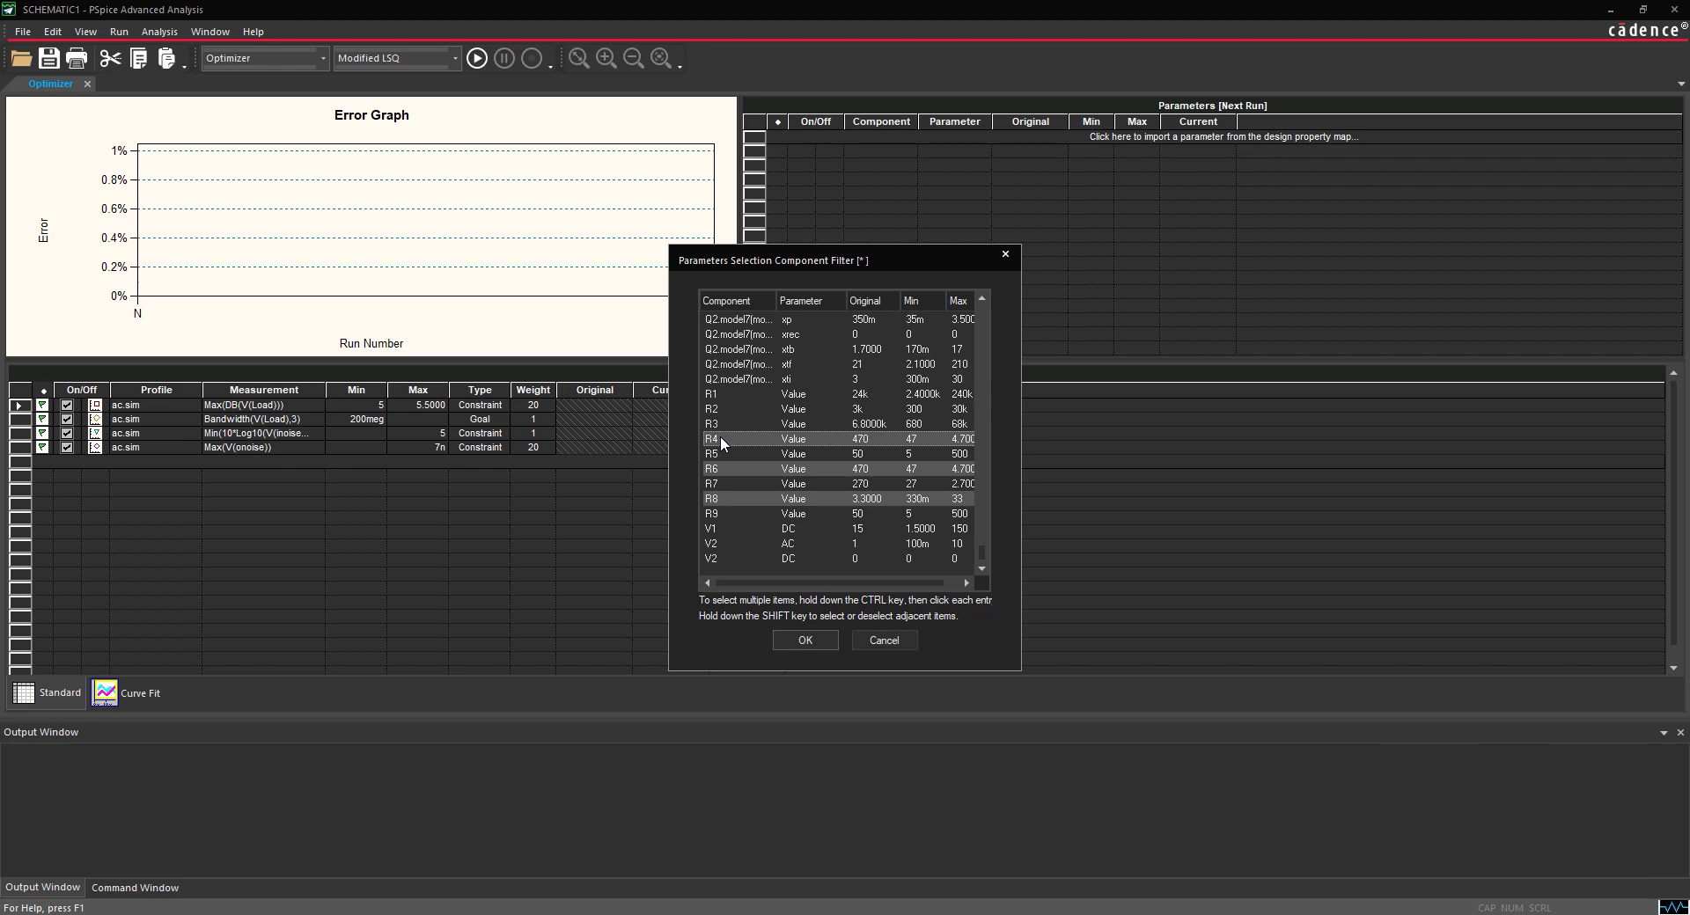
click(804, 639)
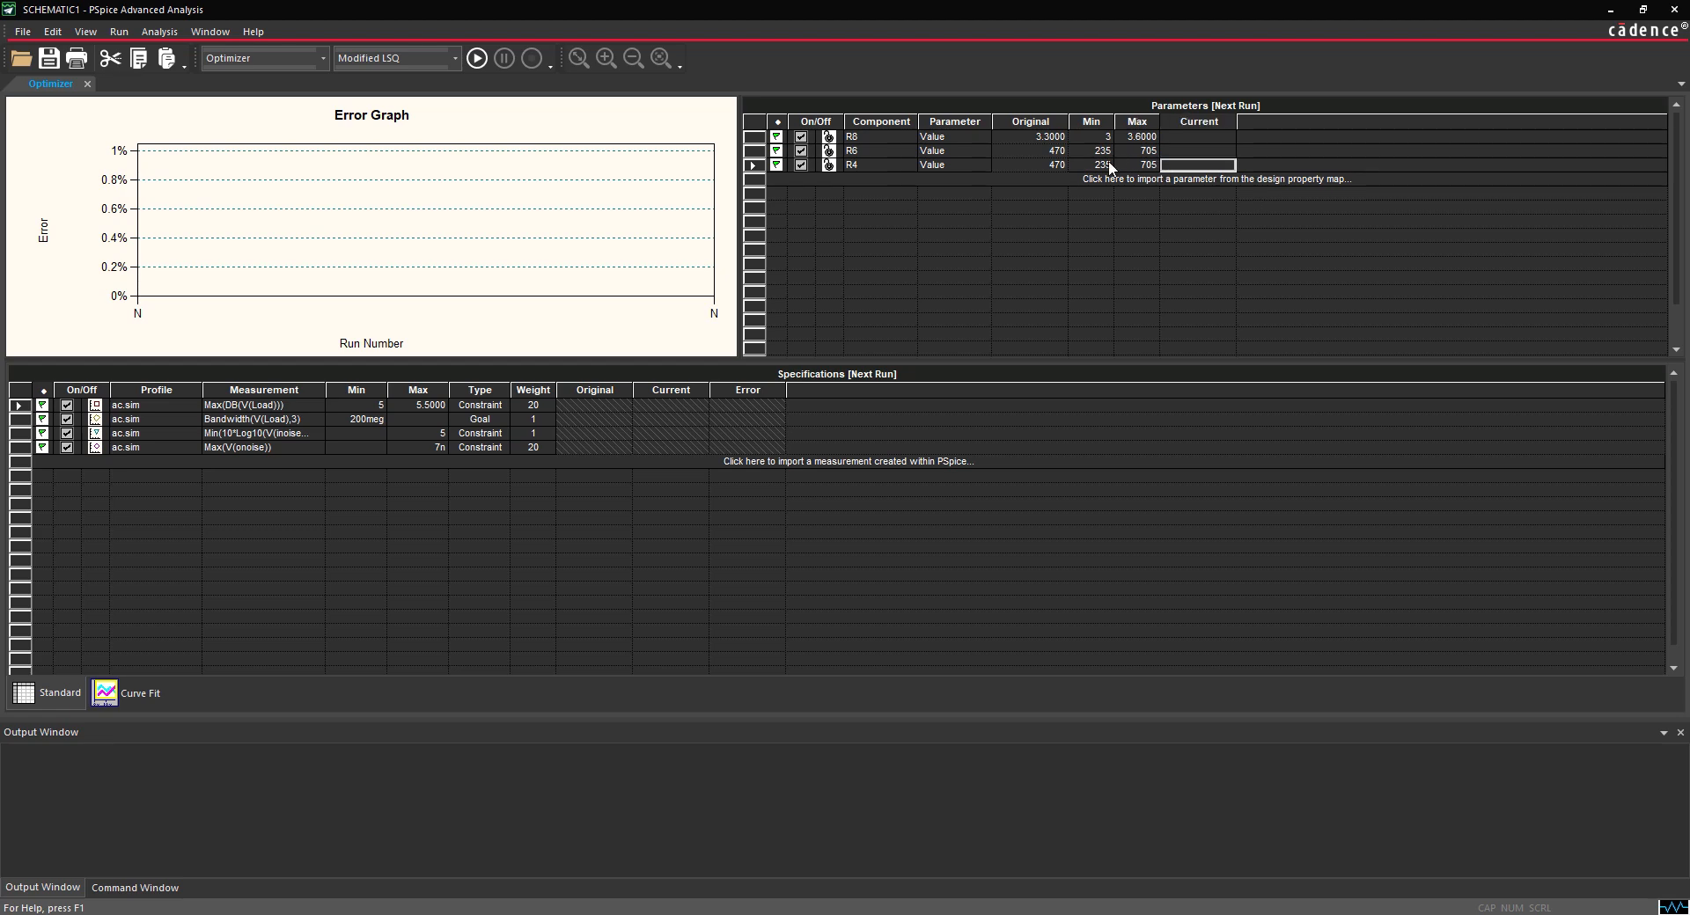
Run the Modified LSQ optimization until all four specifications reach 0% error
click(476, 58)
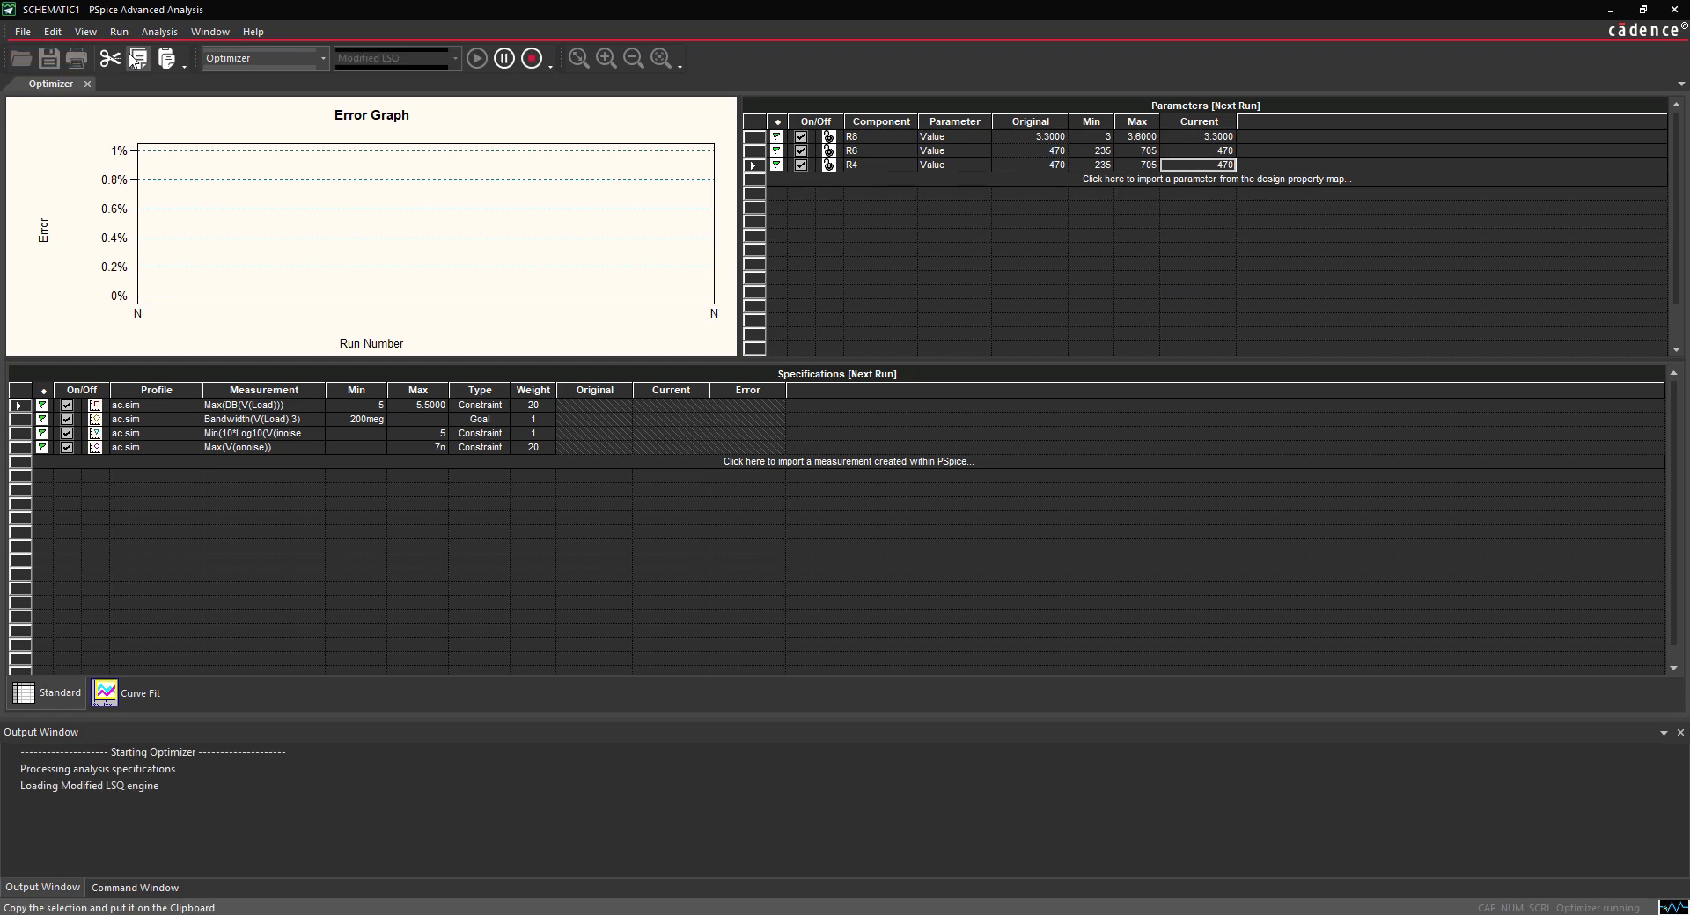
click(476, 58)
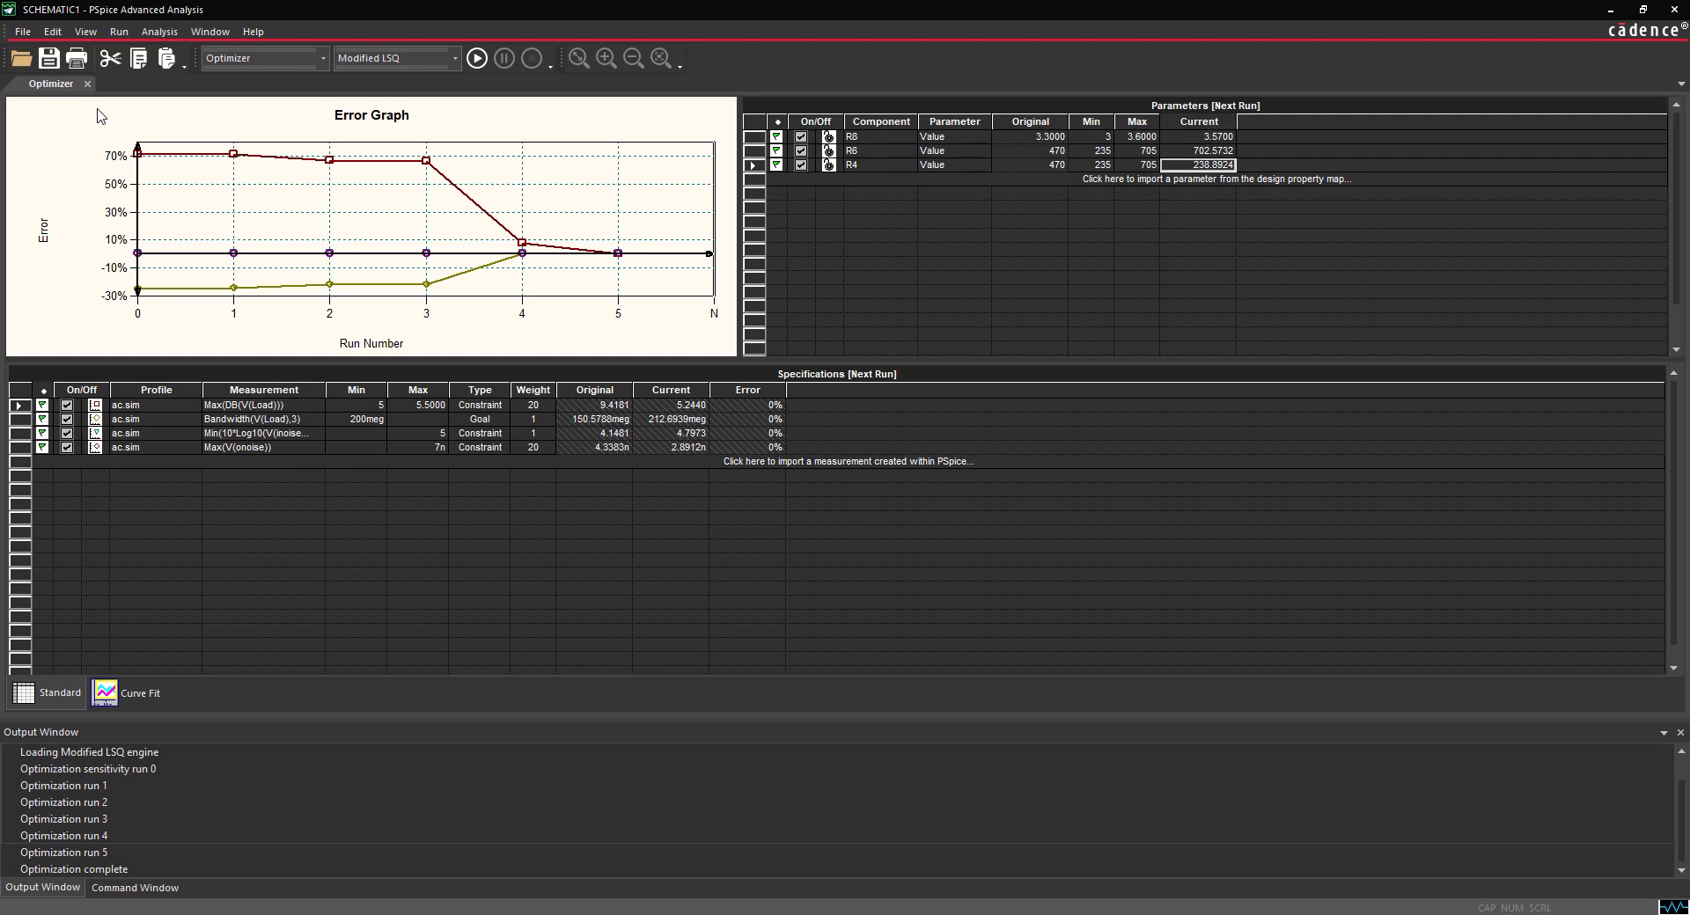
click(454, 58)
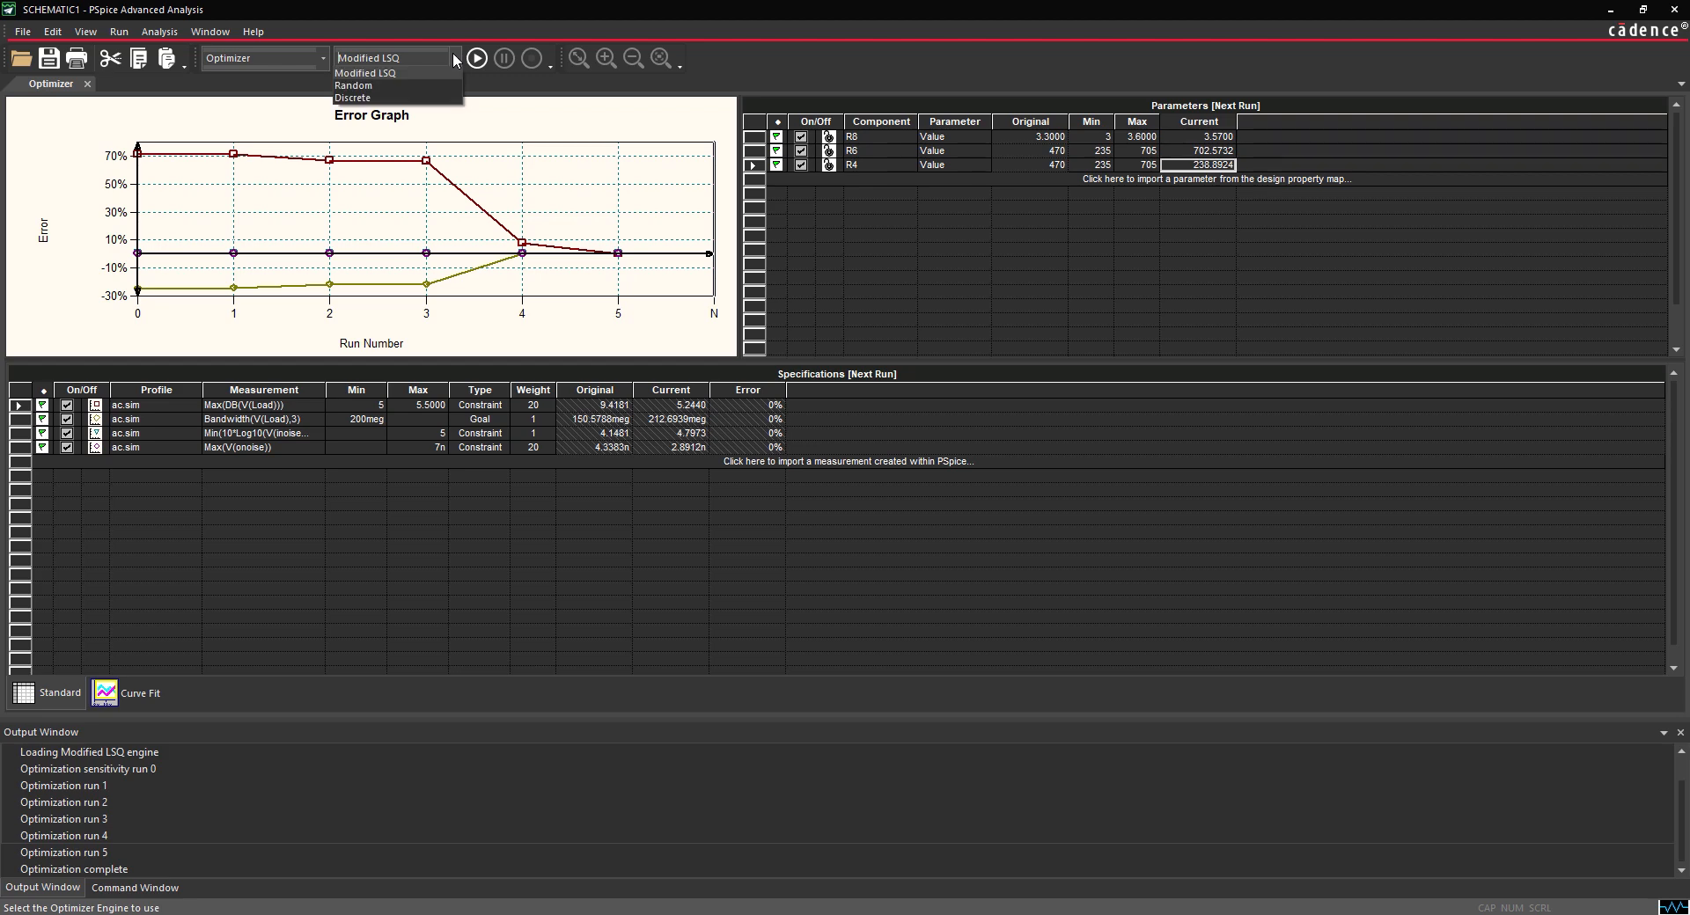
Rerun with the Discrete engine and Resistor - 5% tables, giving R6 698 and R4 240
click(352, 97)
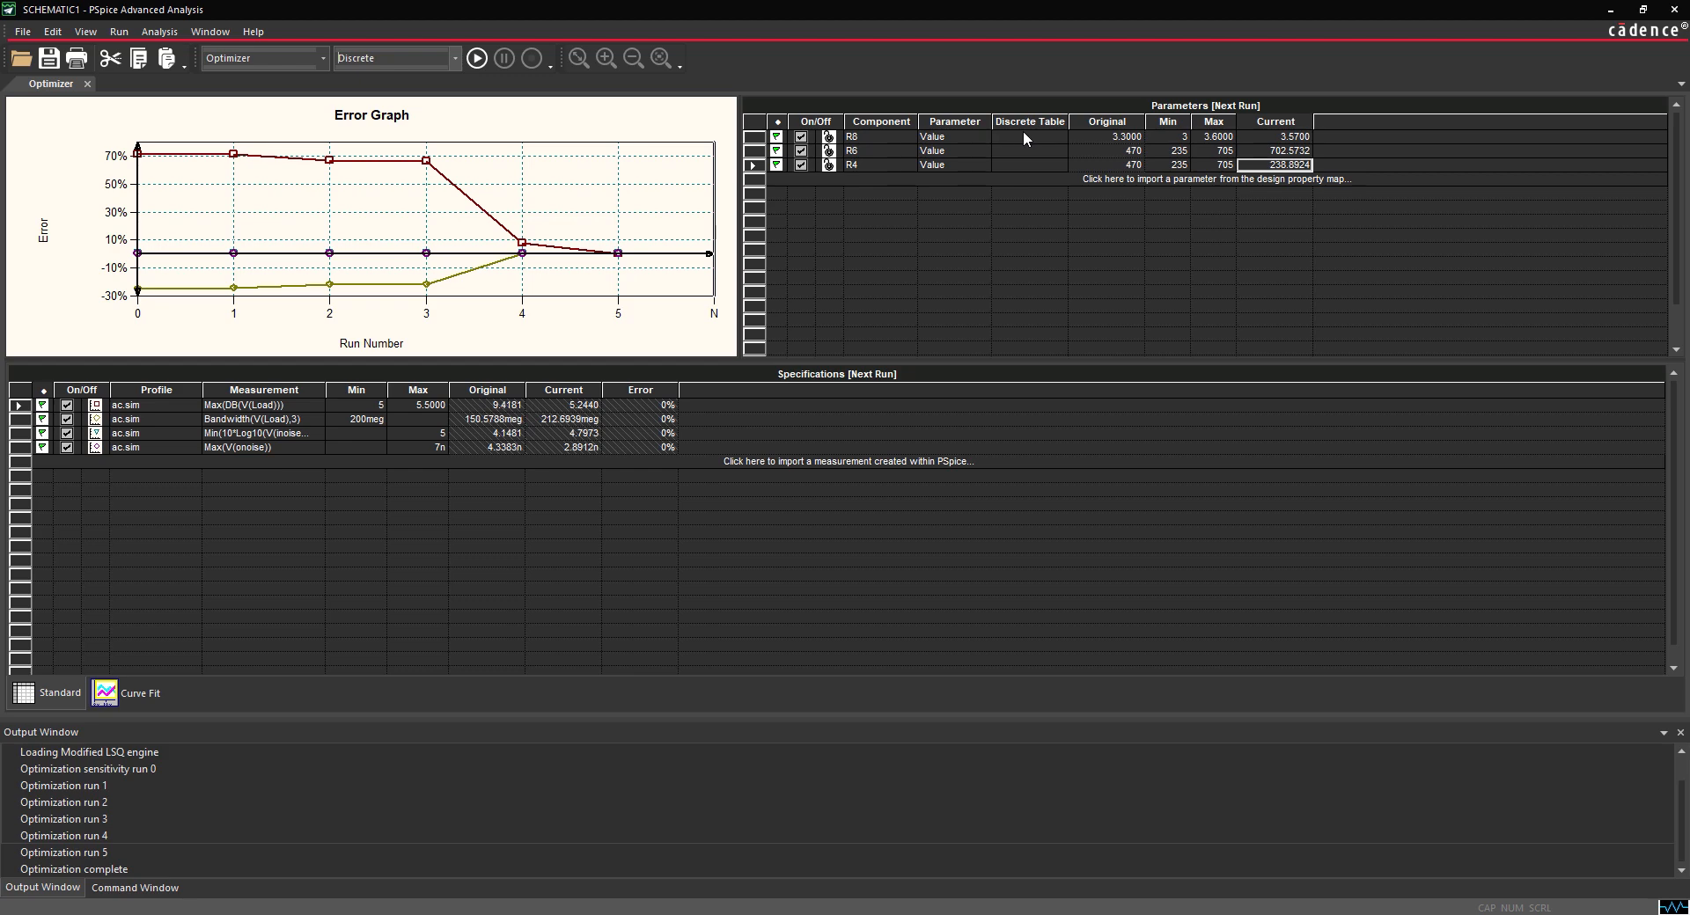
click(1058, 150)
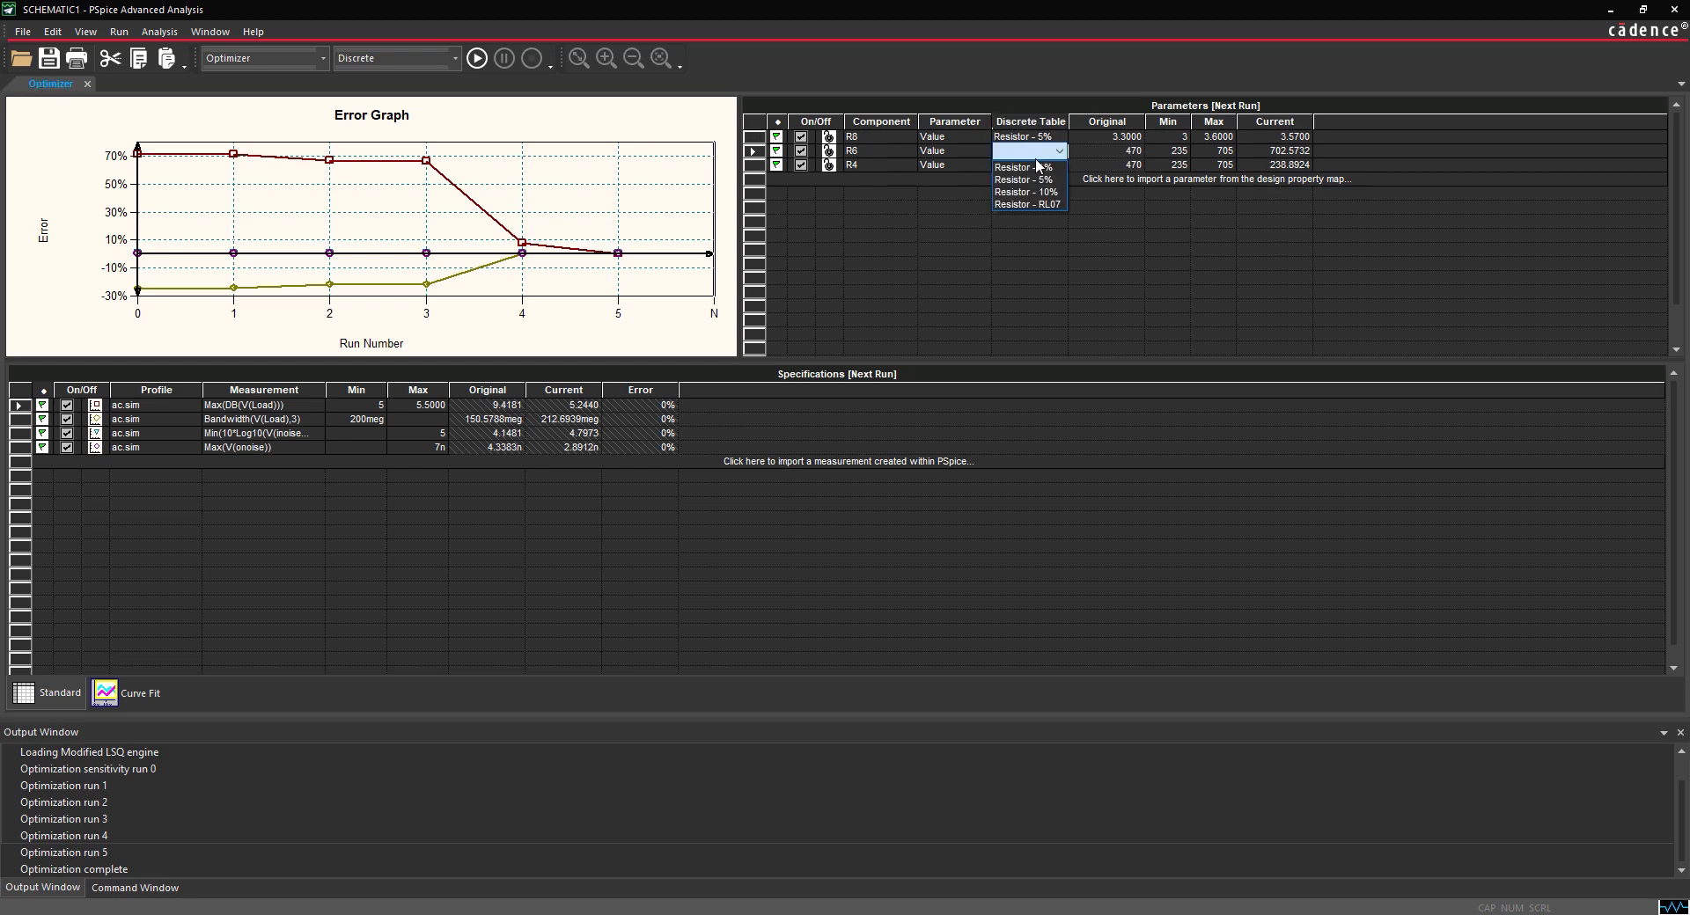
click(1022, 166)
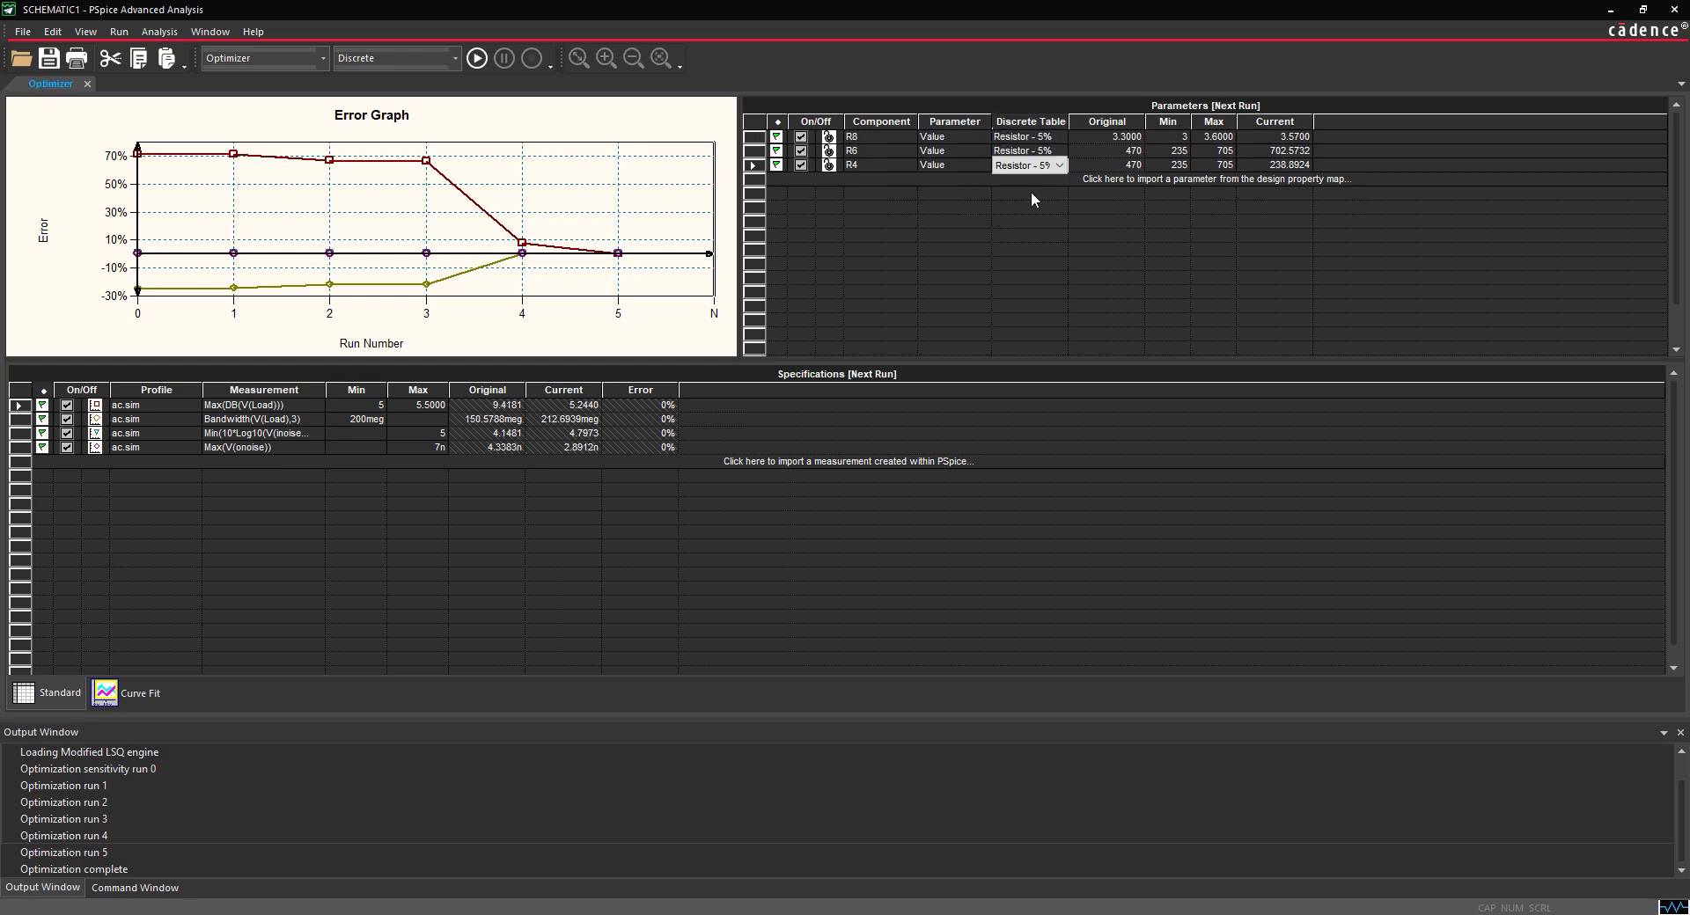
click(119, 32)
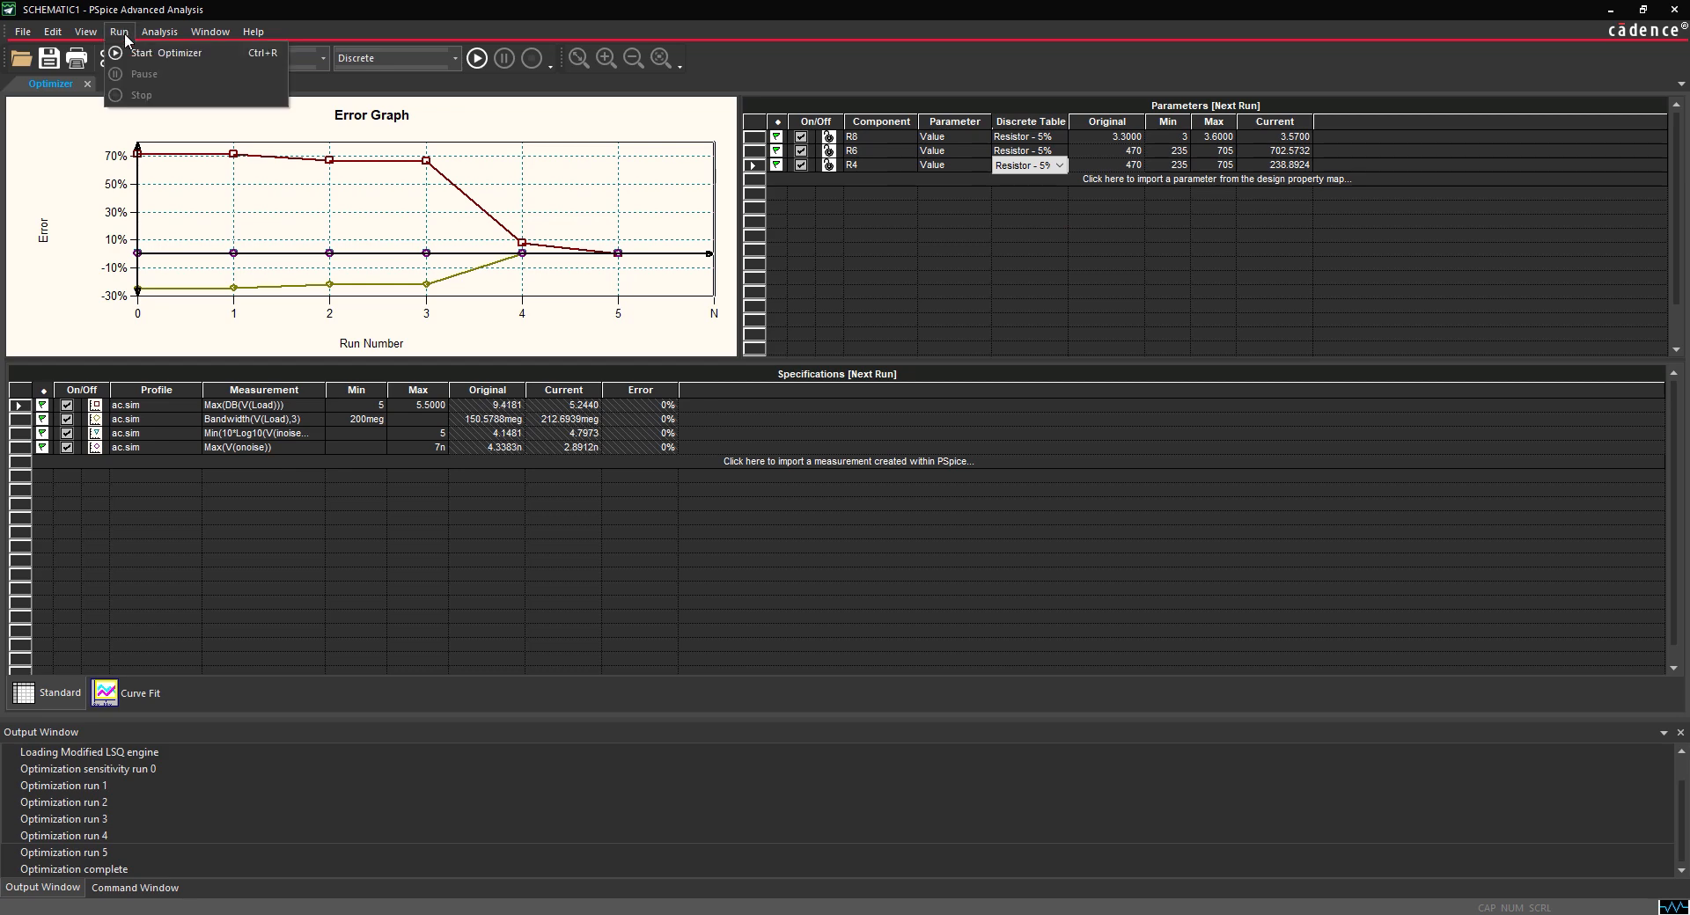
click(179, 52)
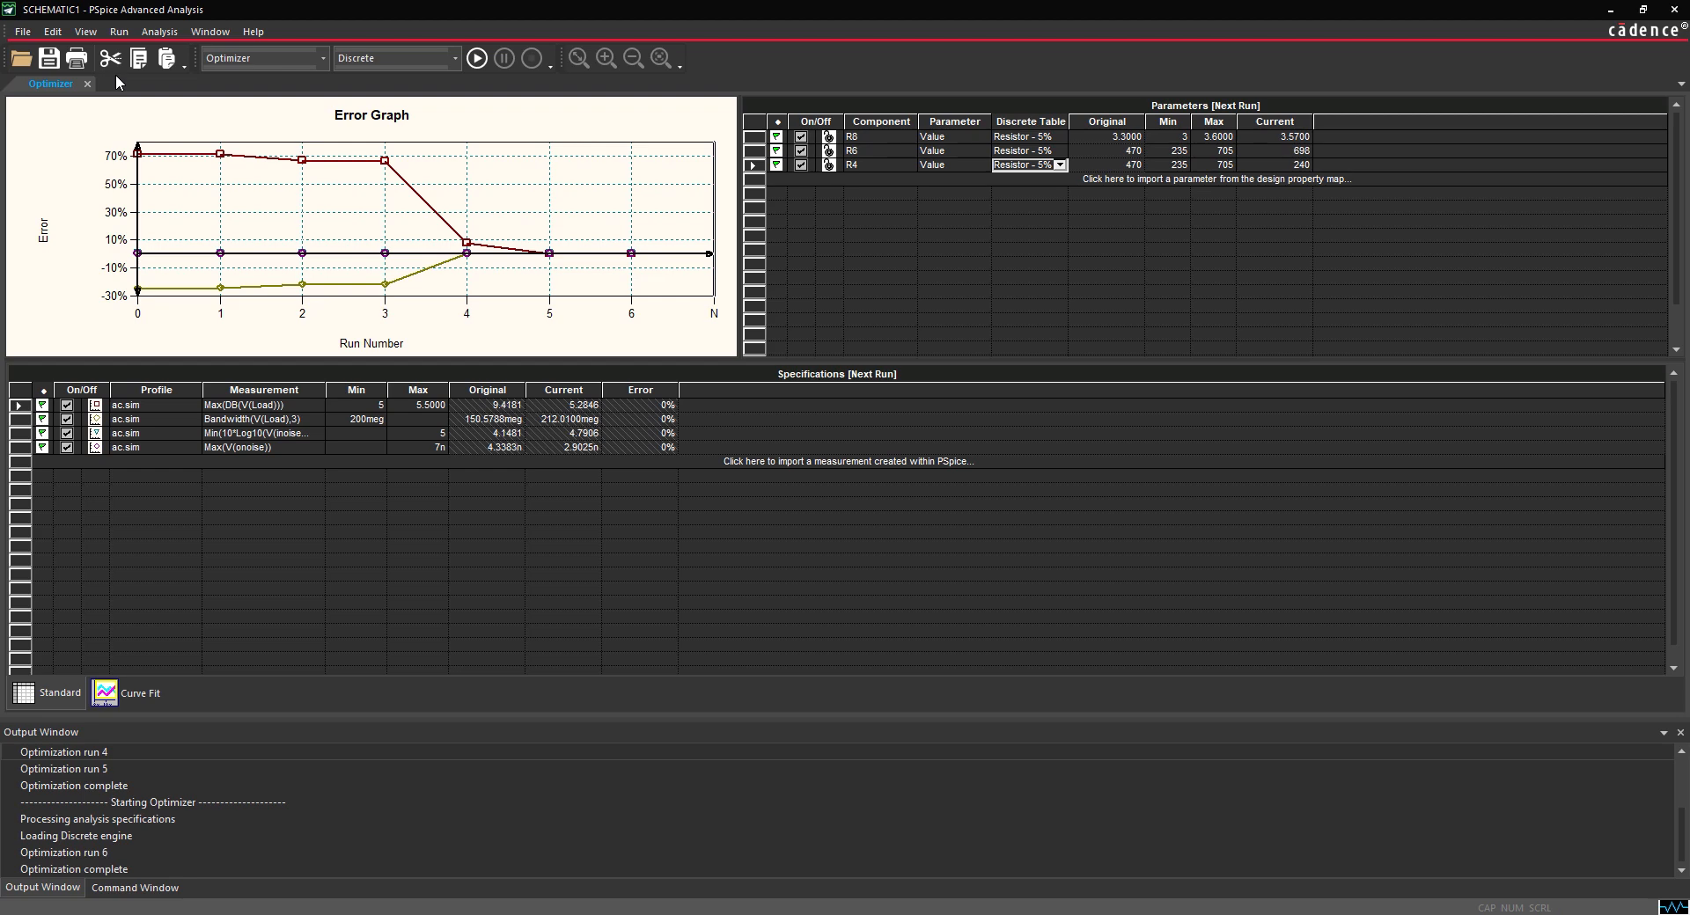
mouse_move(741, 833)
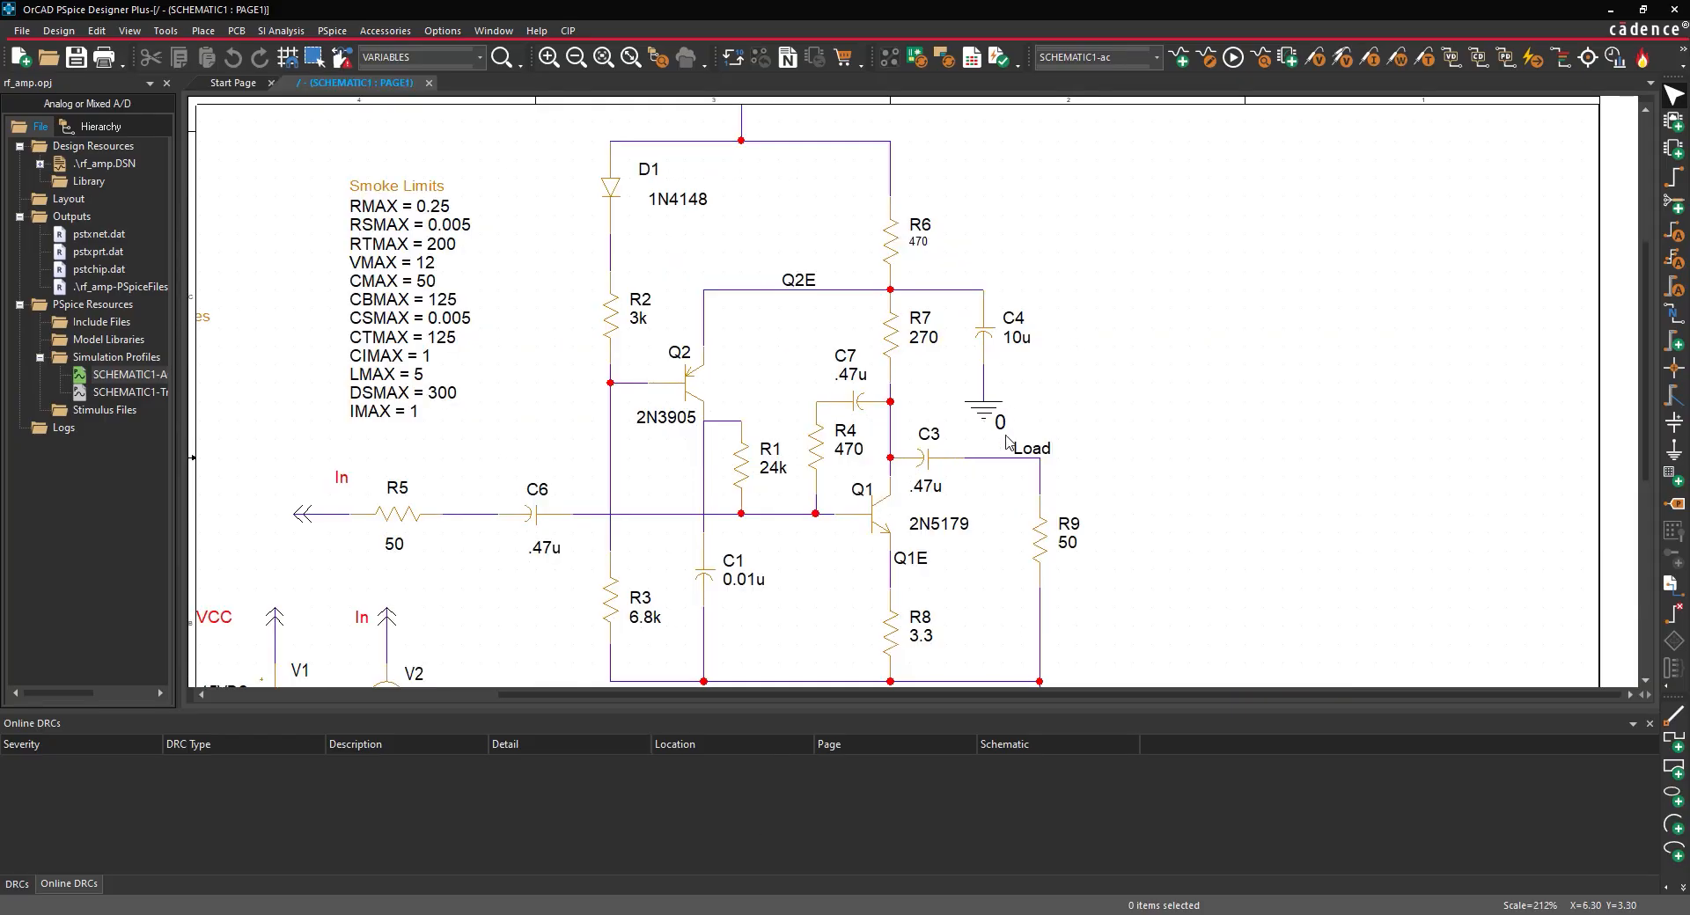
Set the schematic values R8 to 3.57, R6 to 698 and R4 to 240
double_click(915, 637)
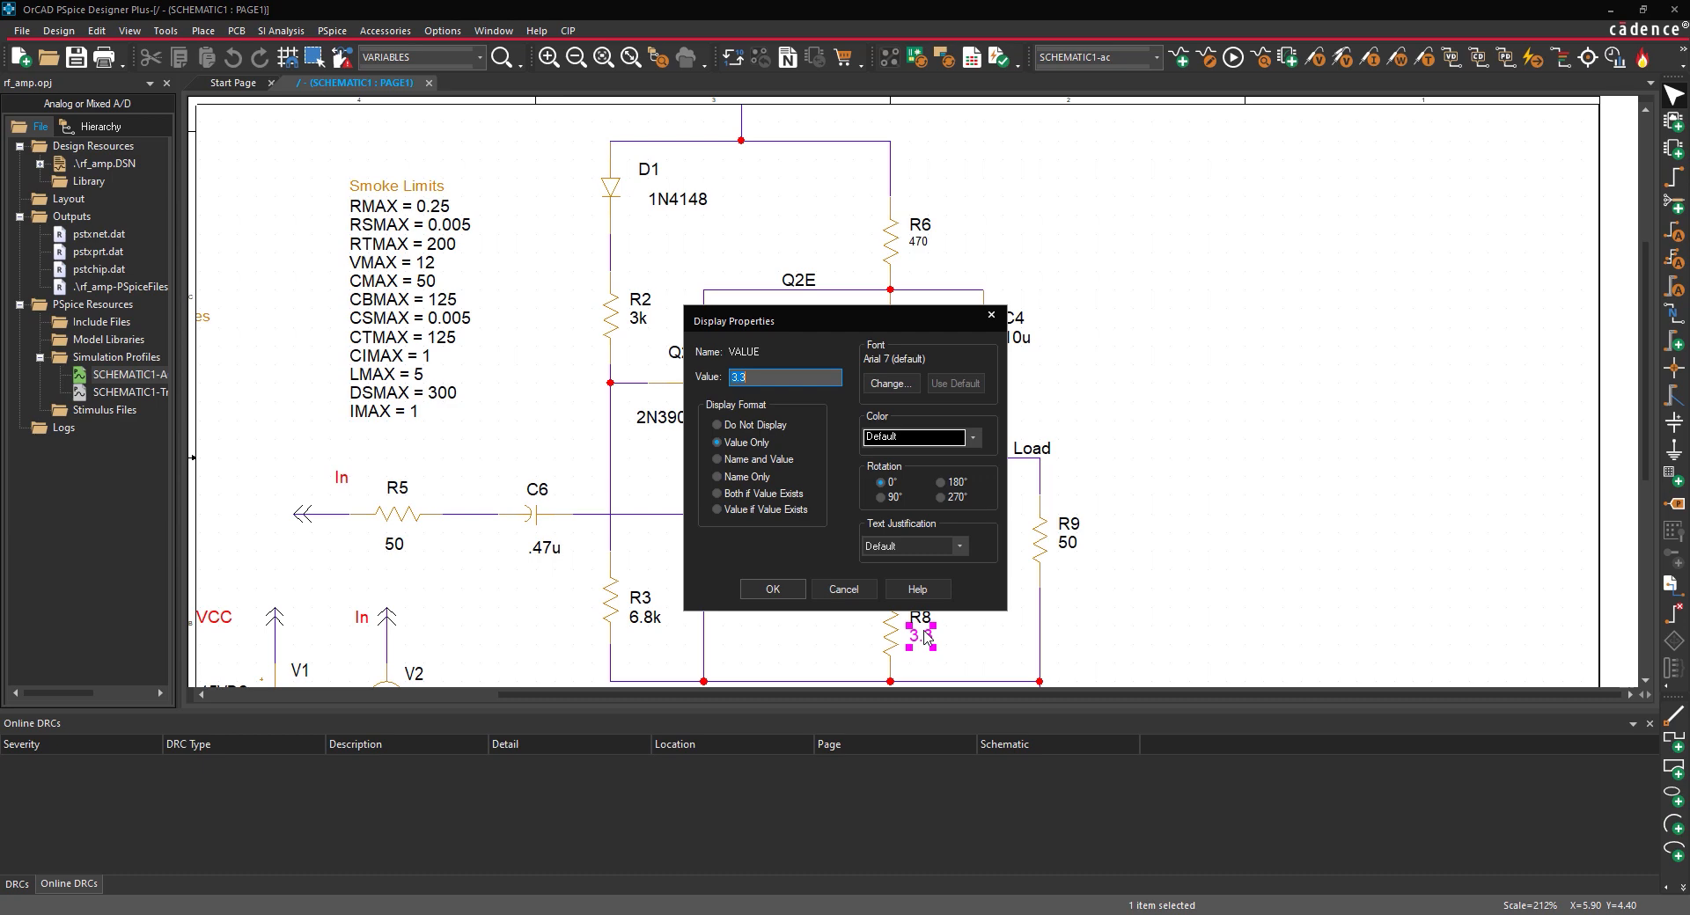
text(3.57)
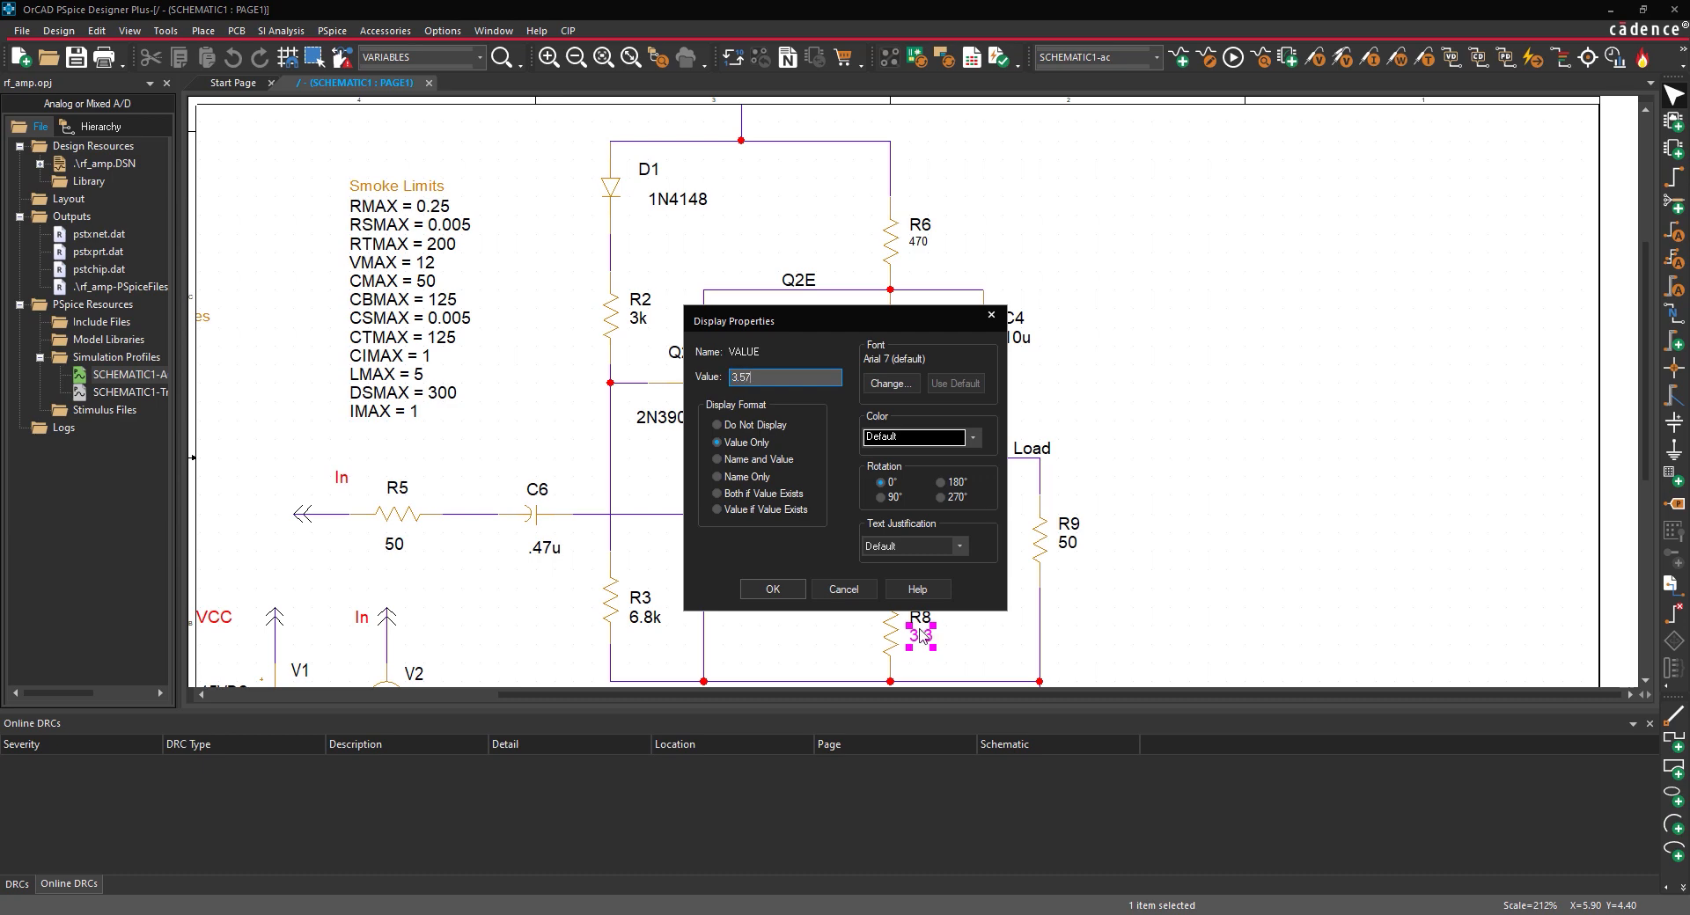
click(772, 589)
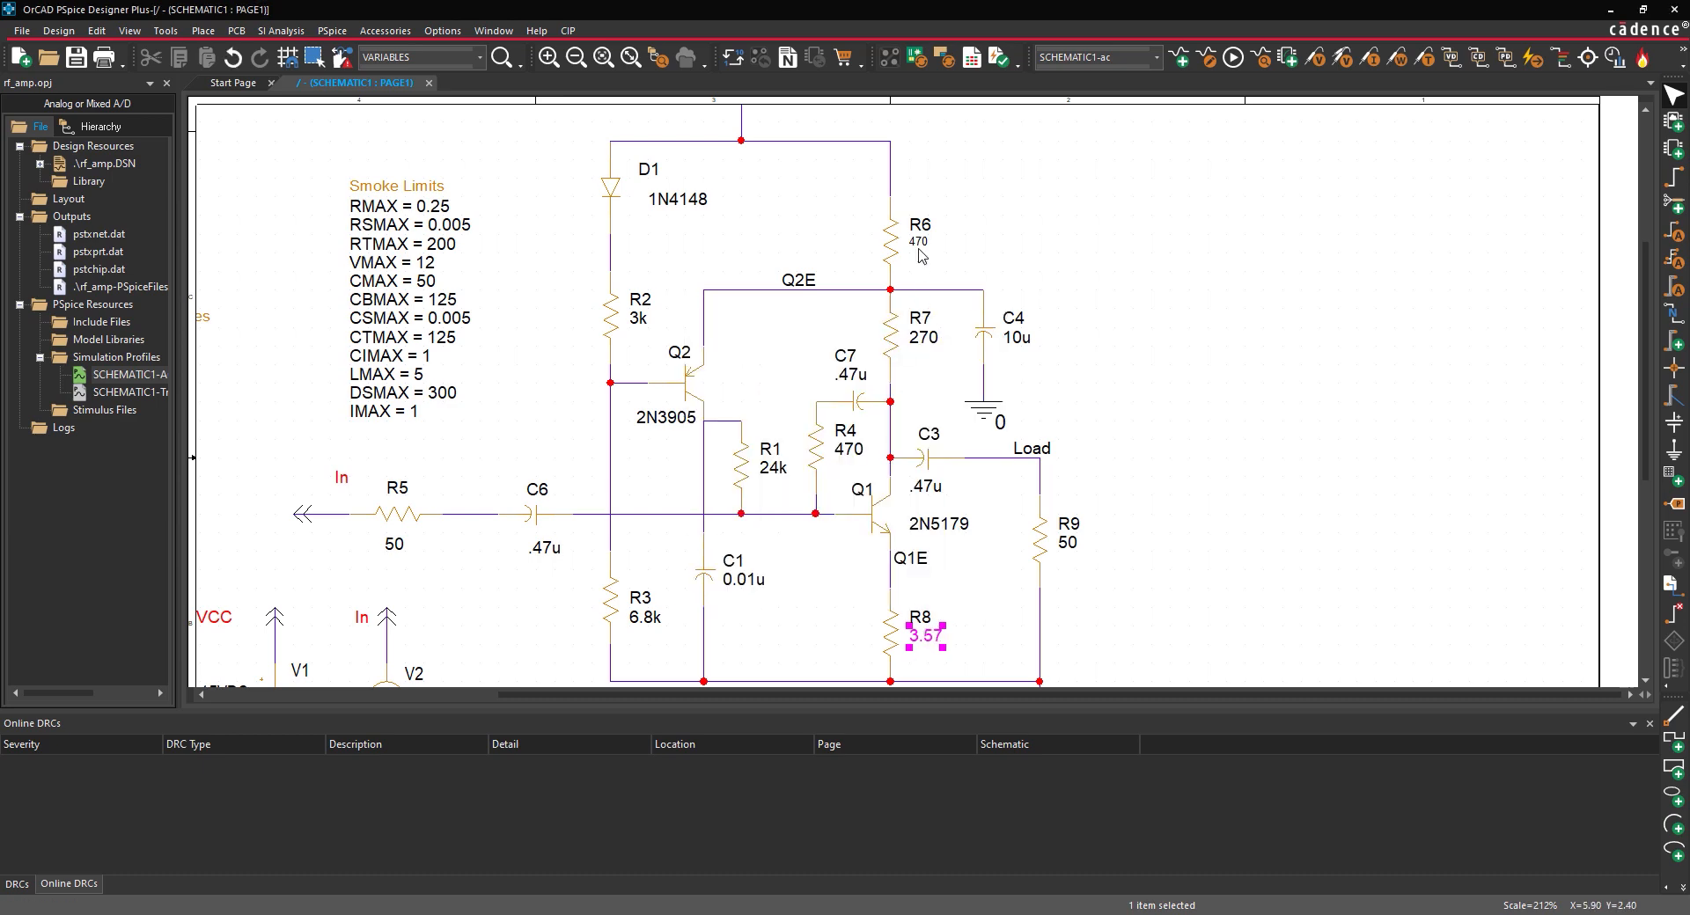
double_click(916, 241)
text(390)
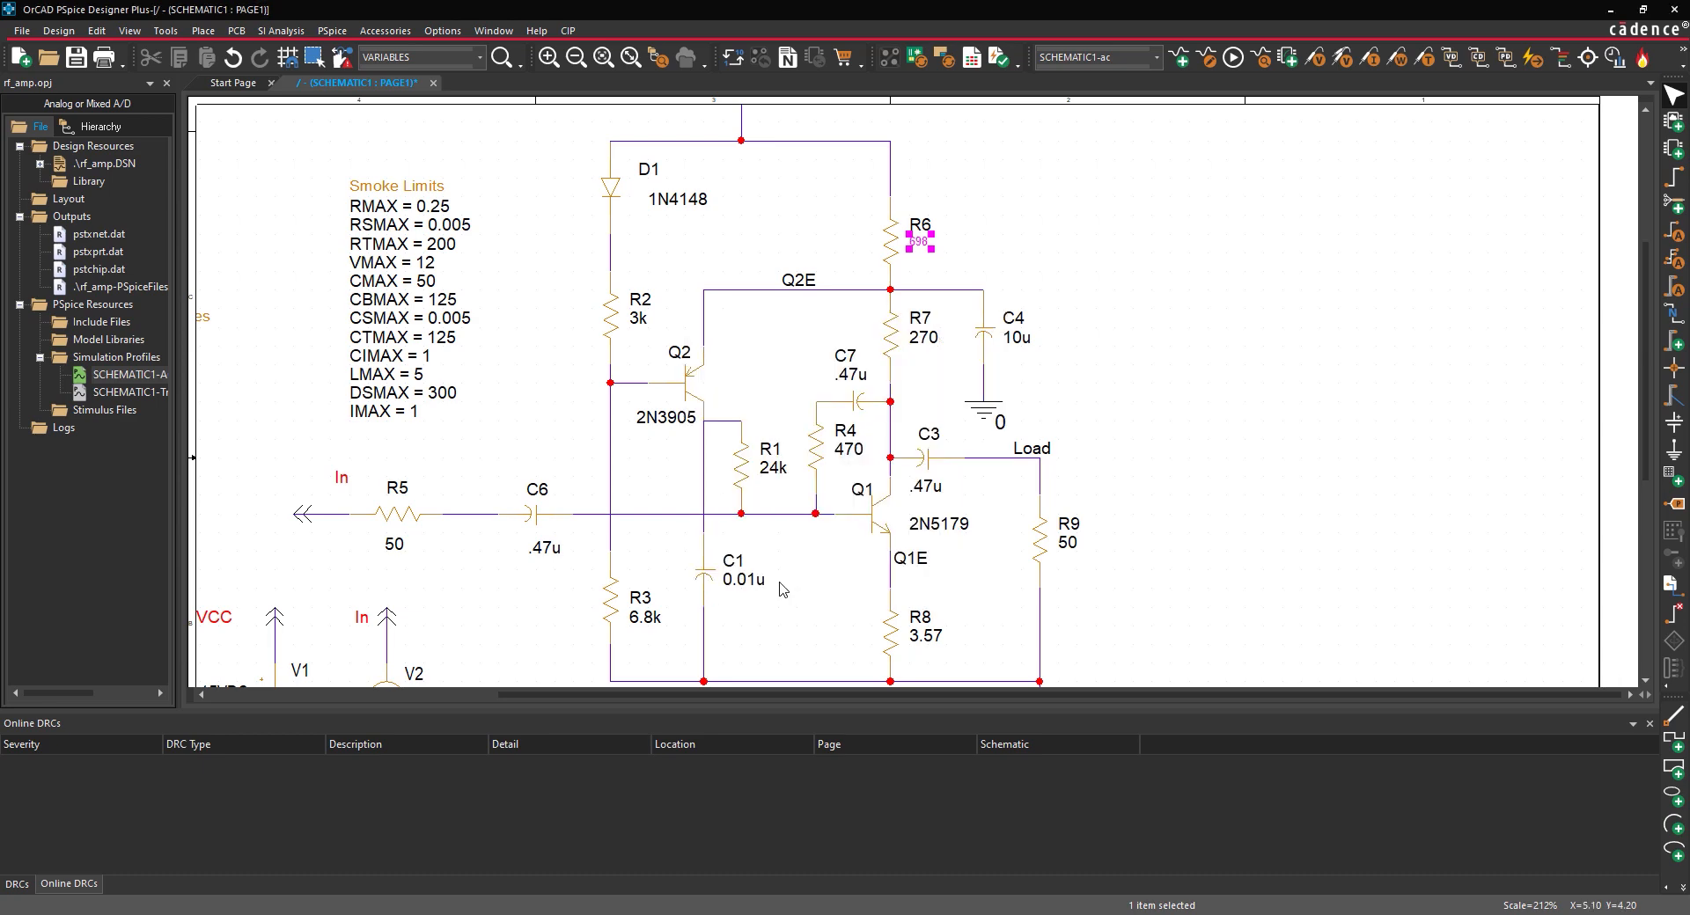
double_click(918, 243)
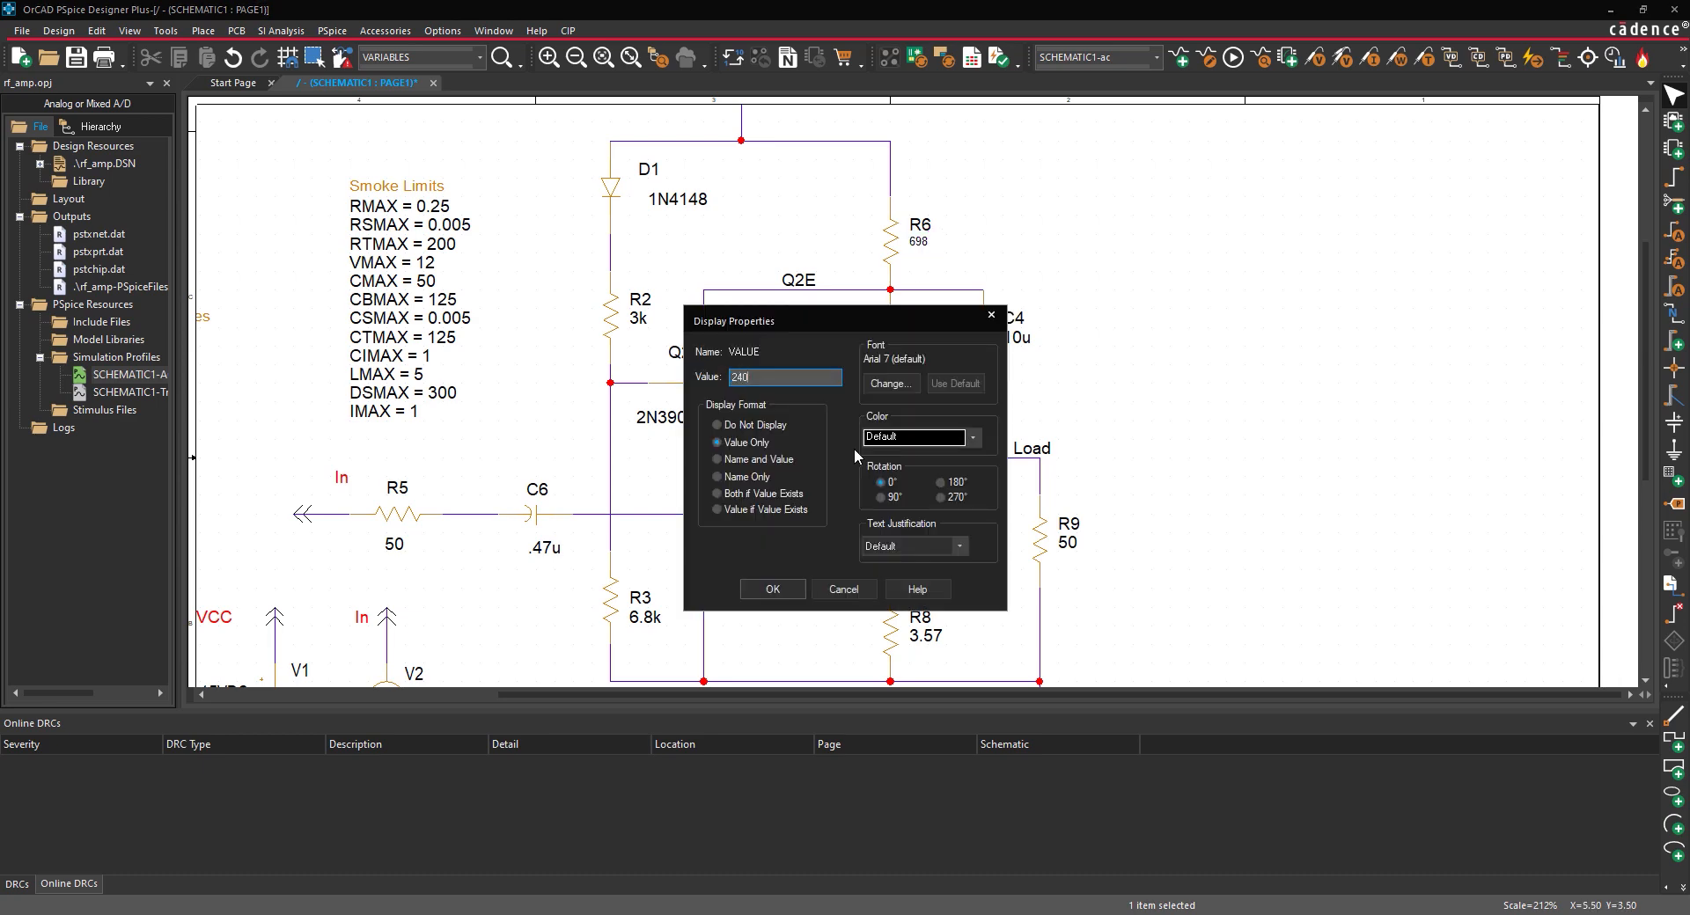
click(771, 590)
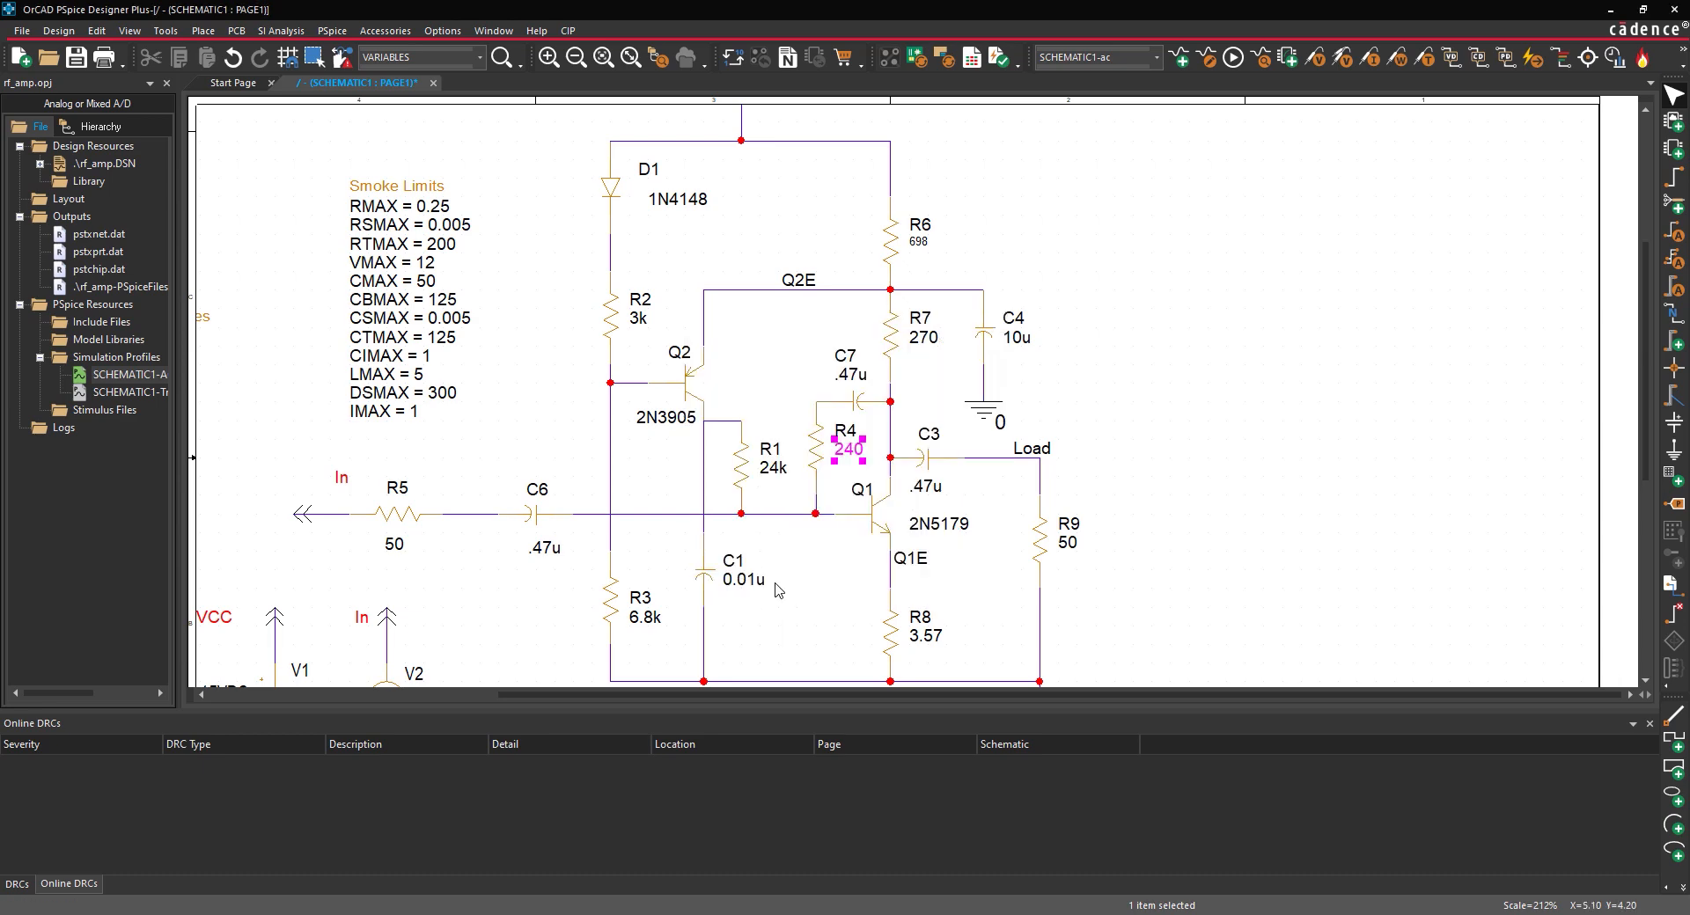